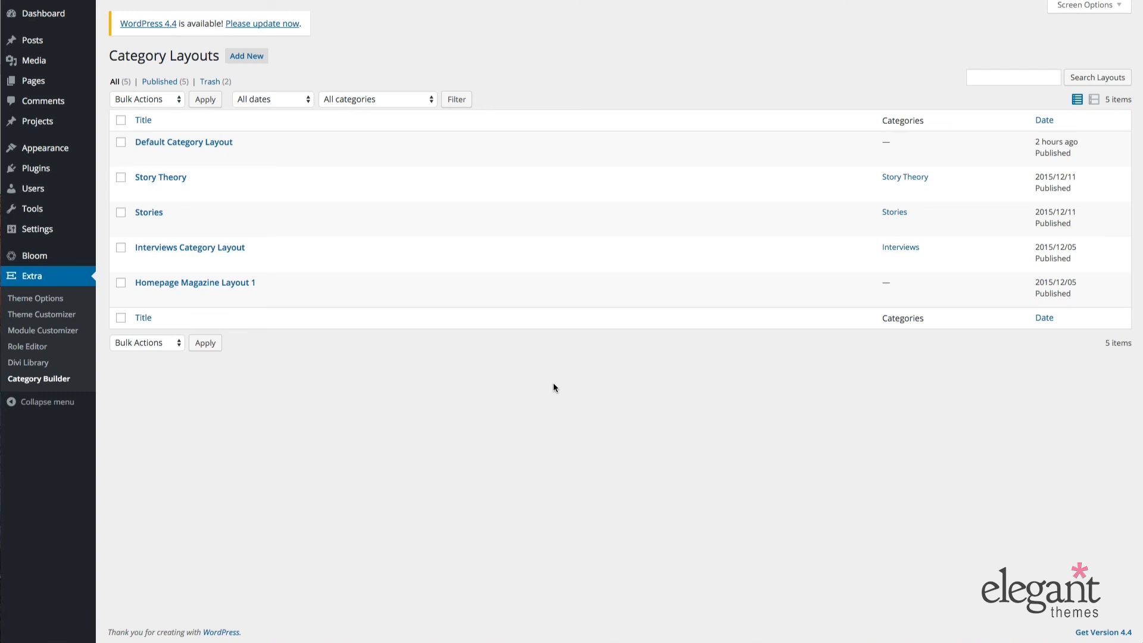
Open Homepage Magazine Layout 1 in the Divi Builder and scroll through its post, ad, carousel and code modules.
scroll("down", 3)
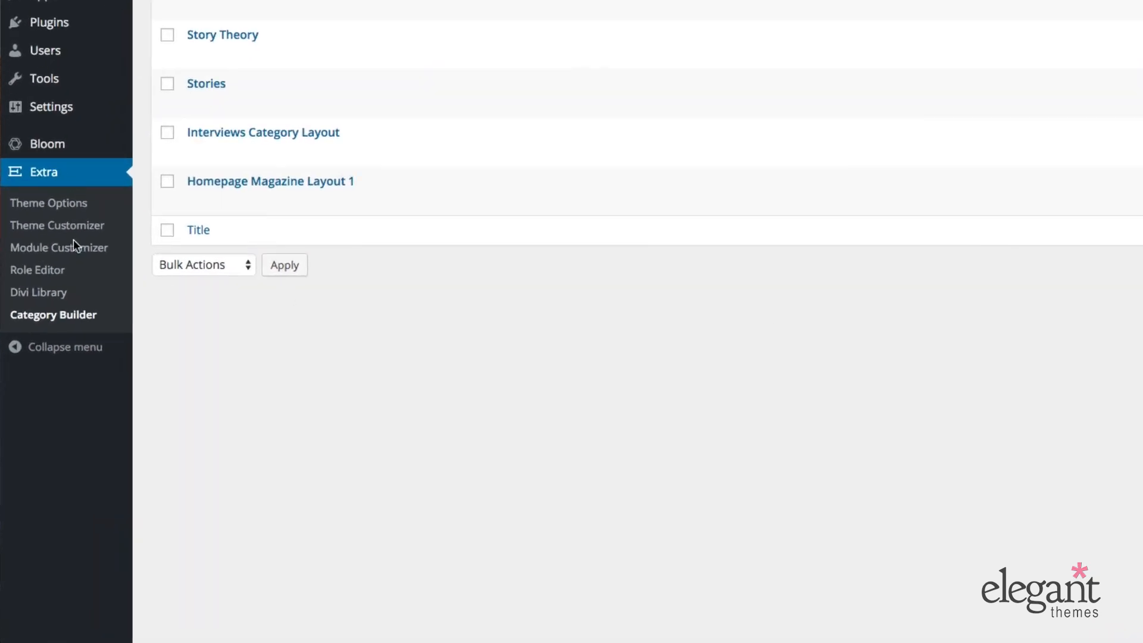
mouse_move(319, 378)
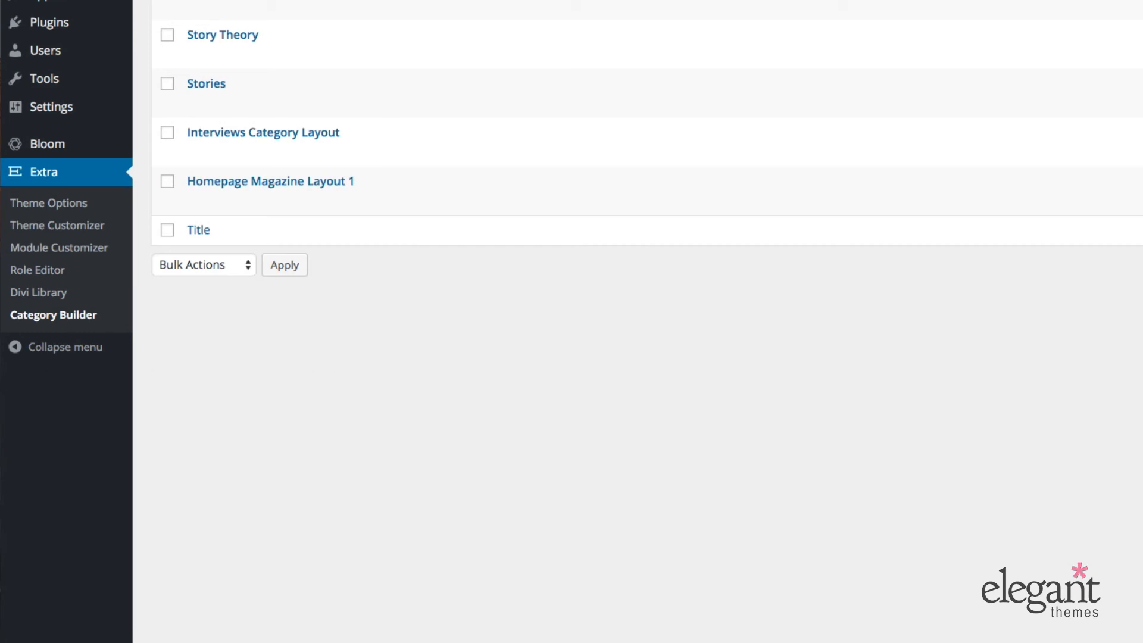
mouse_move(496, 441)
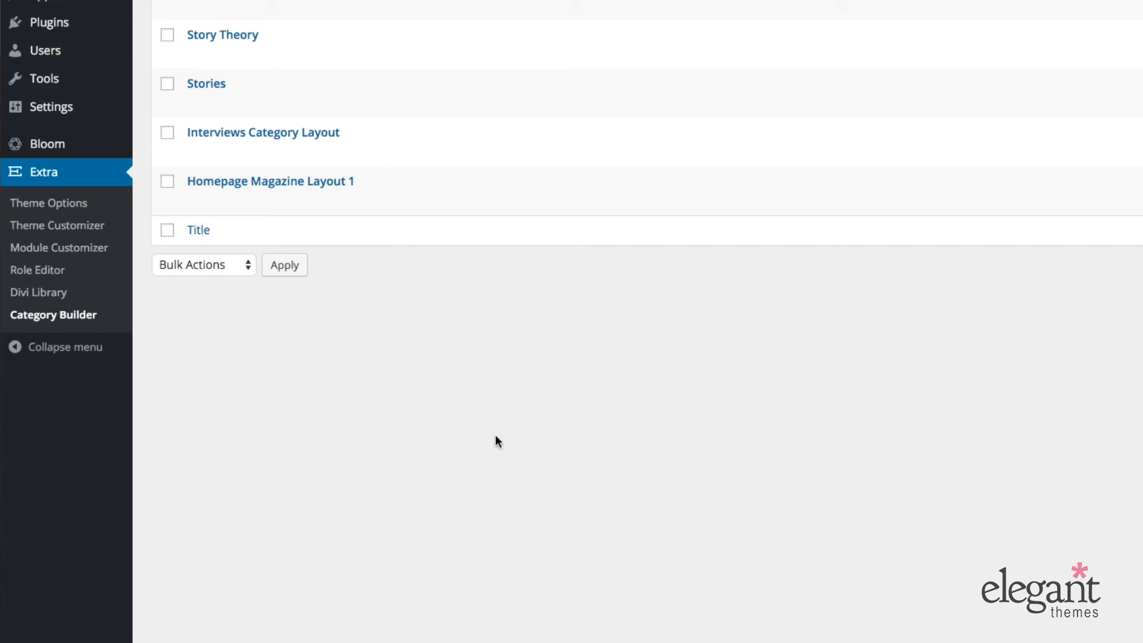
mouse_move(502, 449)
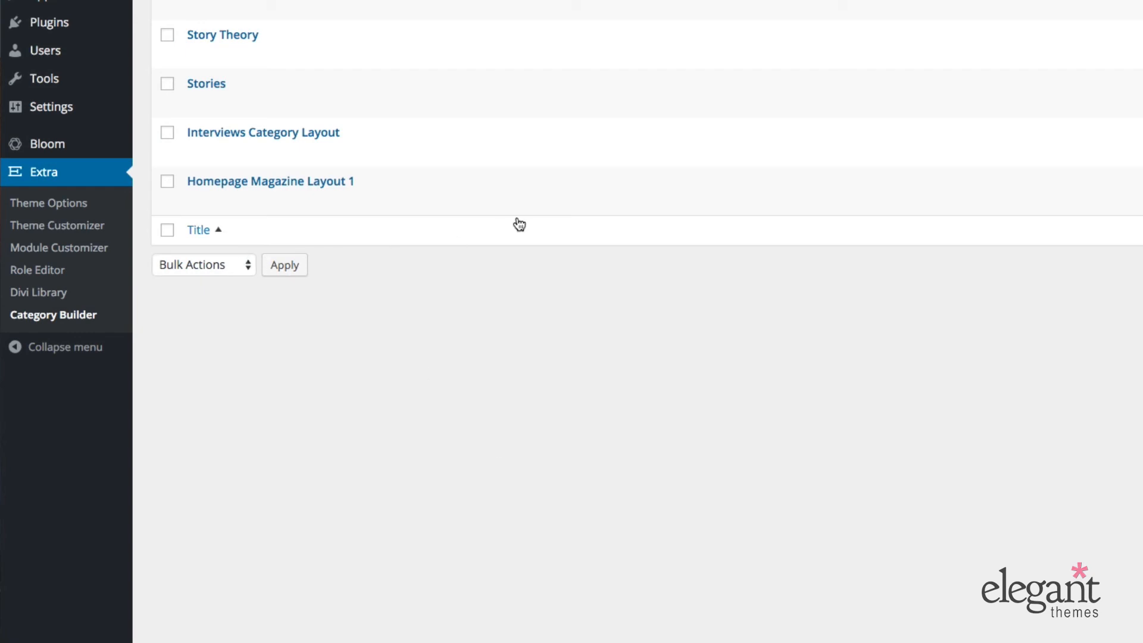
left_click(271, 181)
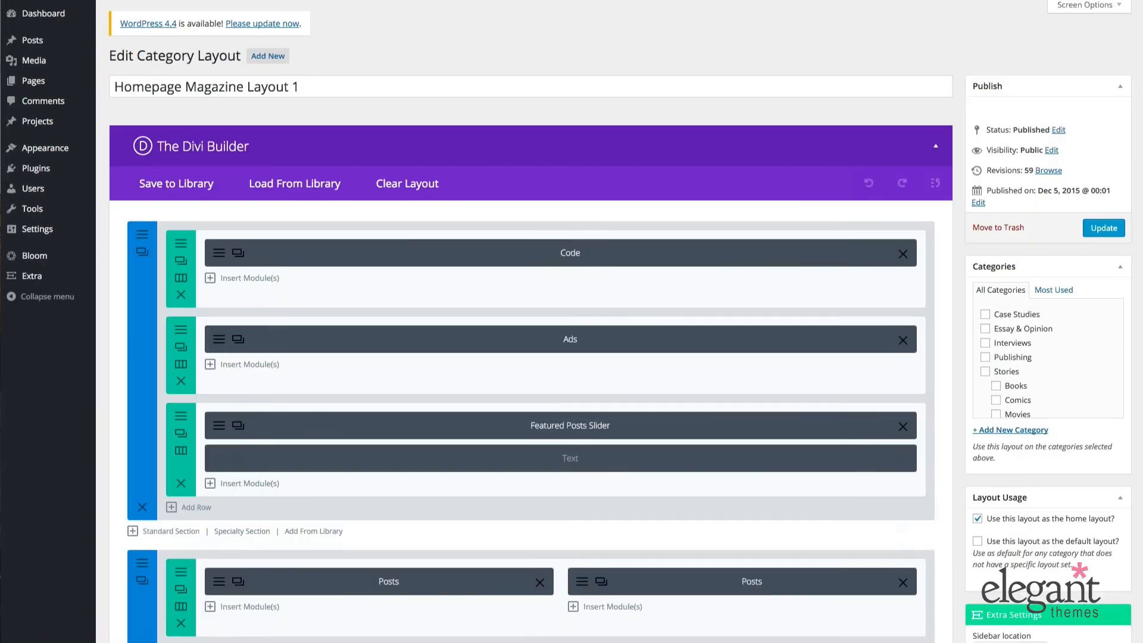
scroll("down", 3)
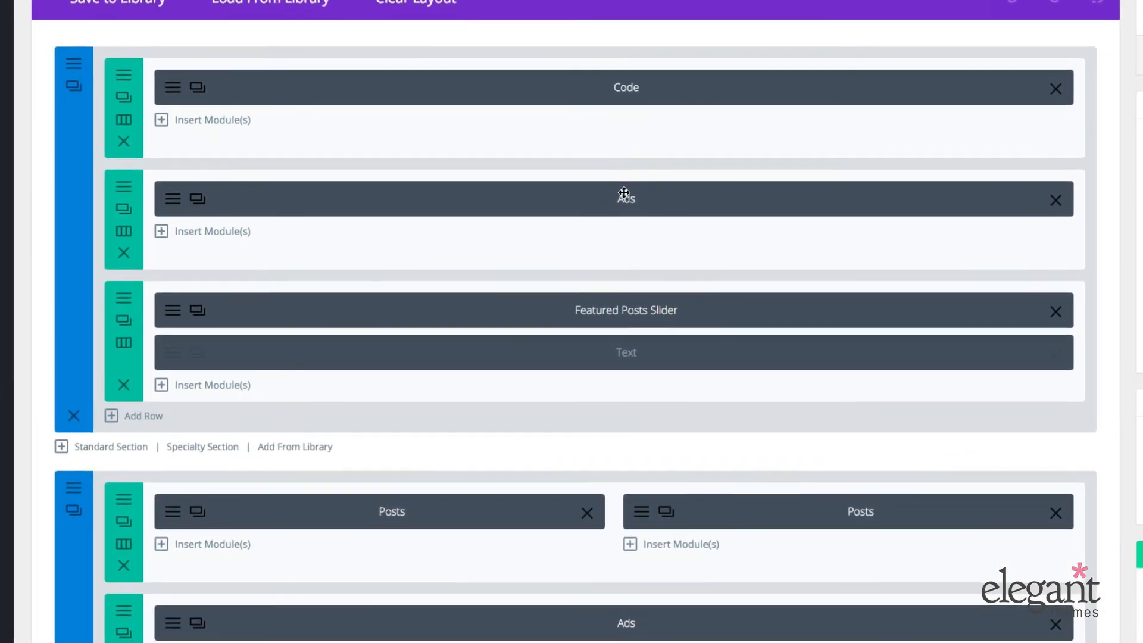
scroll("down", 3)
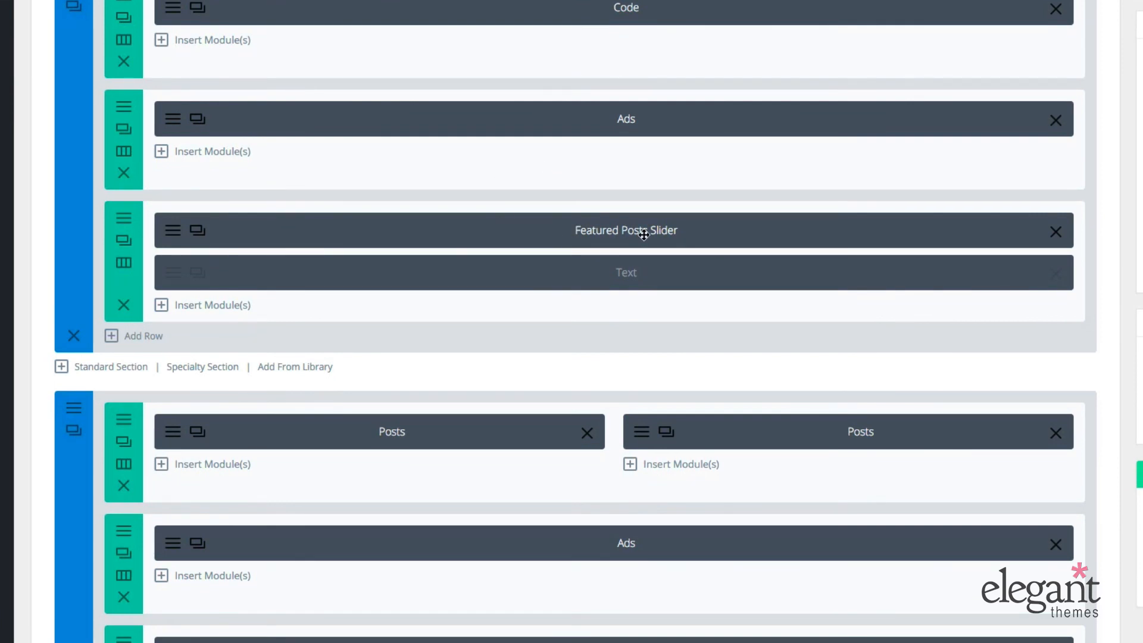
scroll("down", 3)
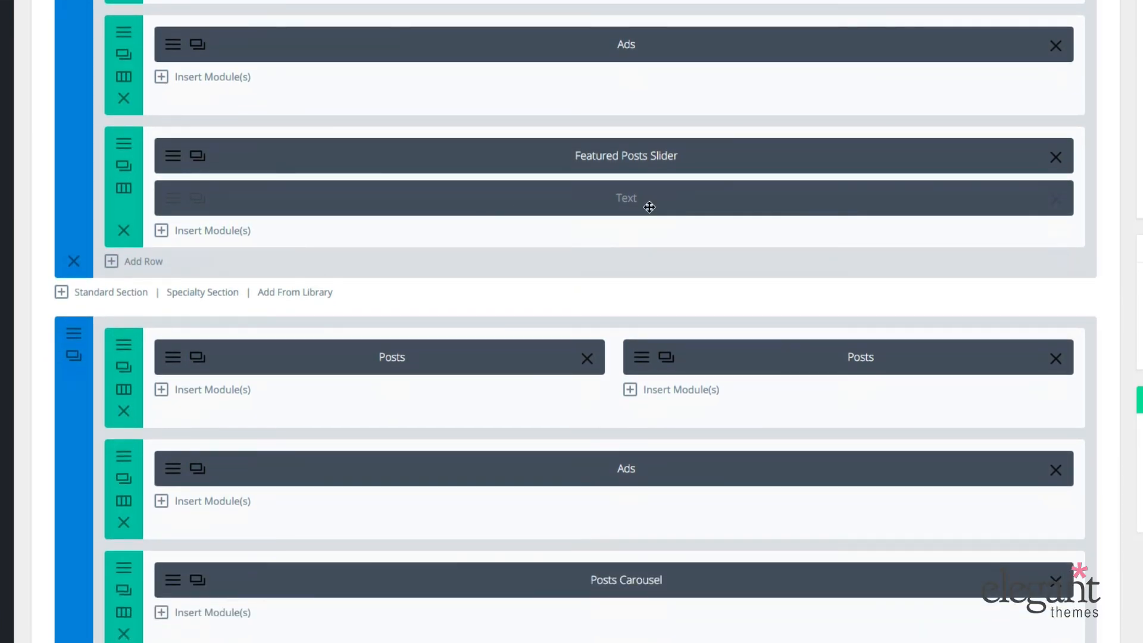
mouse_move(579, 198)
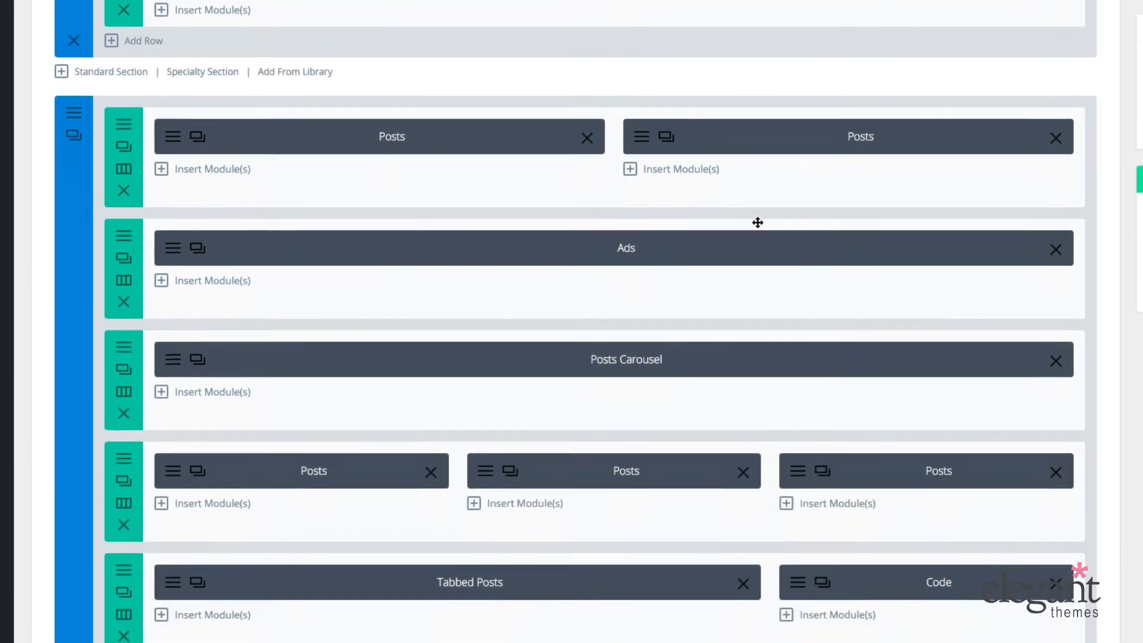
scroll("down", 3)
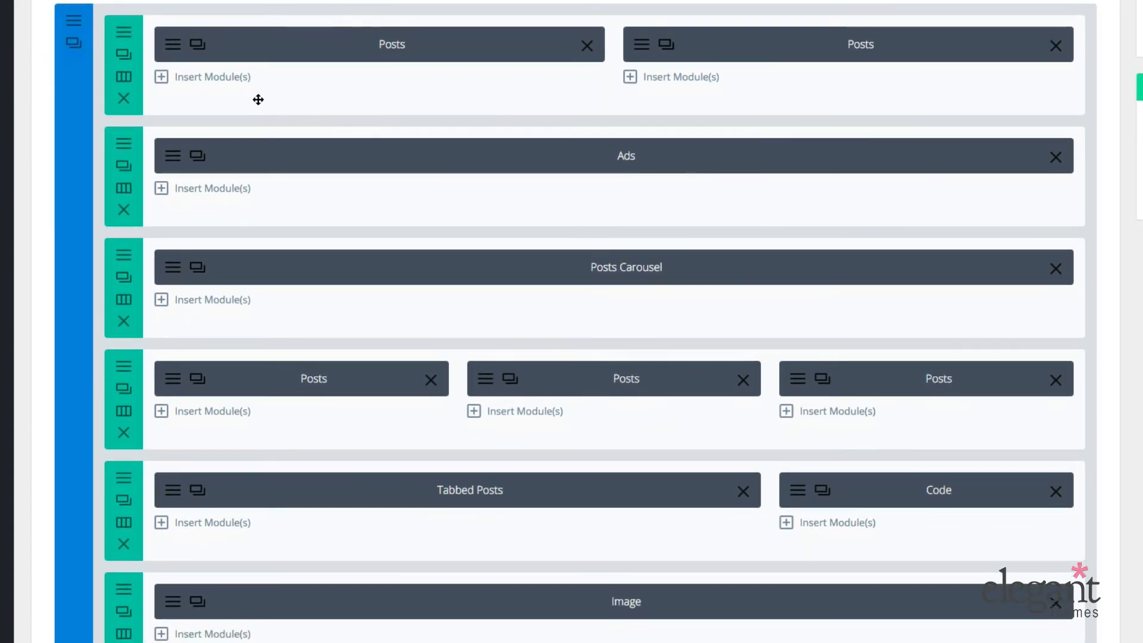
mouse_move(874, 38)
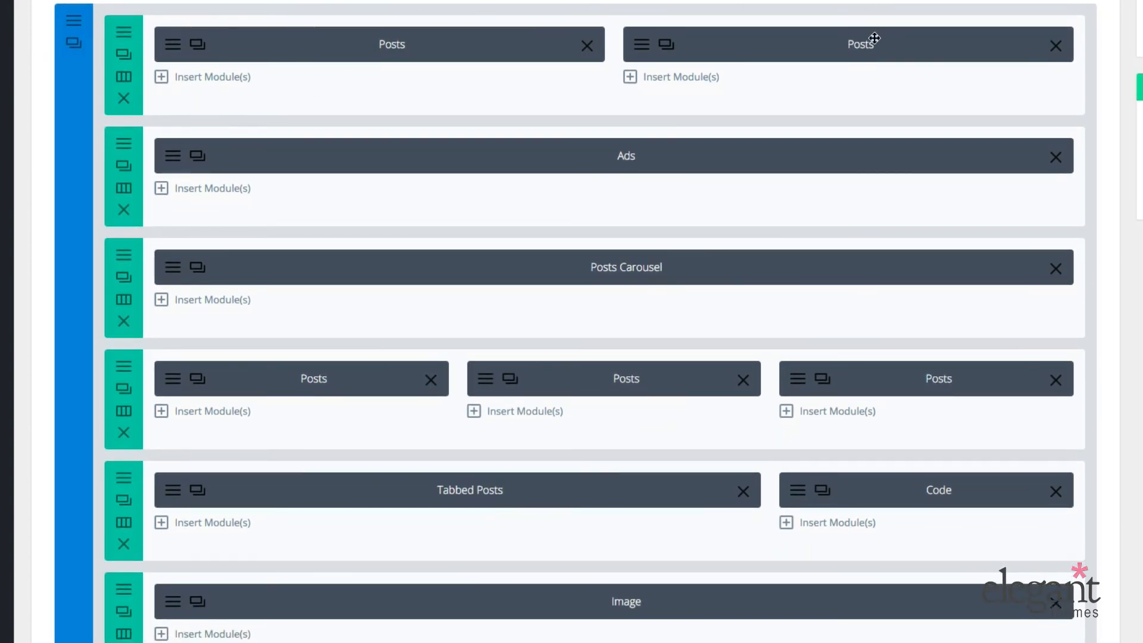
mouse_move(667, 29)
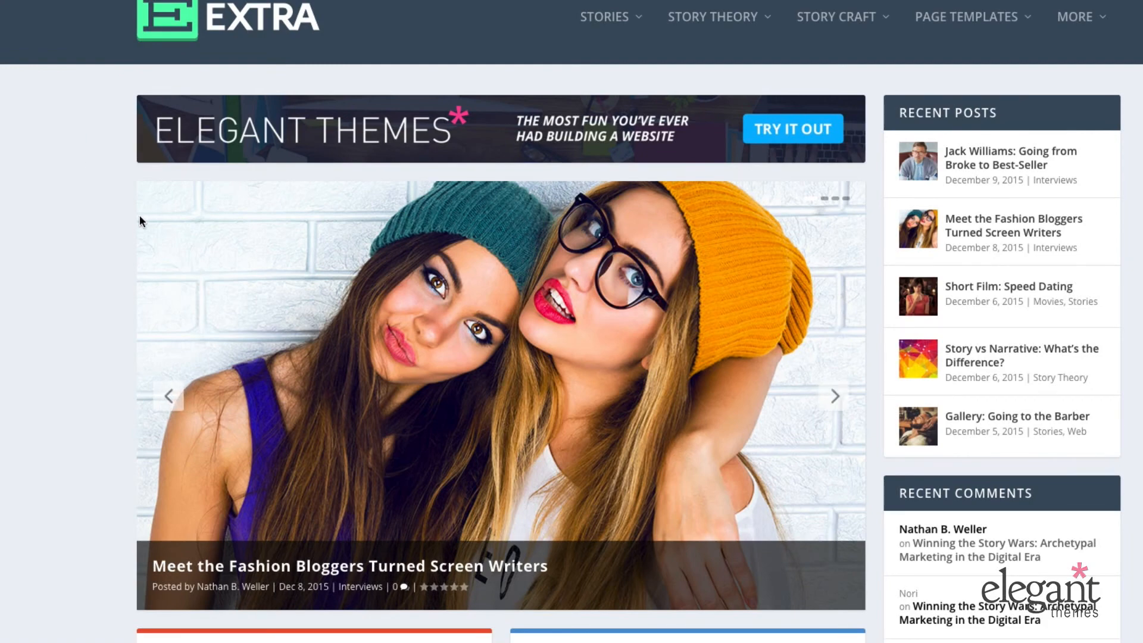
Scroll through the live homepage's sliders, category post blocks and ads to check how the layout renders.
scroll("down", 3)
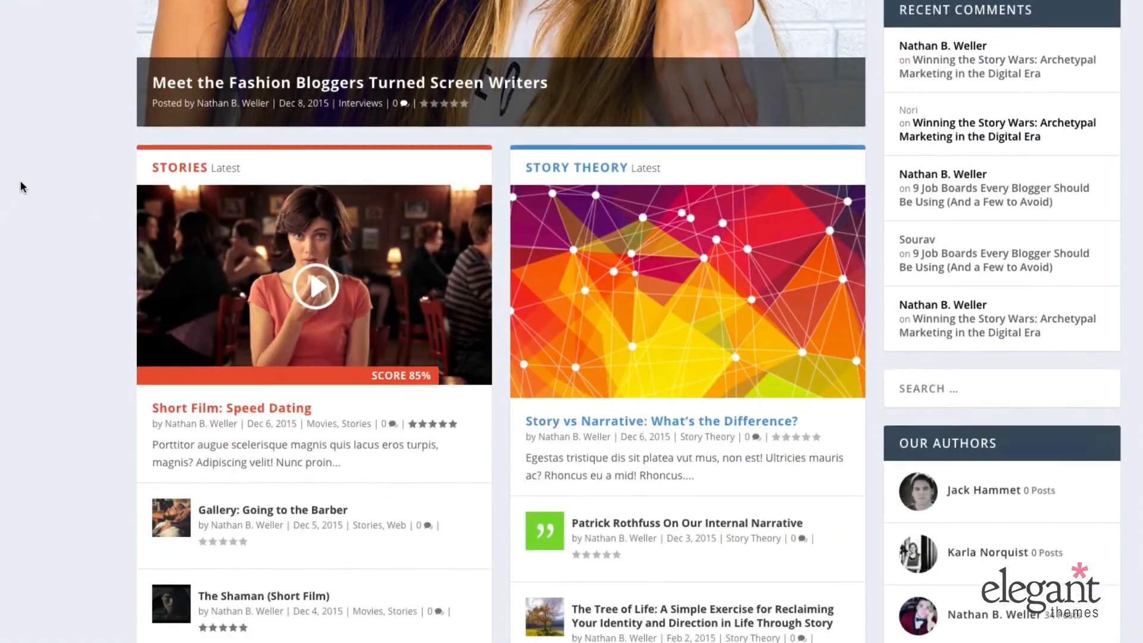
scroll("down", 3)
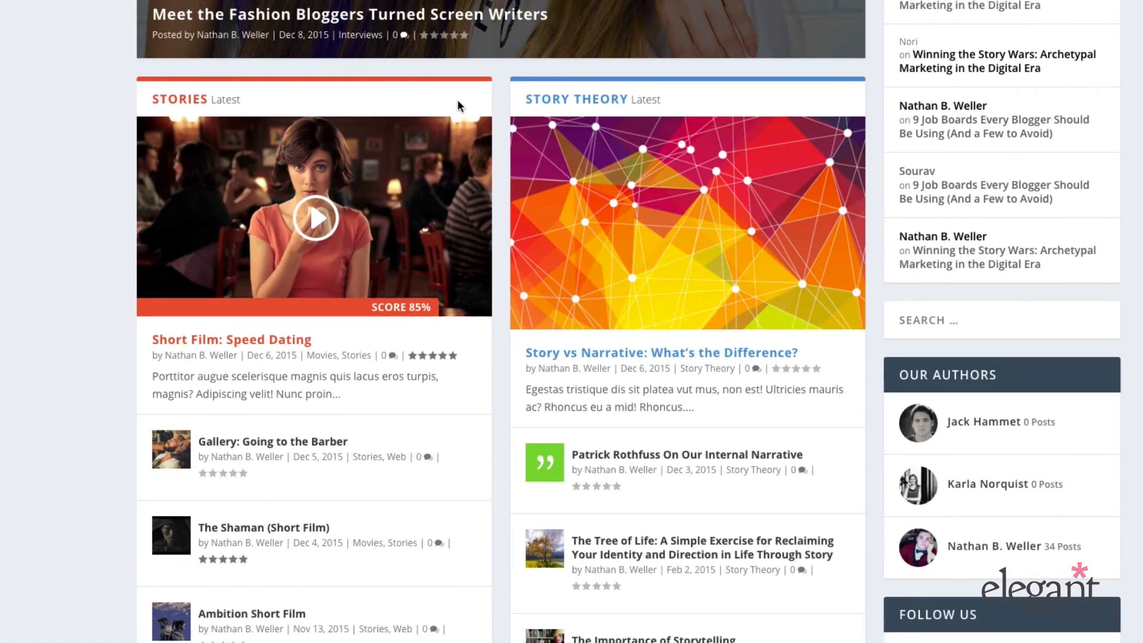
scroll("down", 3)
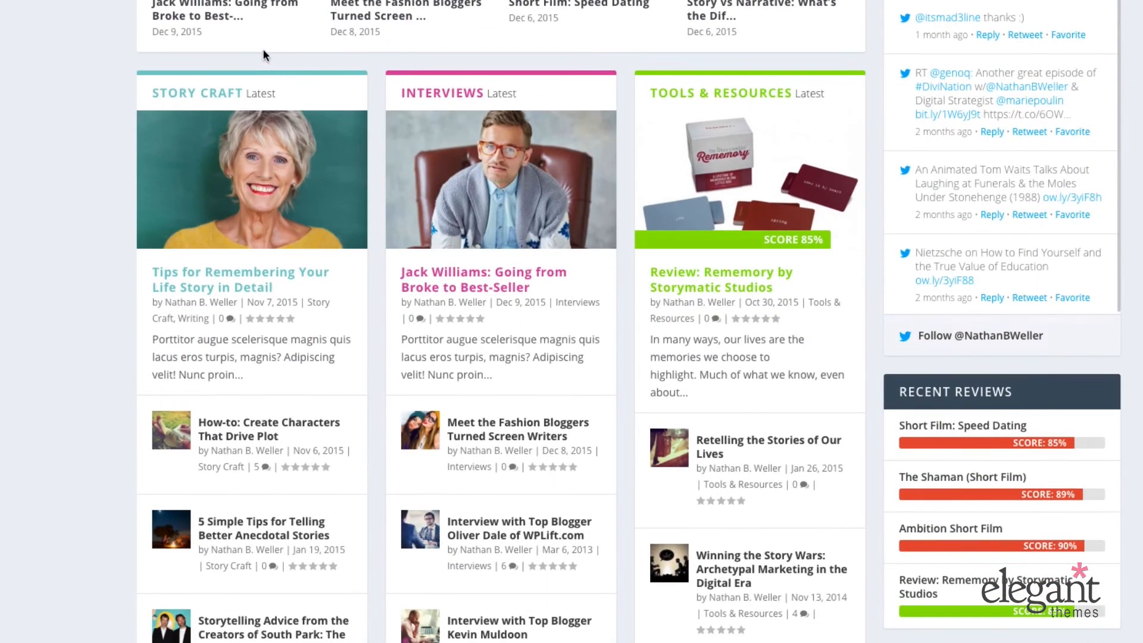
mouse_move(238, 93)
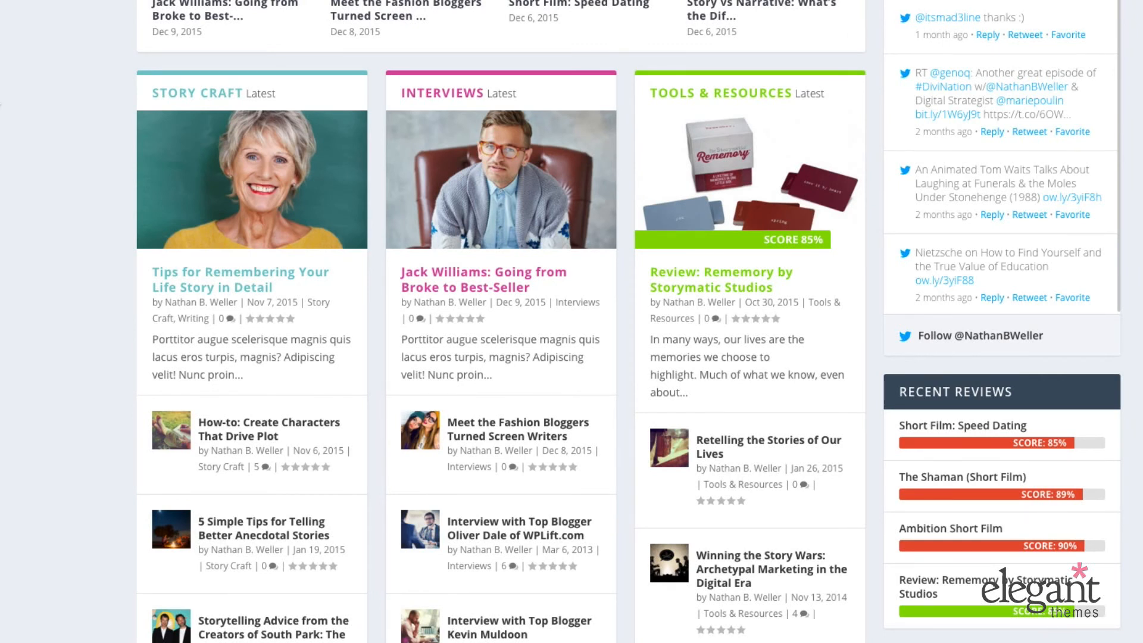
mouse_move(151, 96)
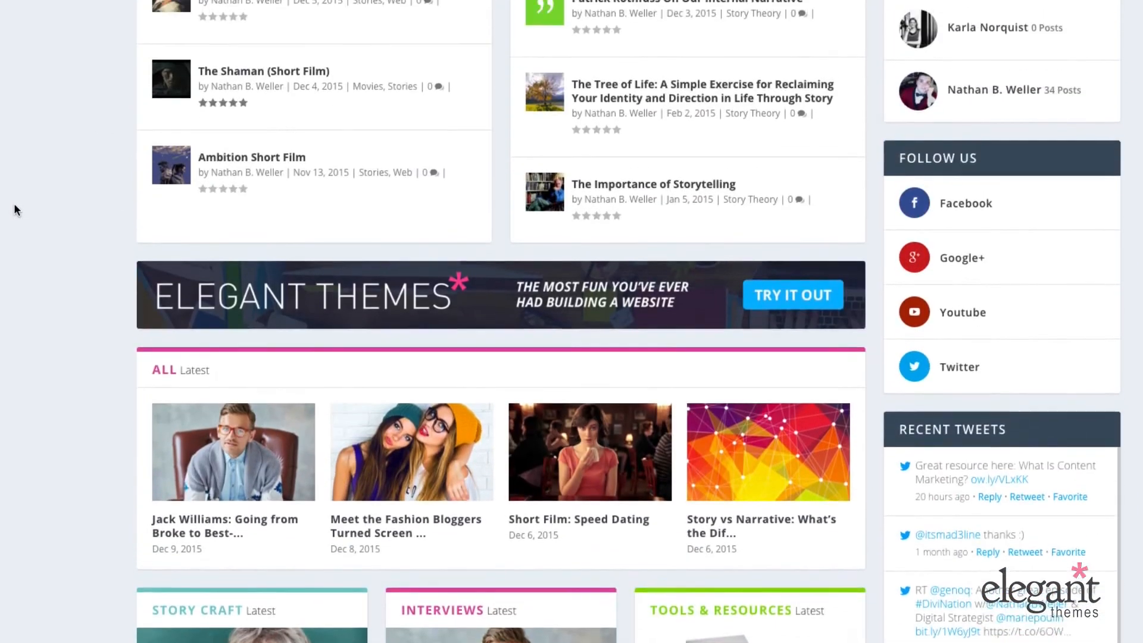
scroll("down", 3)
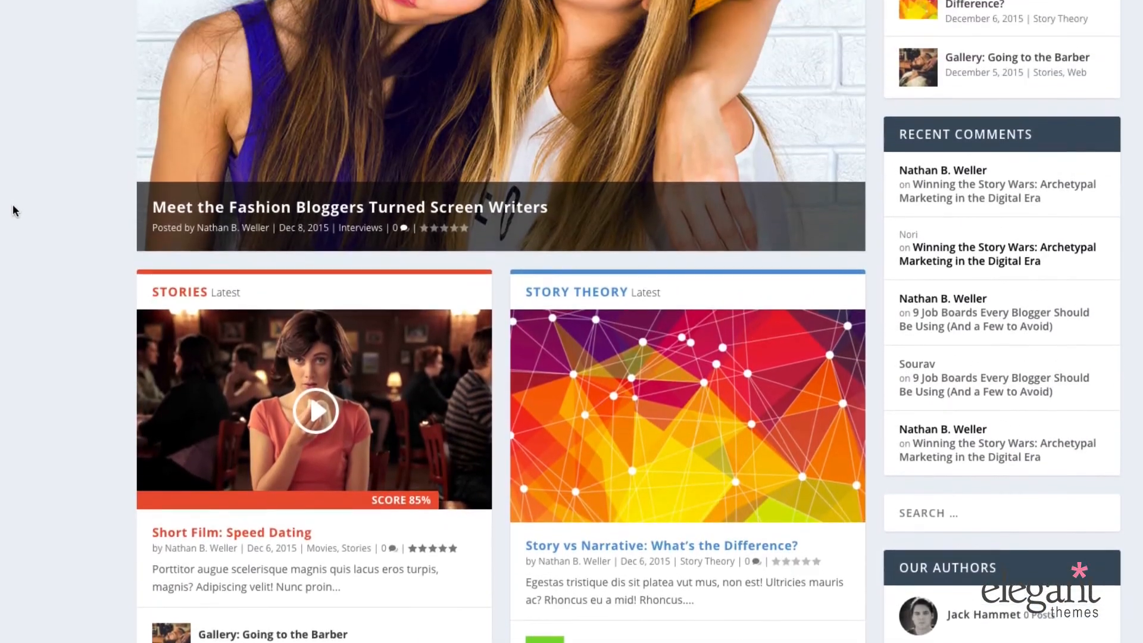
scroll("down", 3)
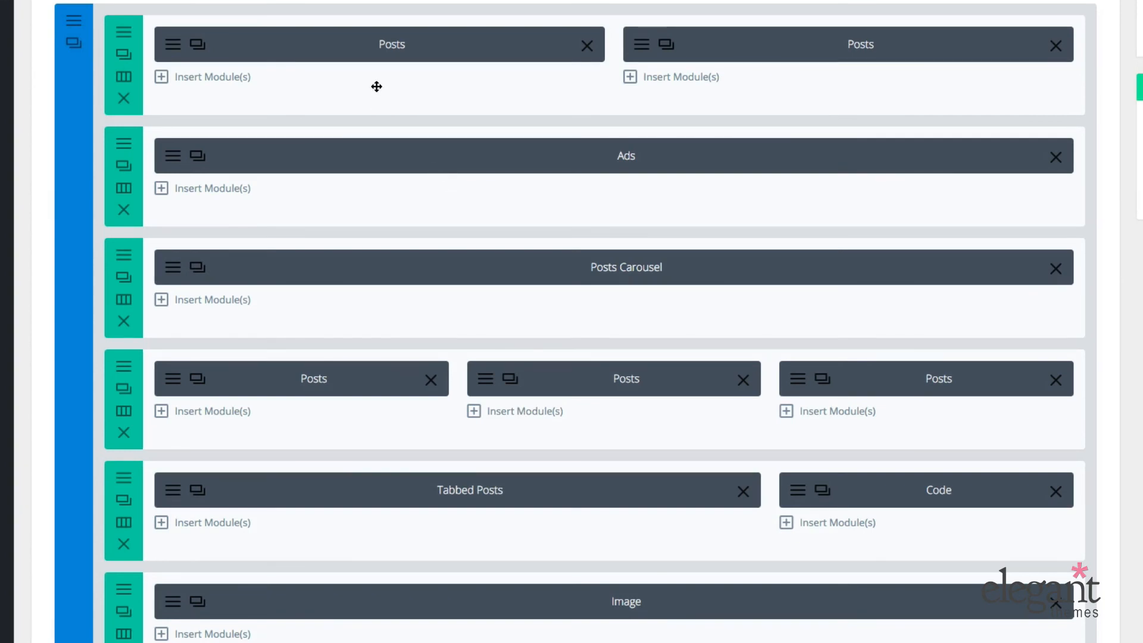
Open the settings of the left Posts module, with Stories checked among its categories.
left_click(173, 44)
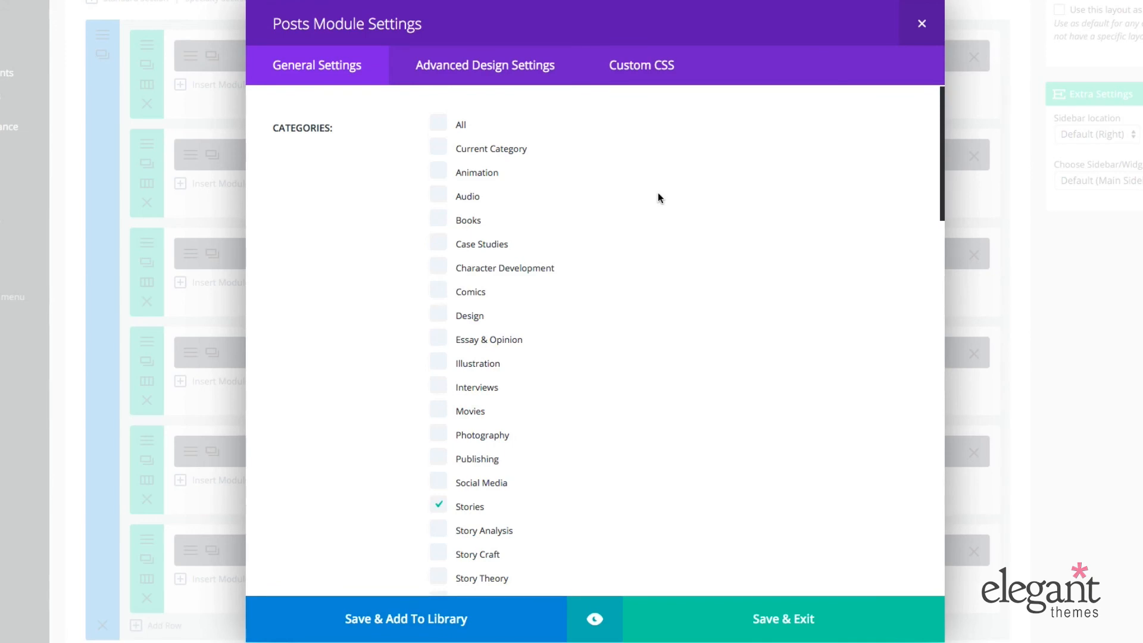
scroll("down", 3)
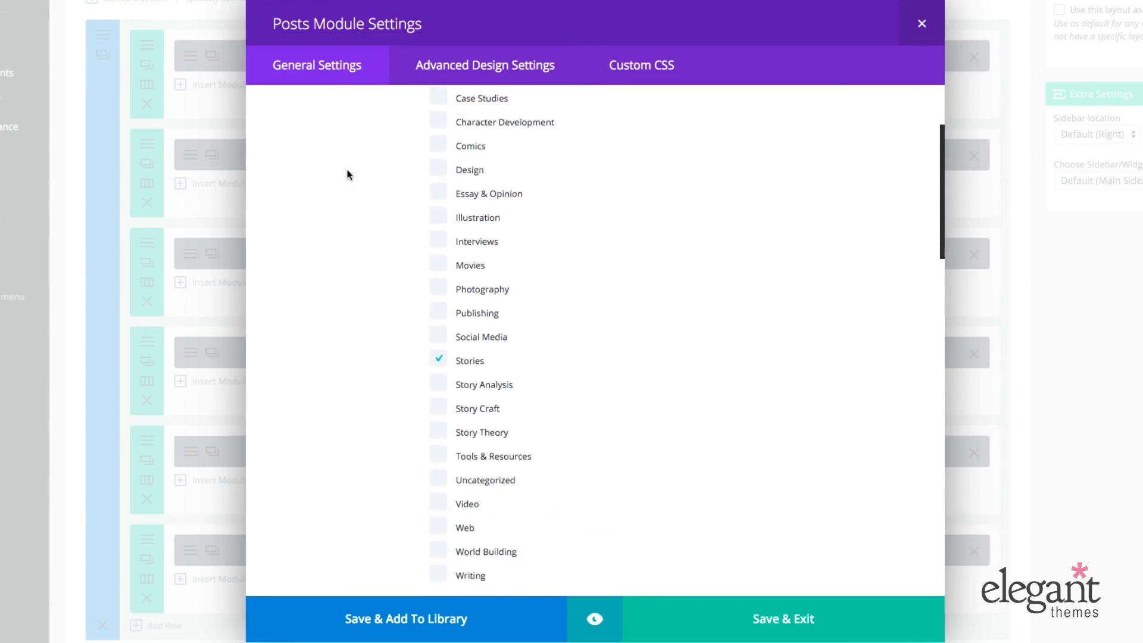
scroll("down", 3)
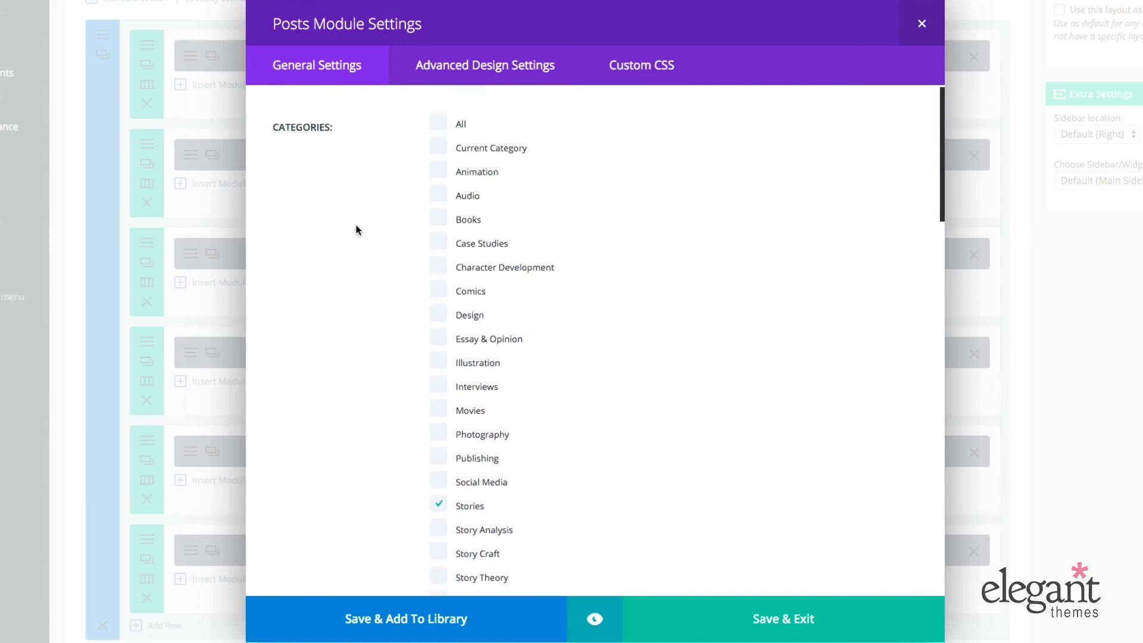
scroll("down", 3)
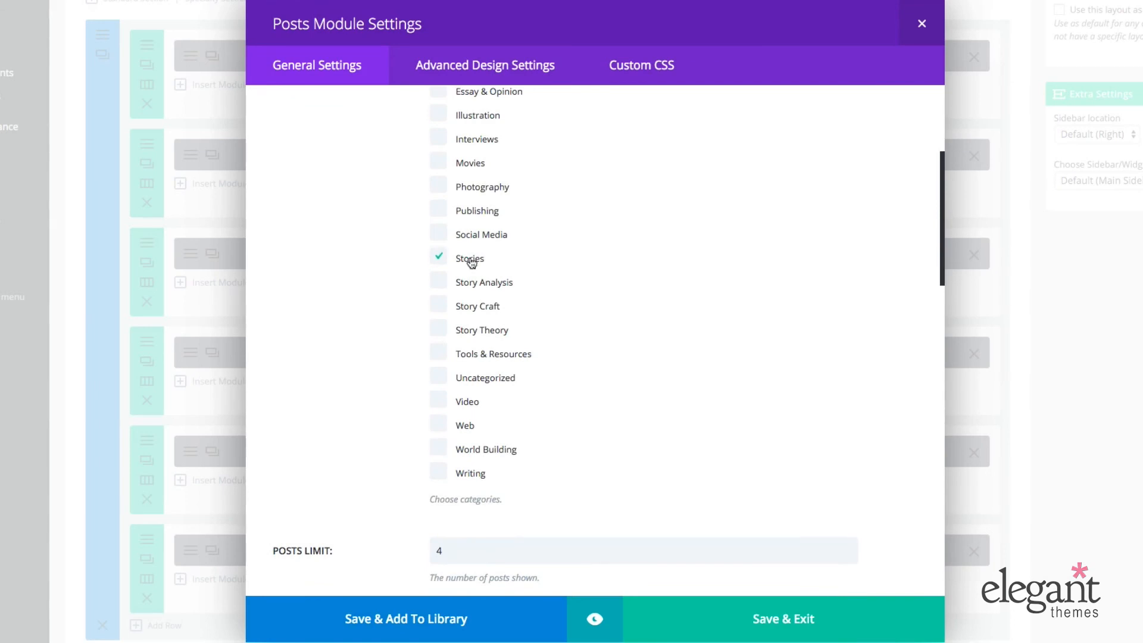
mouse_move(466, 268)
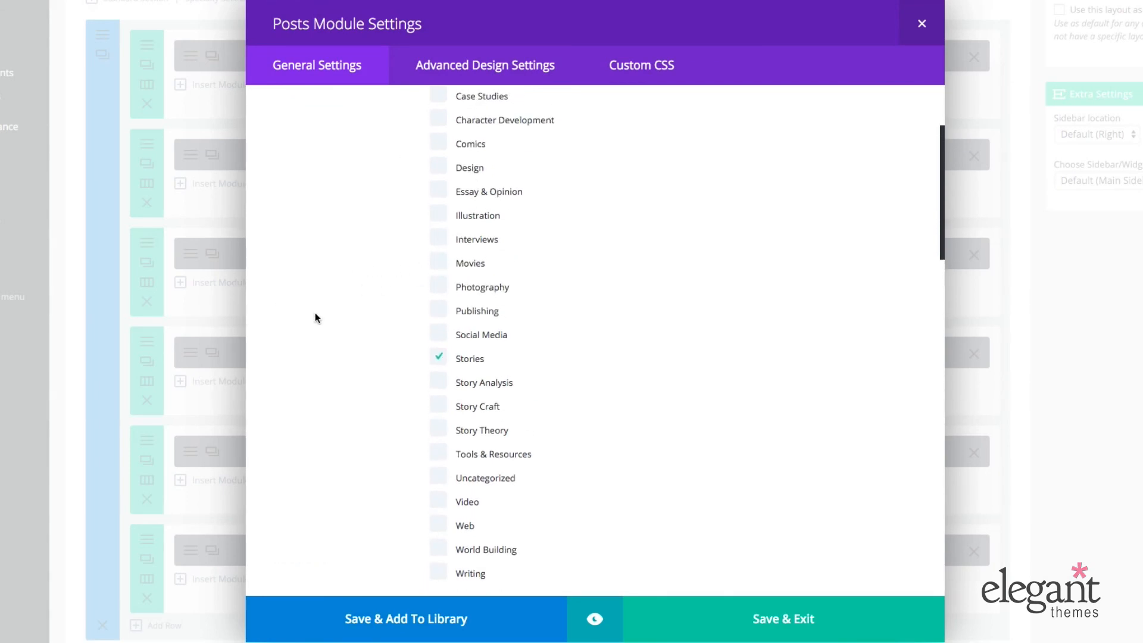
scroll("down", 3)
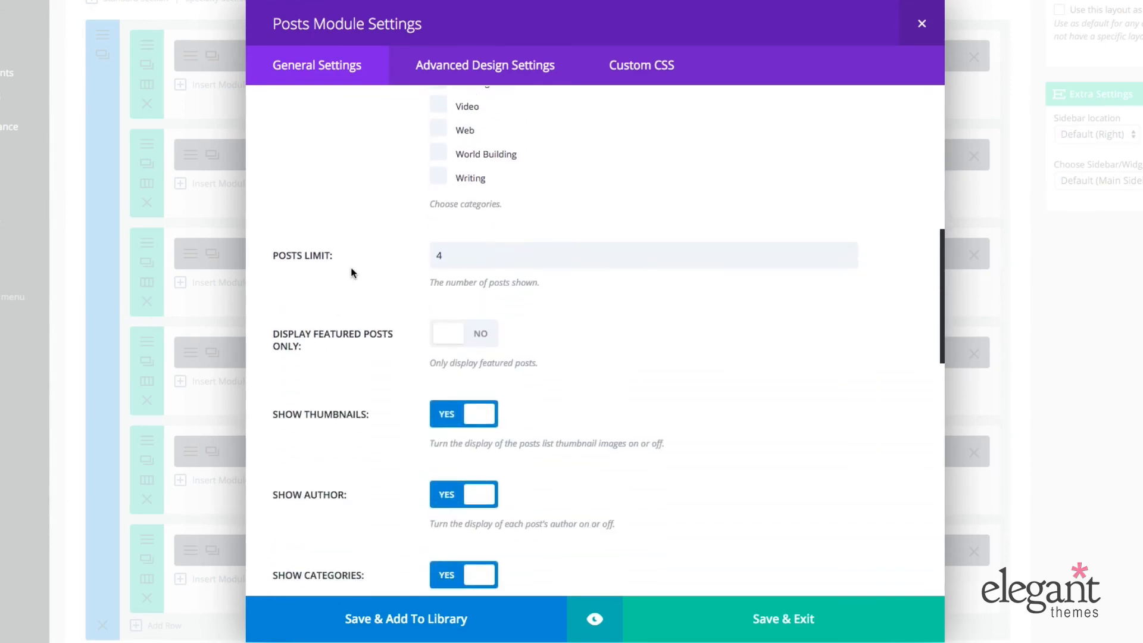
left_click(642, 255)
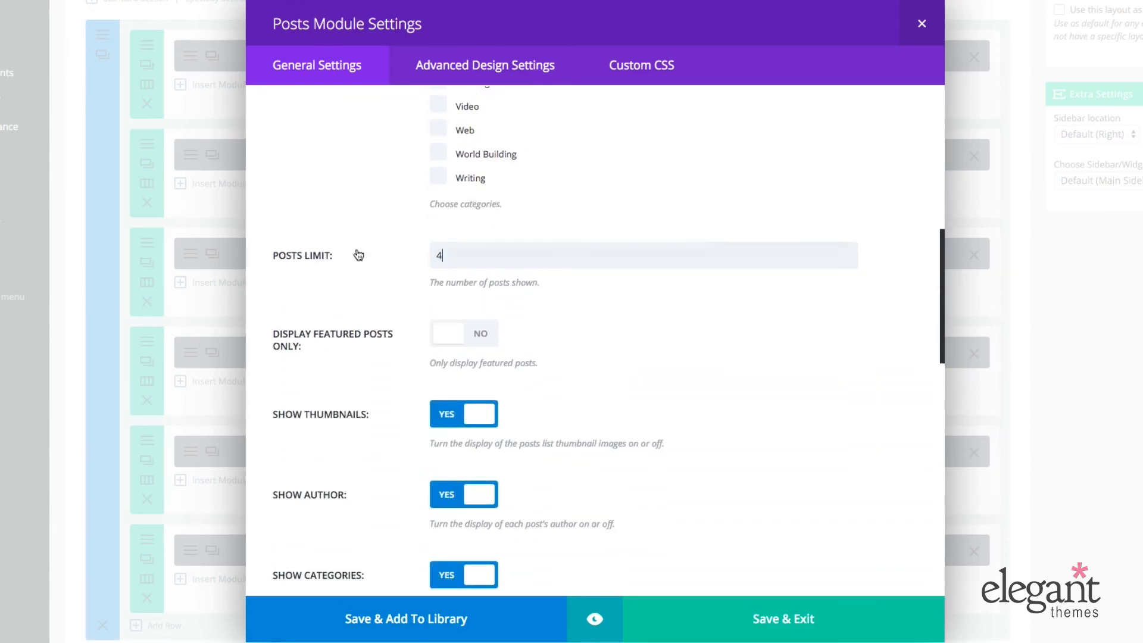
scroll("down", 3)
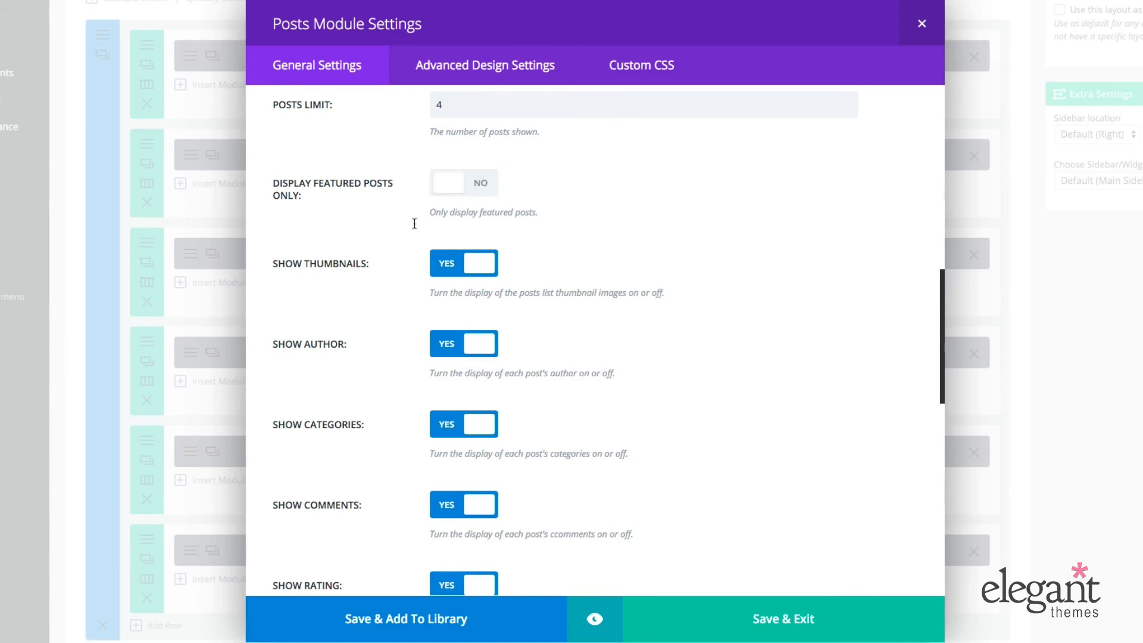
scroll("down", 3)
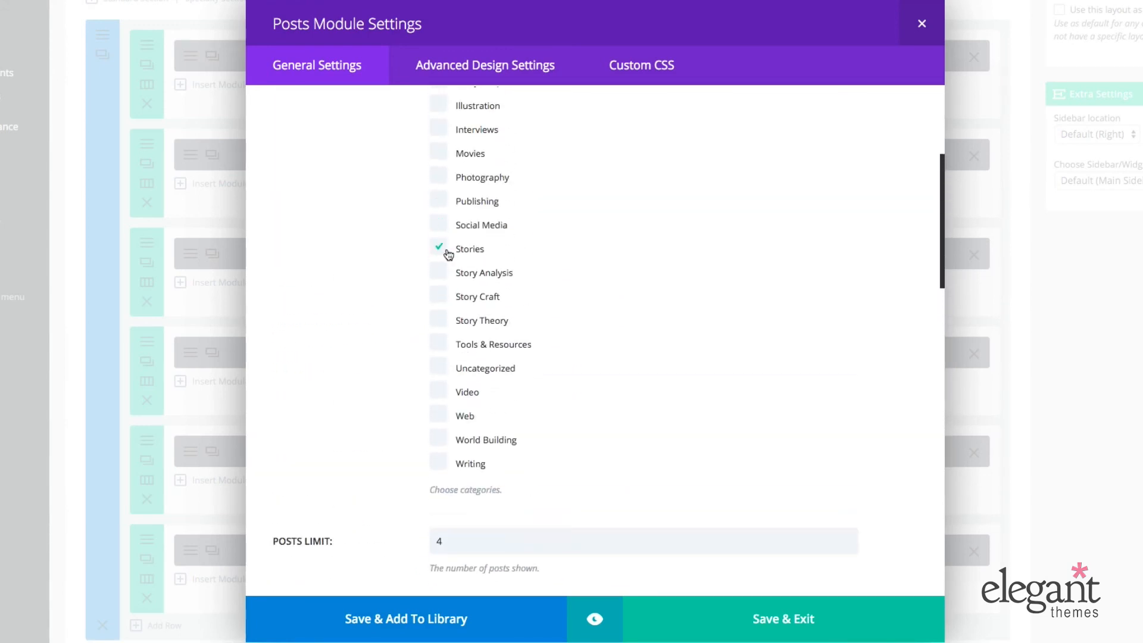
scroll("down", 3)
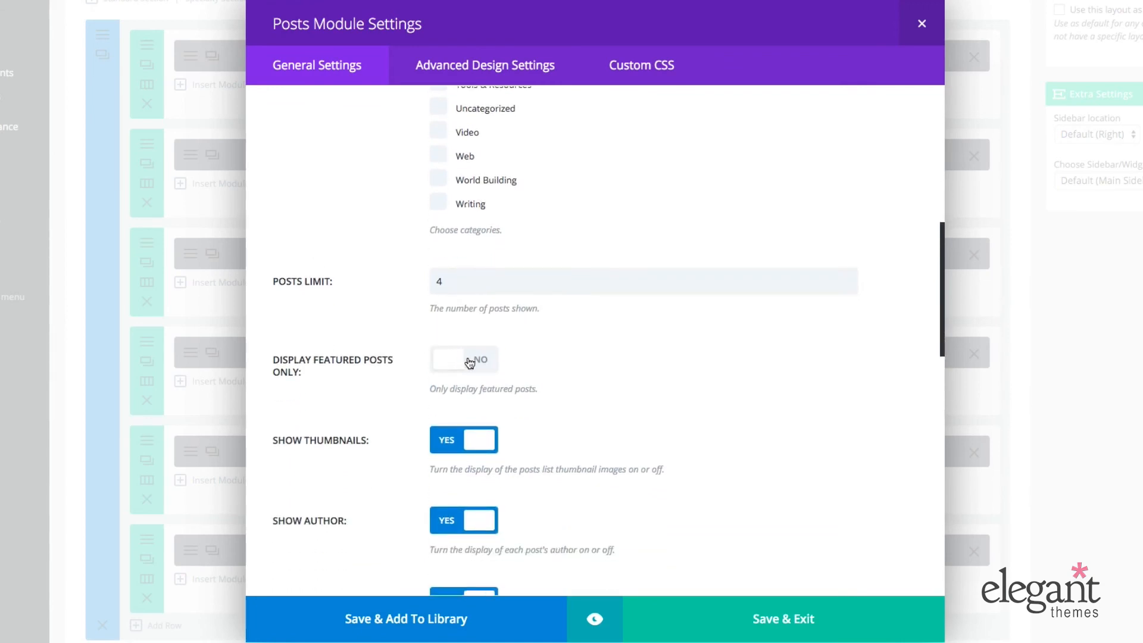
mouse_move(387, 394)
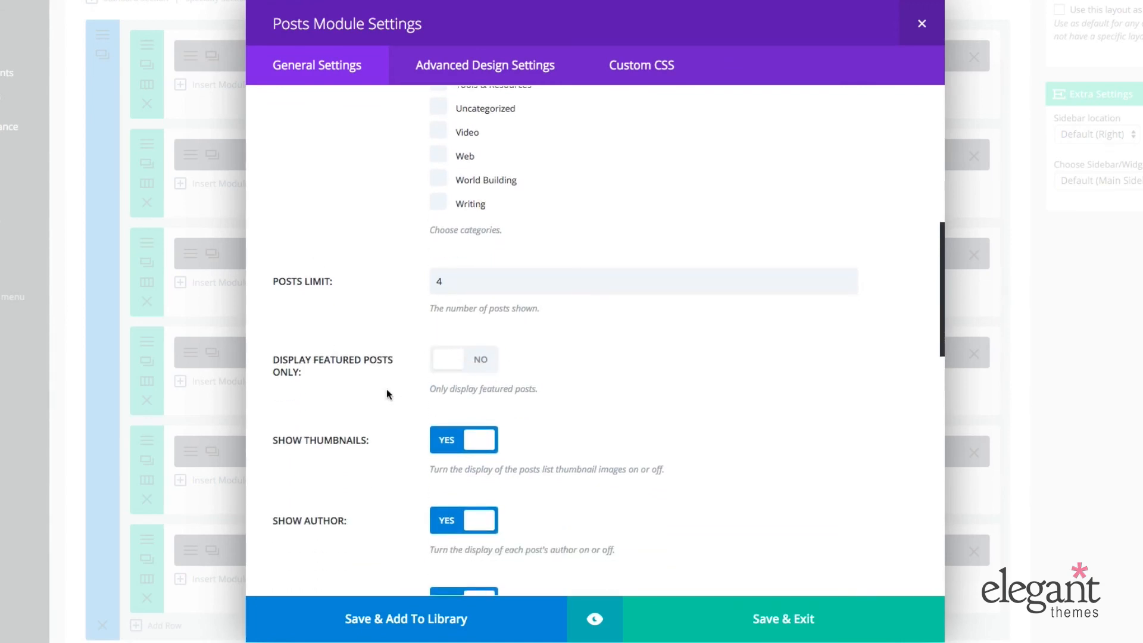
scroll("down", 3)
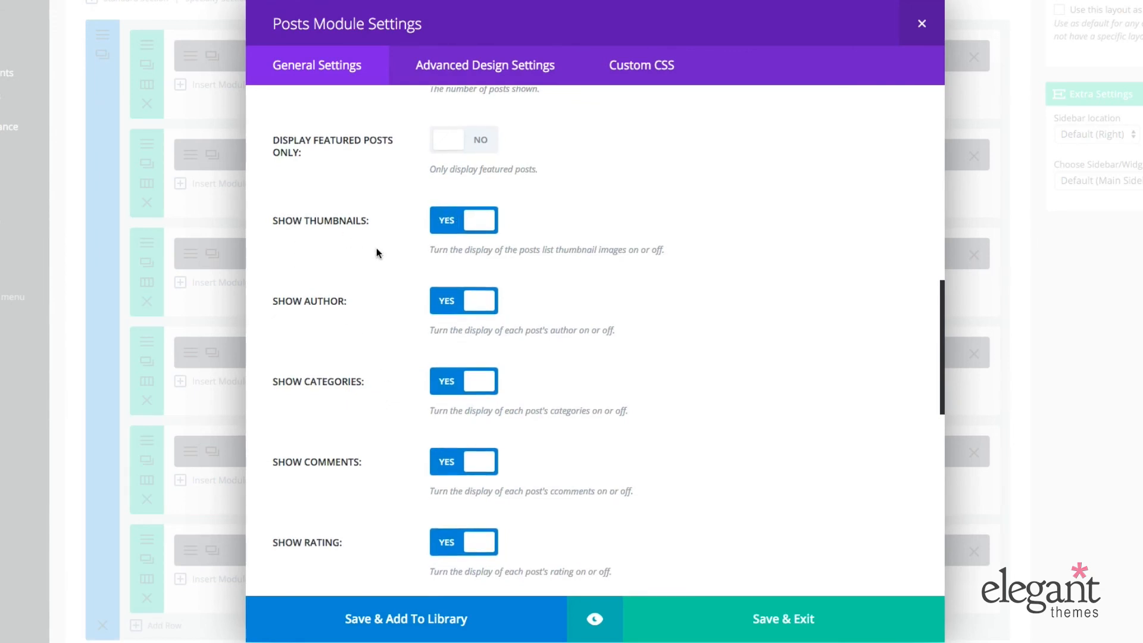
scroll("down", 3)
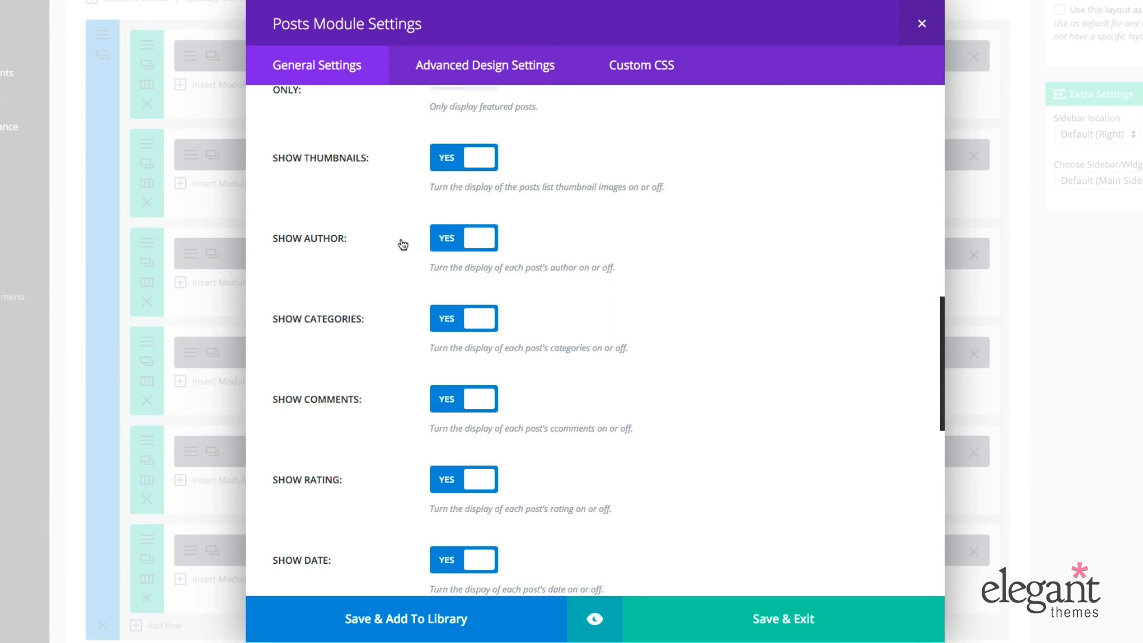
scroll("down", 3)
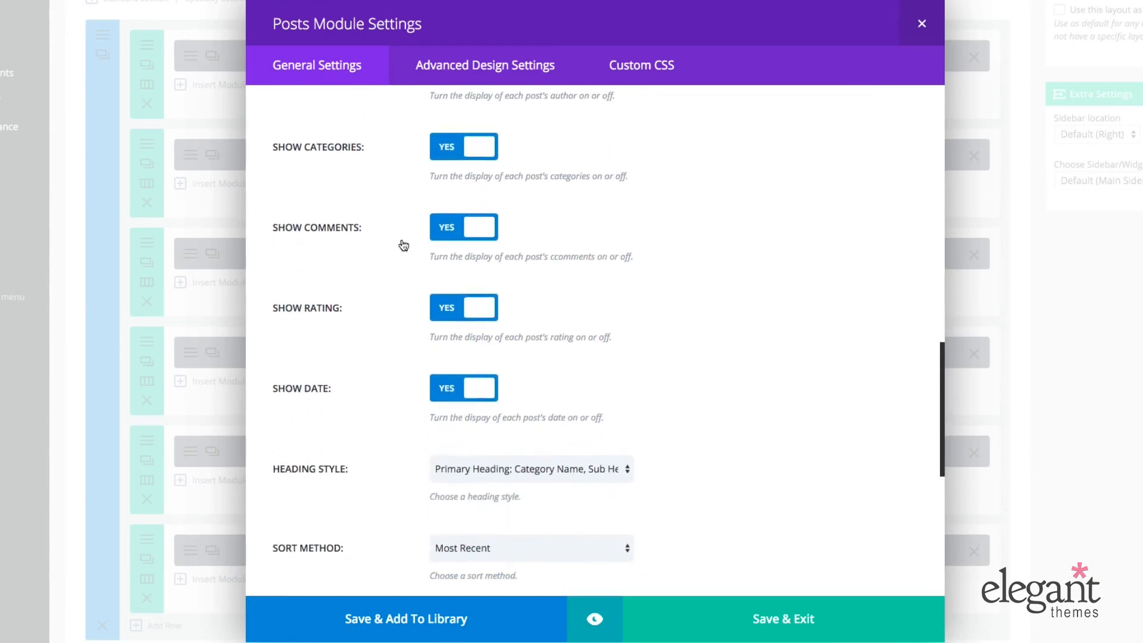
scroll("down", 3)
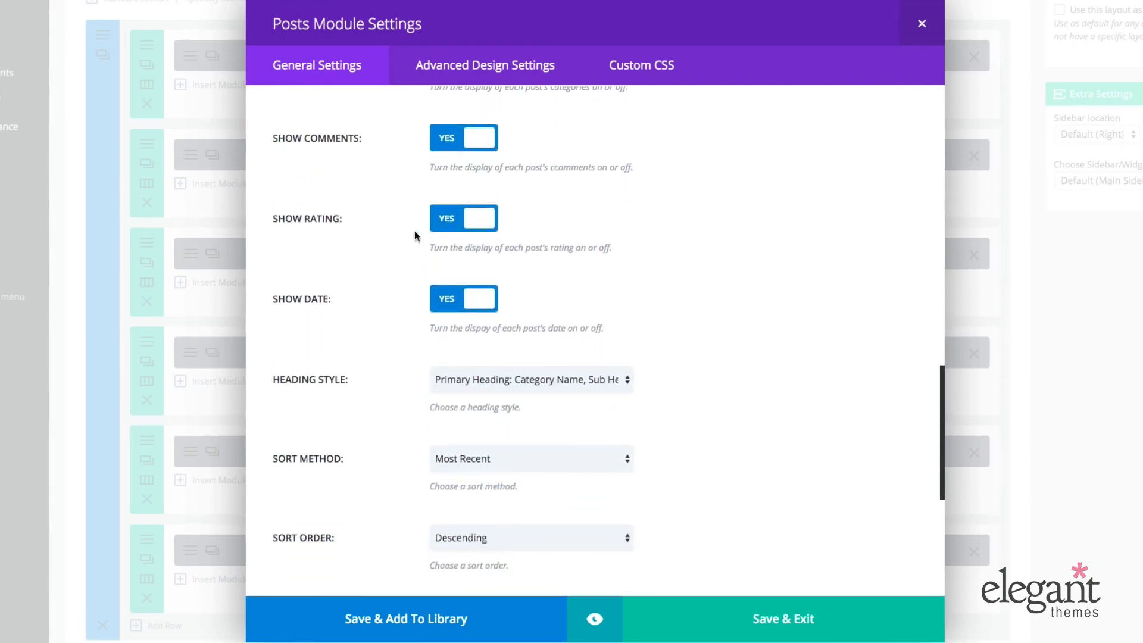
scroll("down", 3)
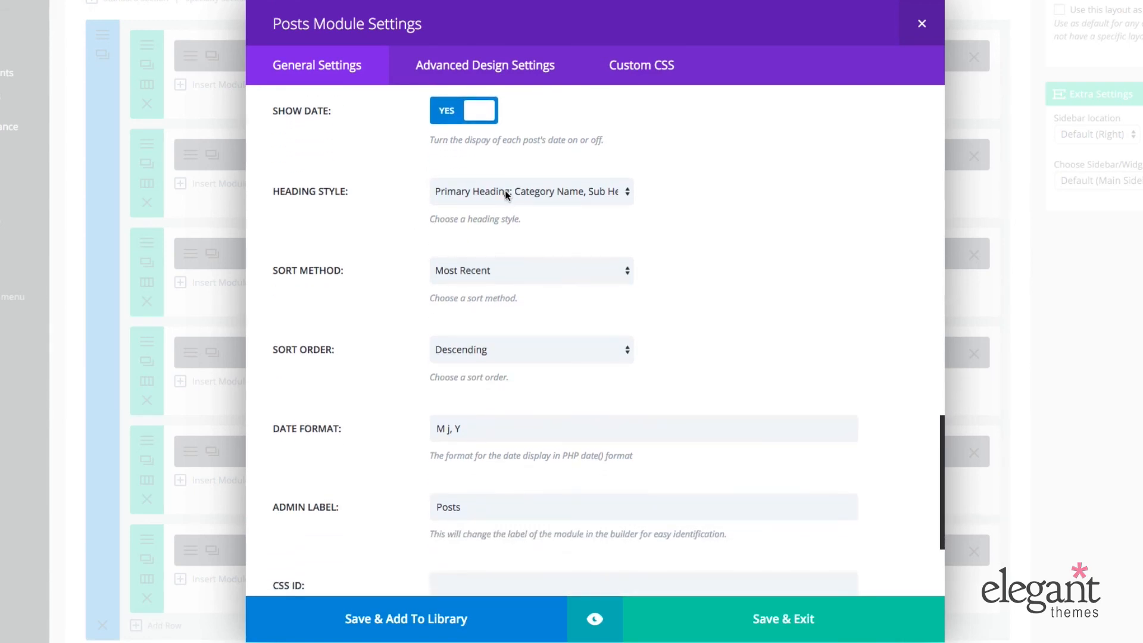
Set Heading Style to 'Primary Heading: Filter, Sub Heading: Category Name'.
left_click(531, 191)
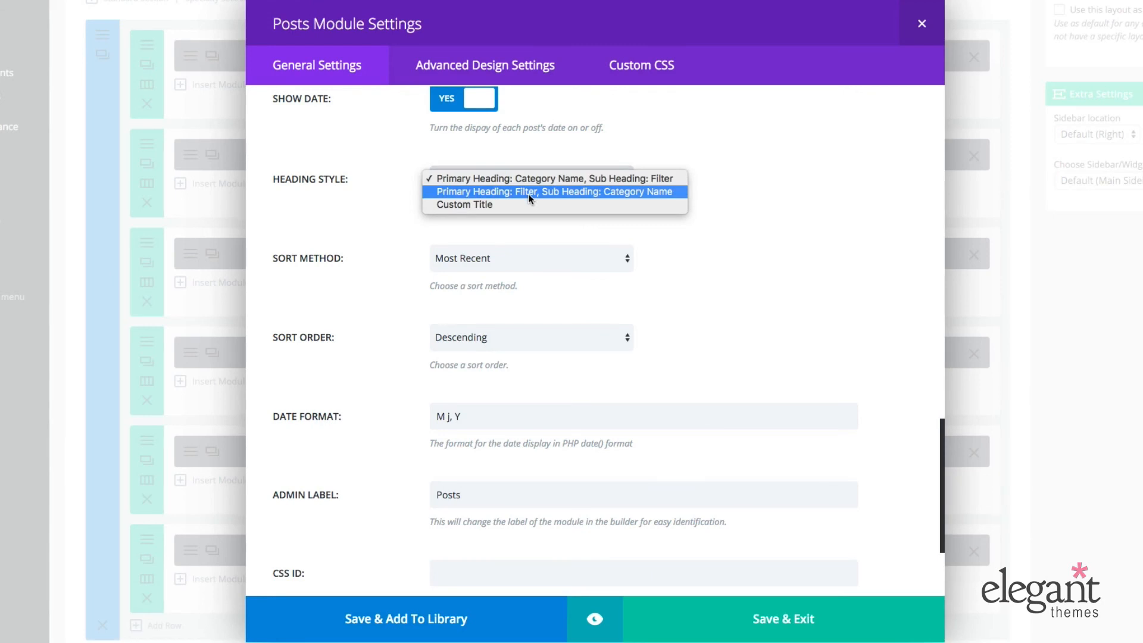
left_click(553, 190)
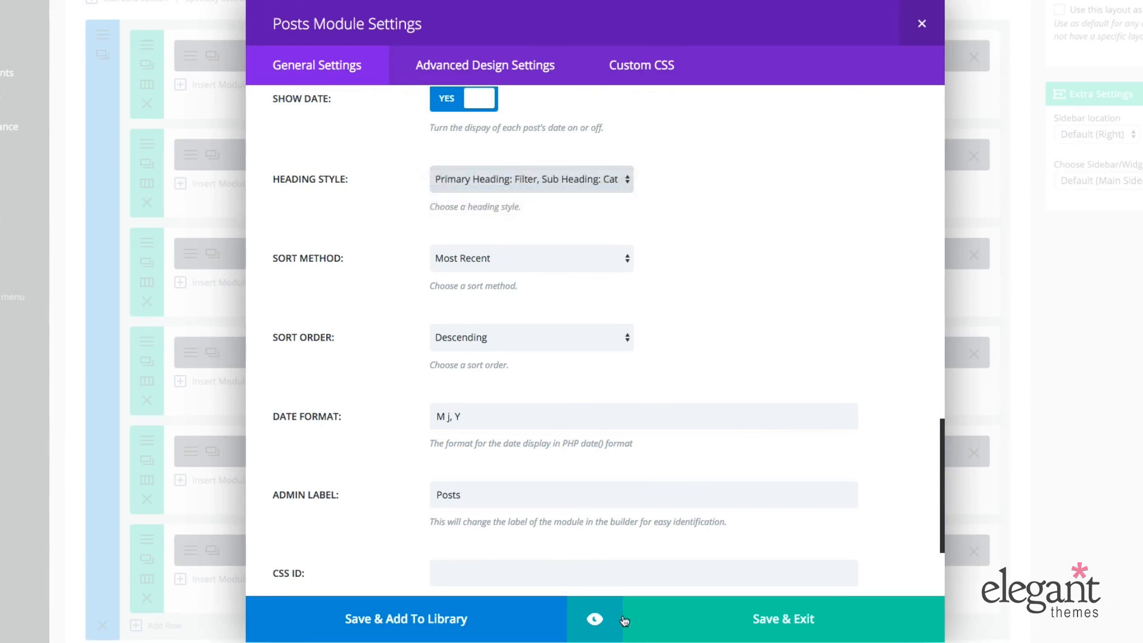
left_click(595, 619)
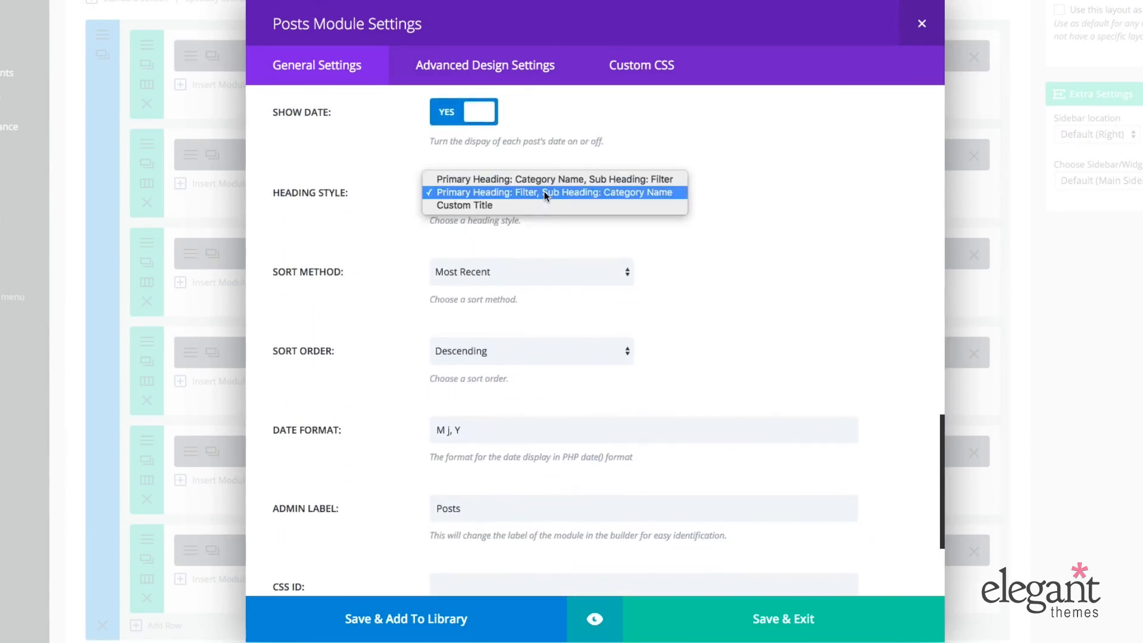
Set Heading Style to Custom Title with 'custom title' as primary and 'custom sub heading' as sub heading.
left_click(465, 205)
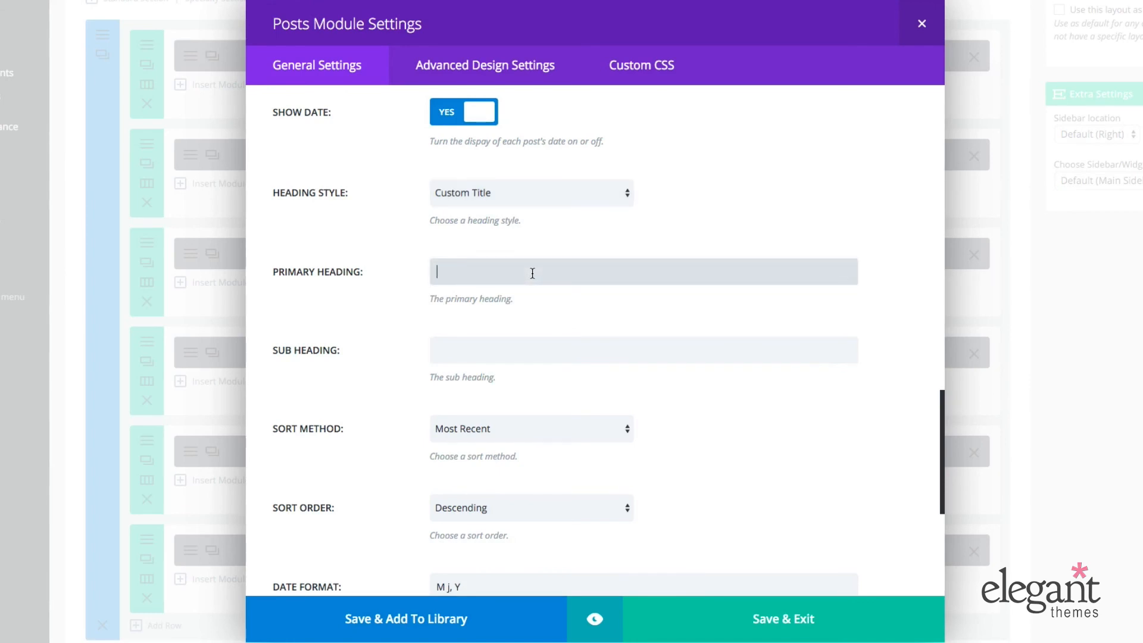
type("custom title")
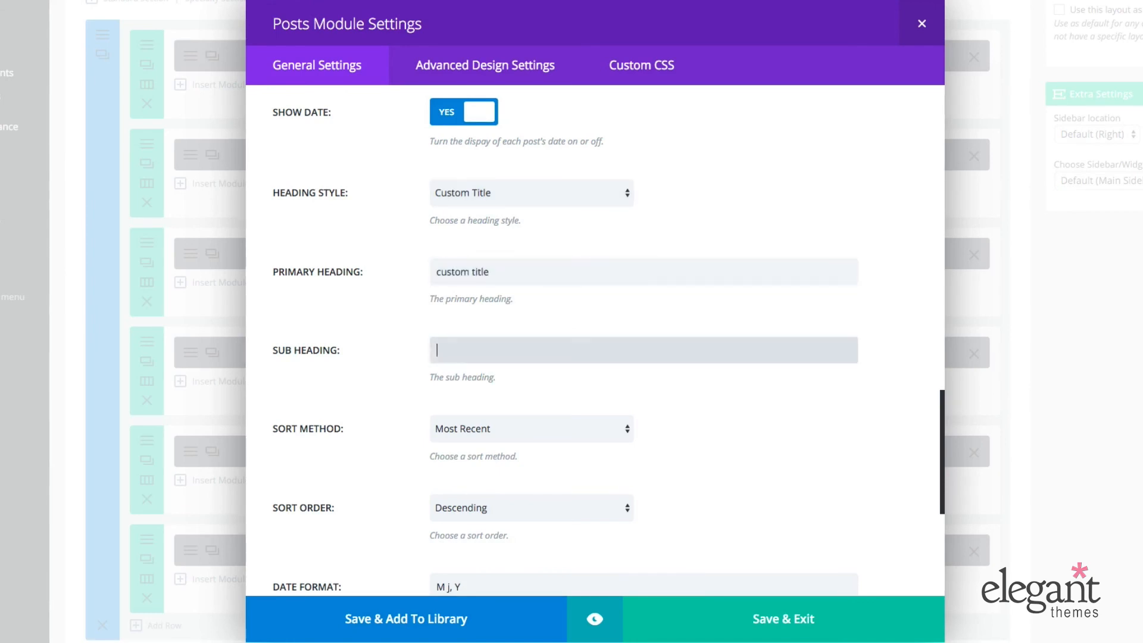
type("custom sub heading")
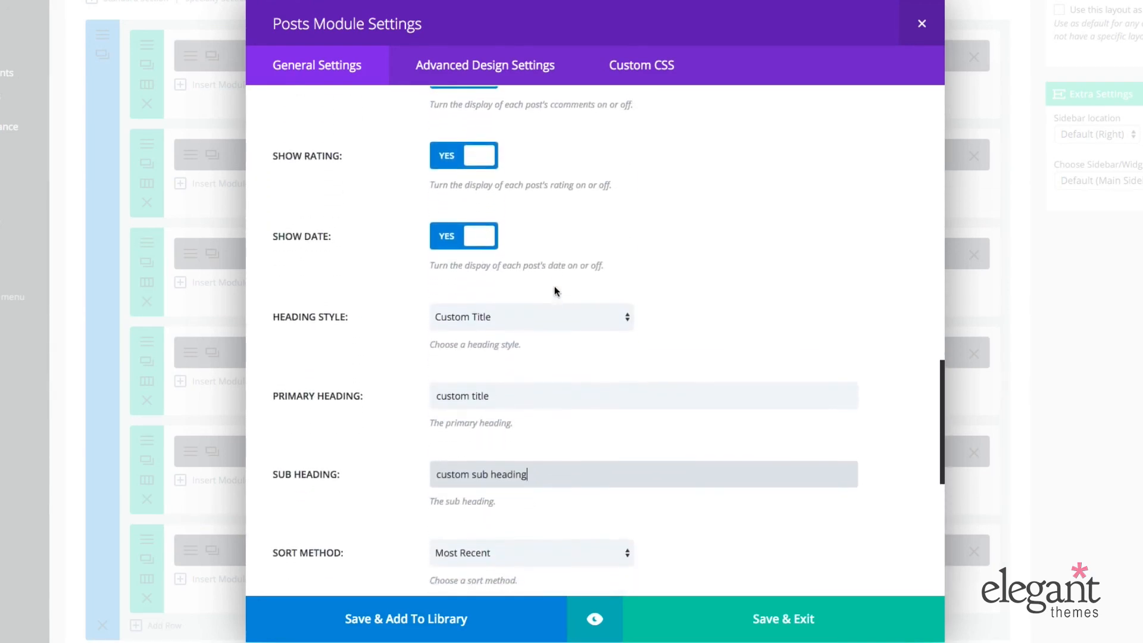
left_click(594, 620)
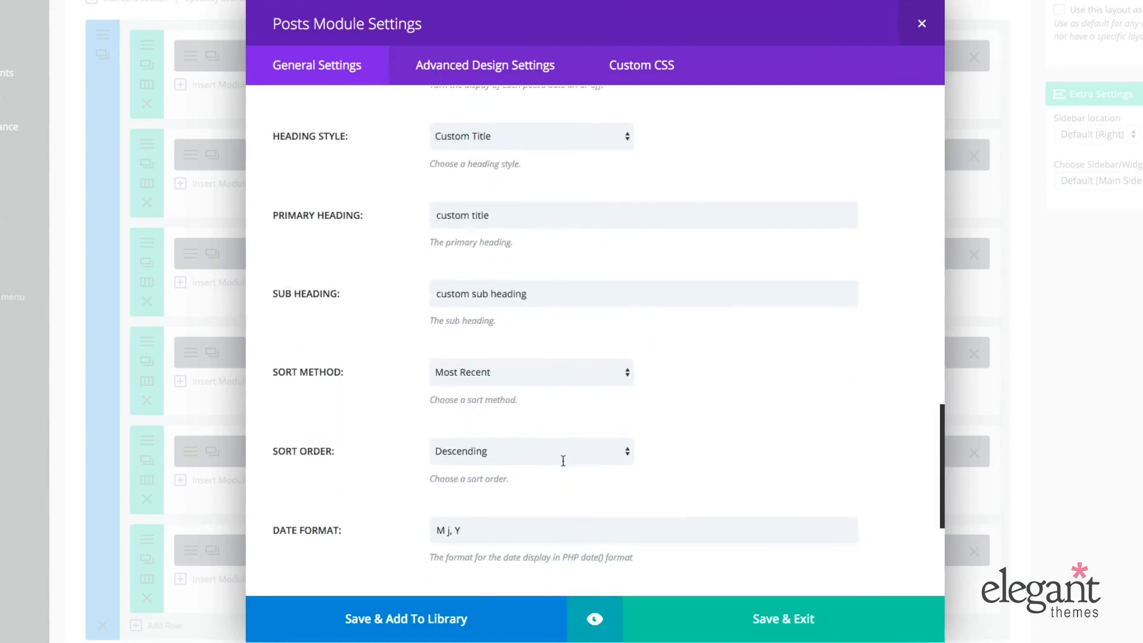
Set Heading Style to 'Primary Heading: Category Name, Sub Heading: Filter' and view the Sort Method options.
left_click(531, 135)
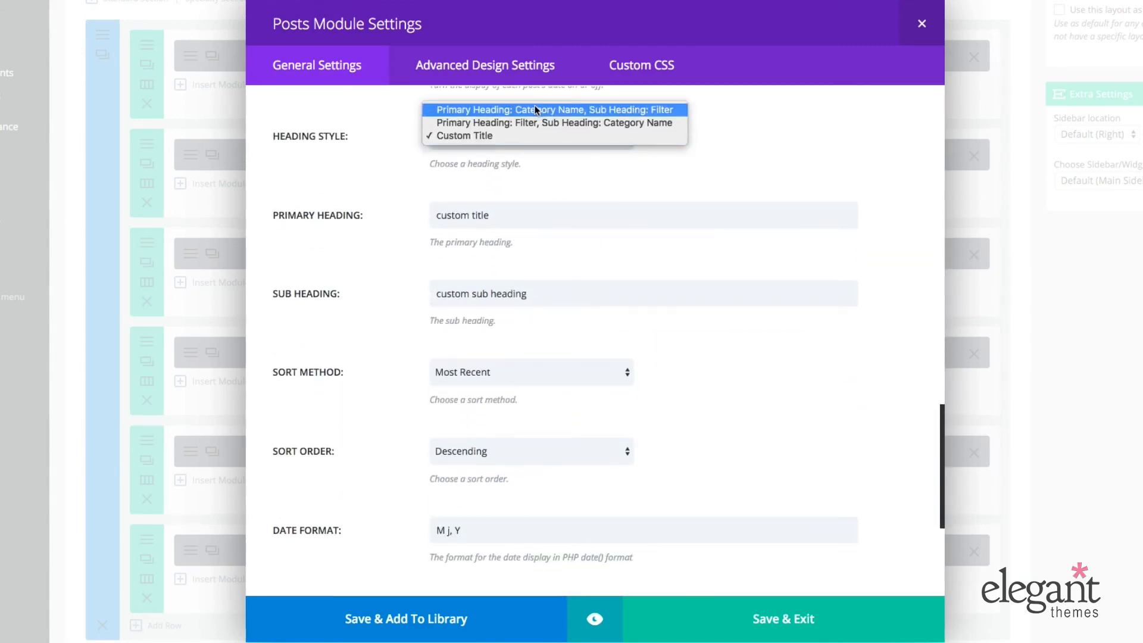
left_click(553, 110)
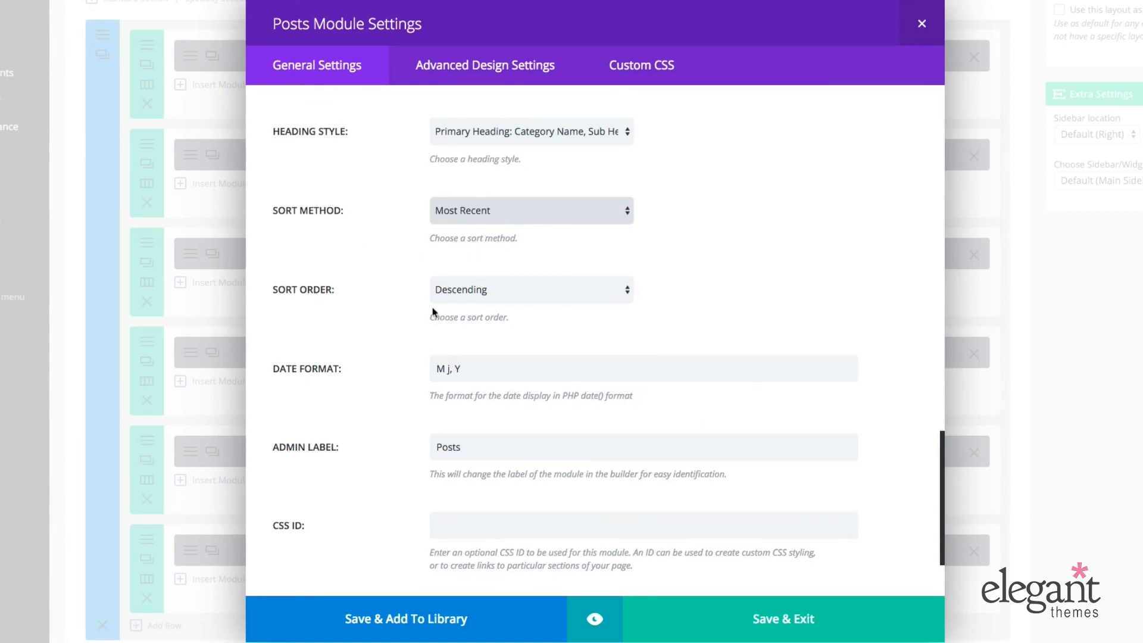
left_click(531, 210)
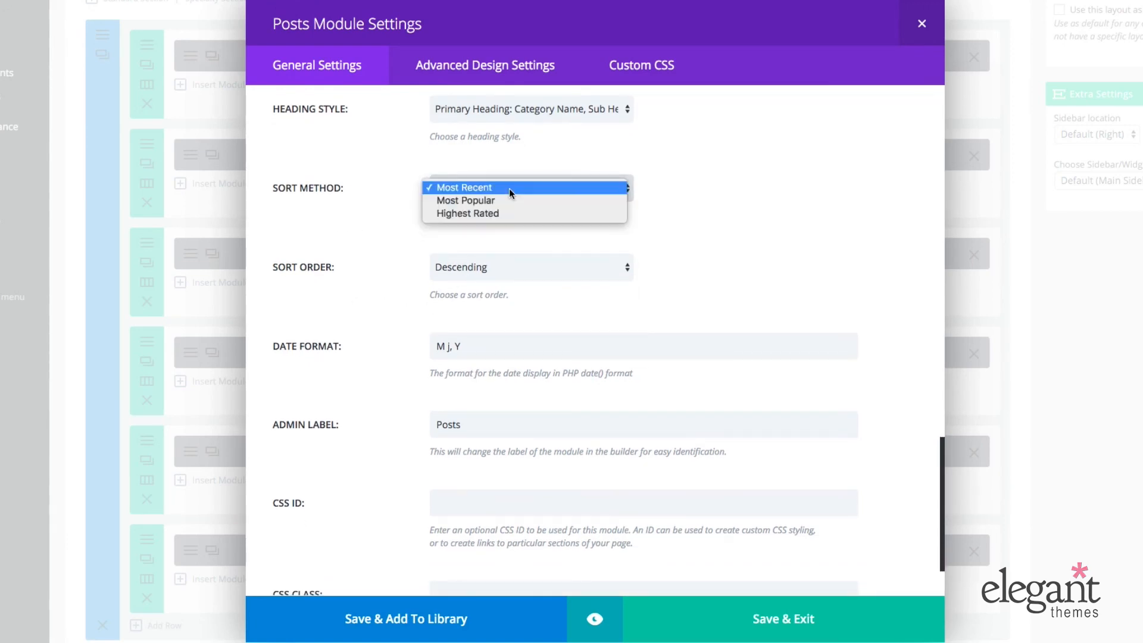
mouse_move(511, 201)
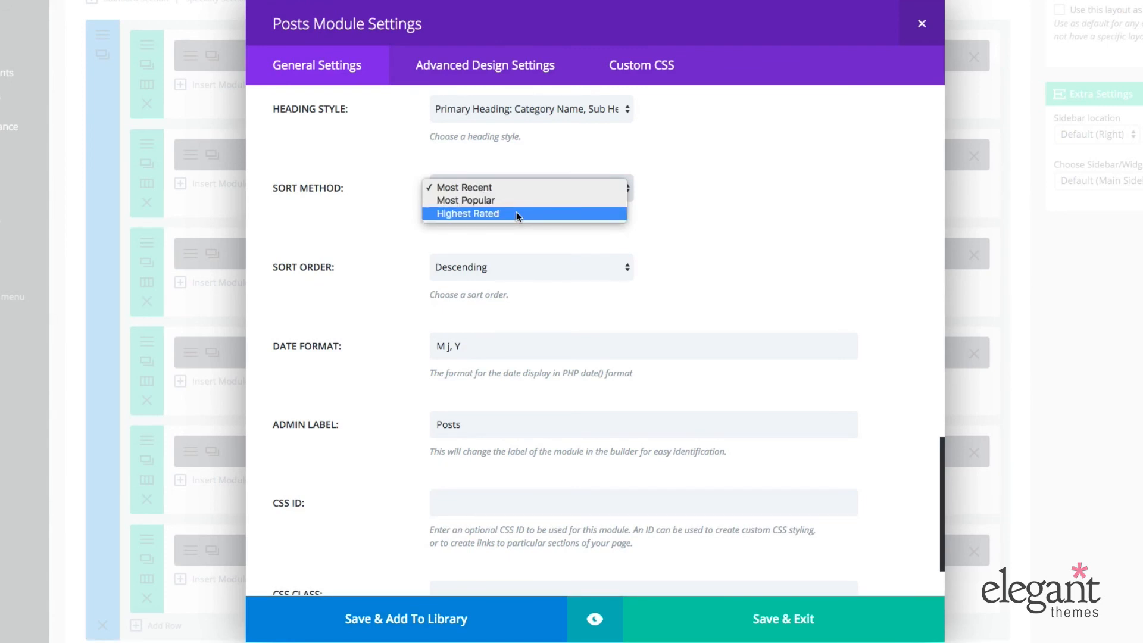
mouse_move(524, 200)
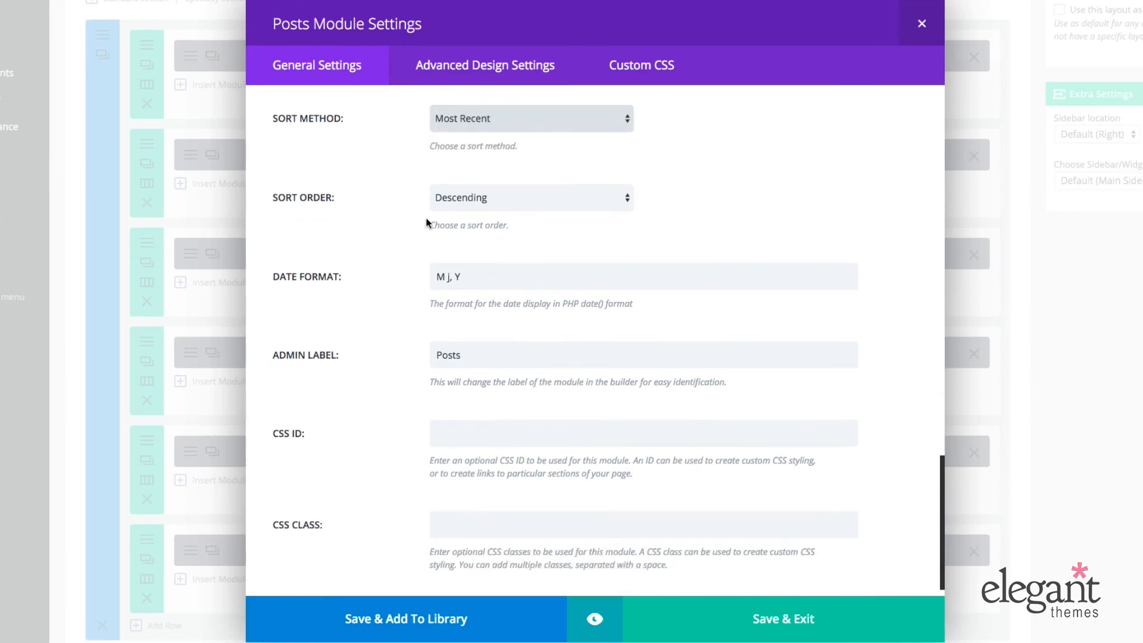
left_click(531, 197)
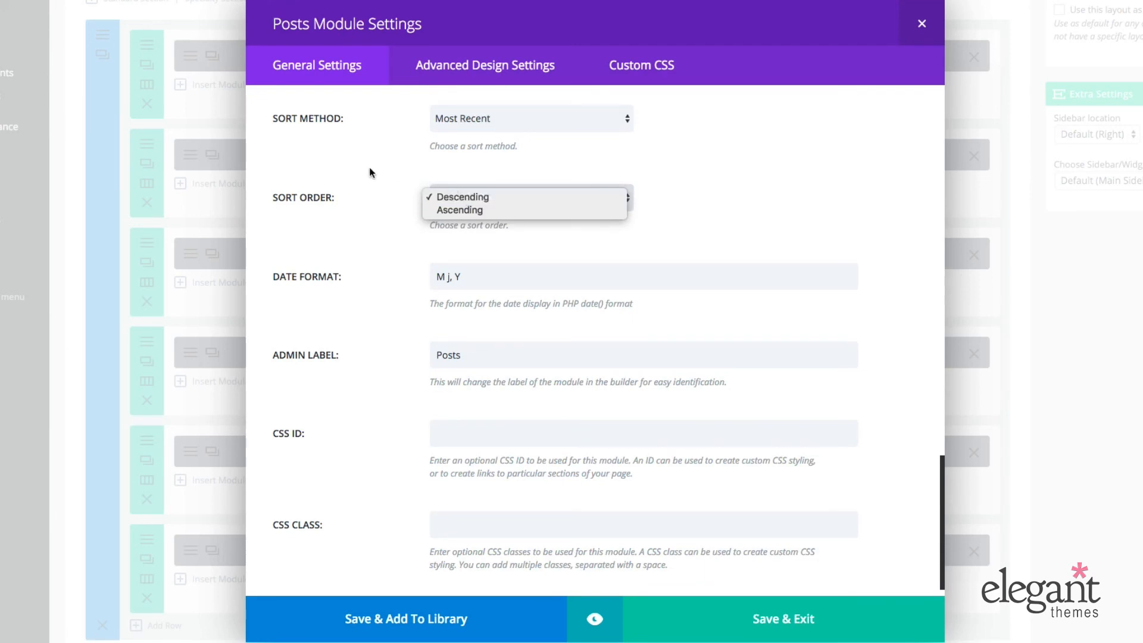
left_click(460, 196)
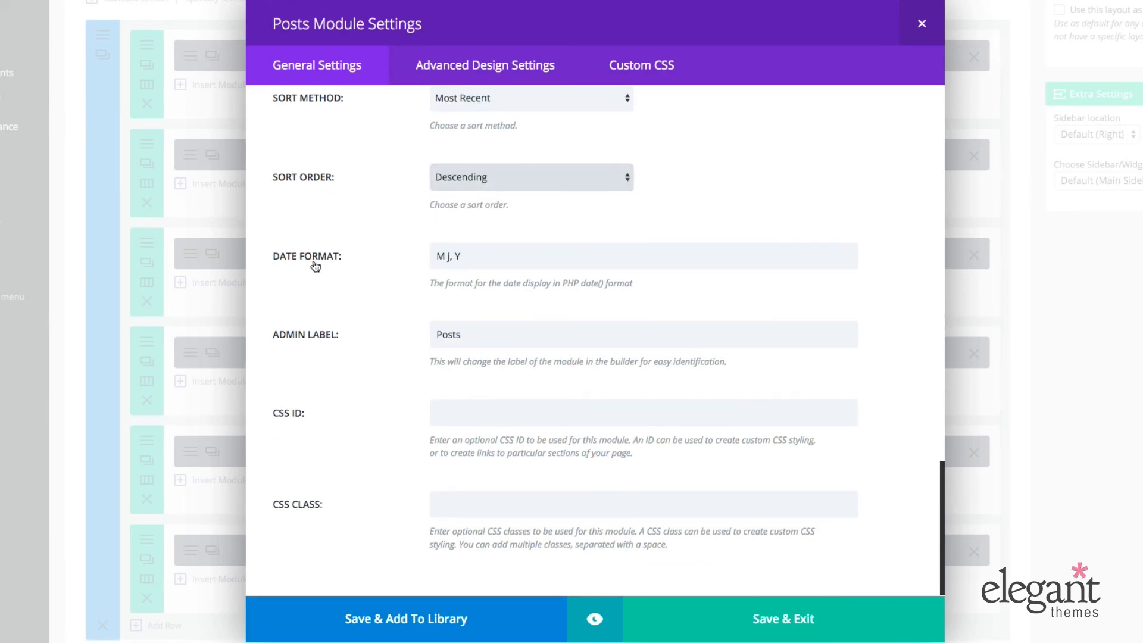
mouse_move(333, 336)
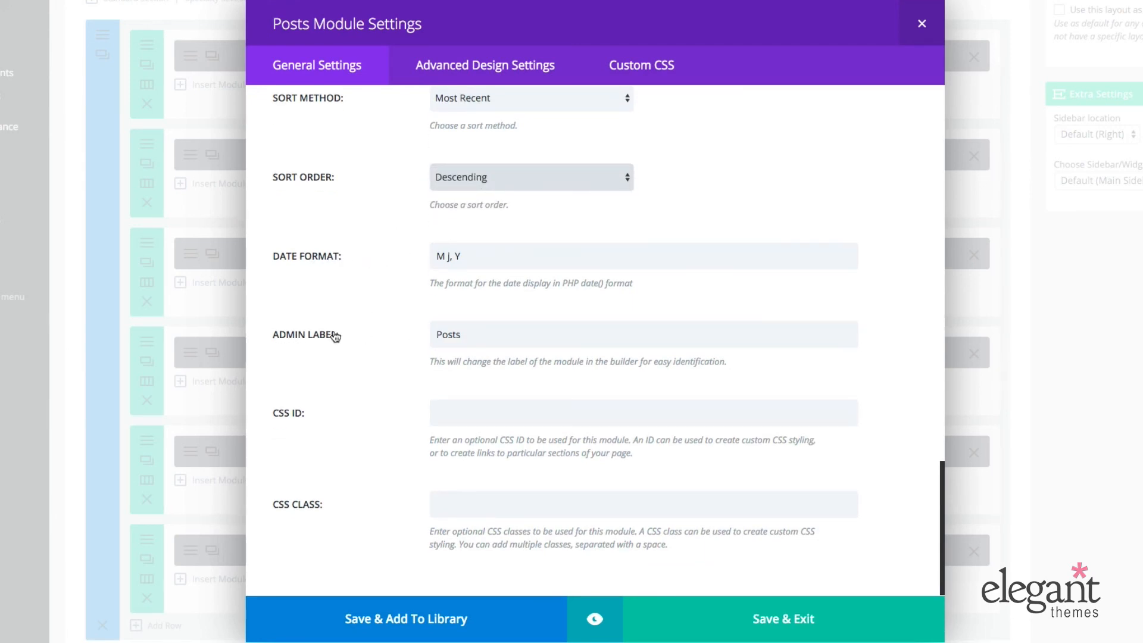
double_click(448, 335)
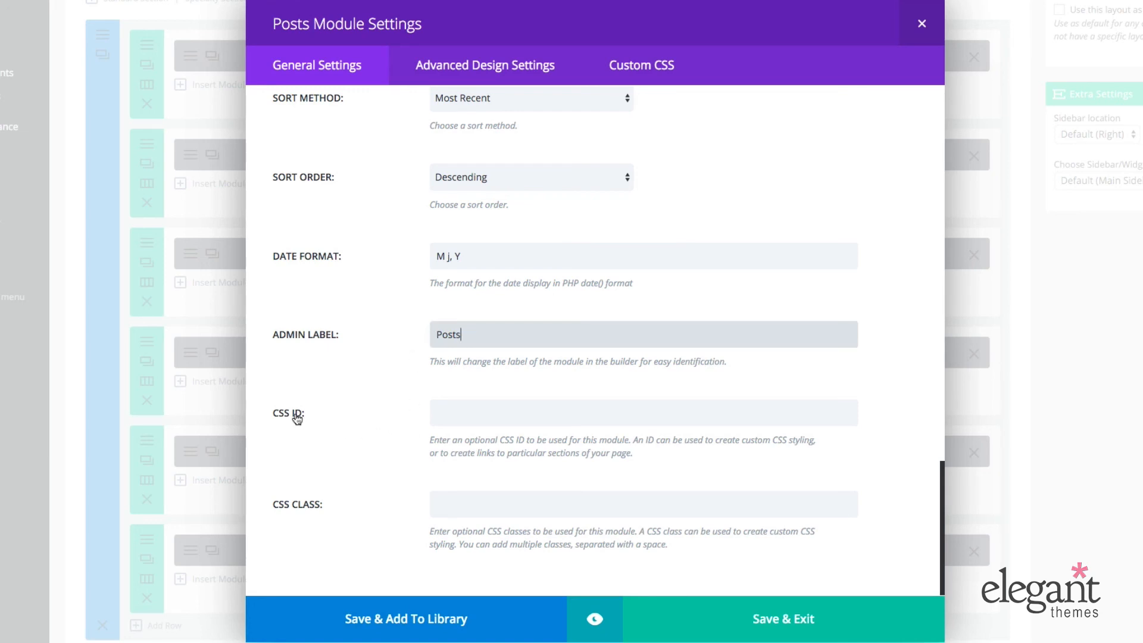
mouse_move(288, 516)
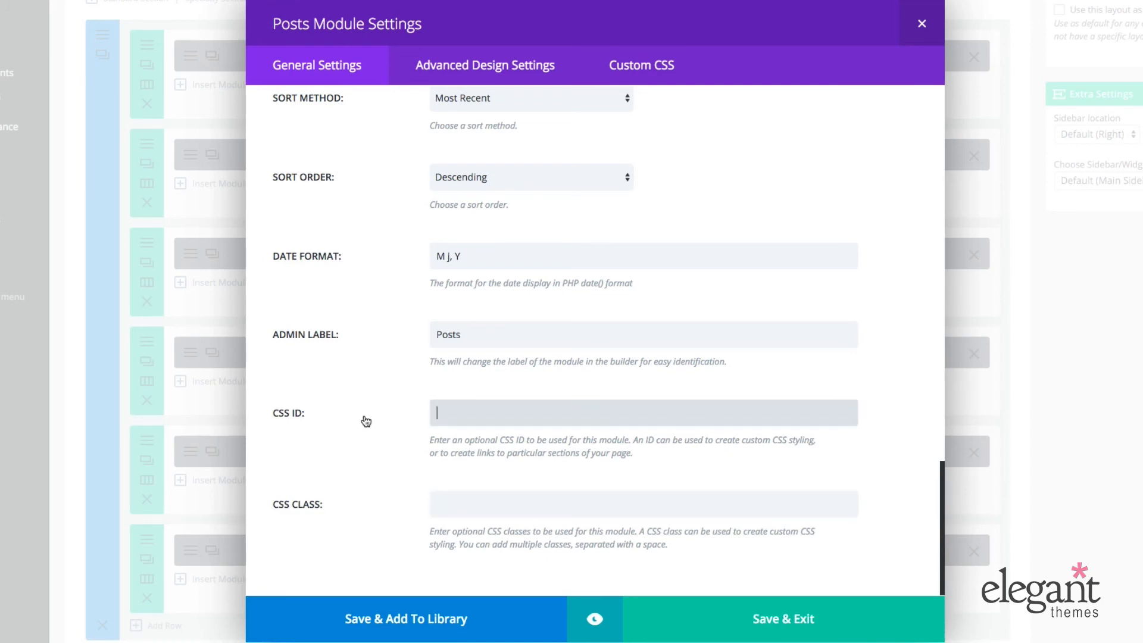
mouse_move(363, 422)
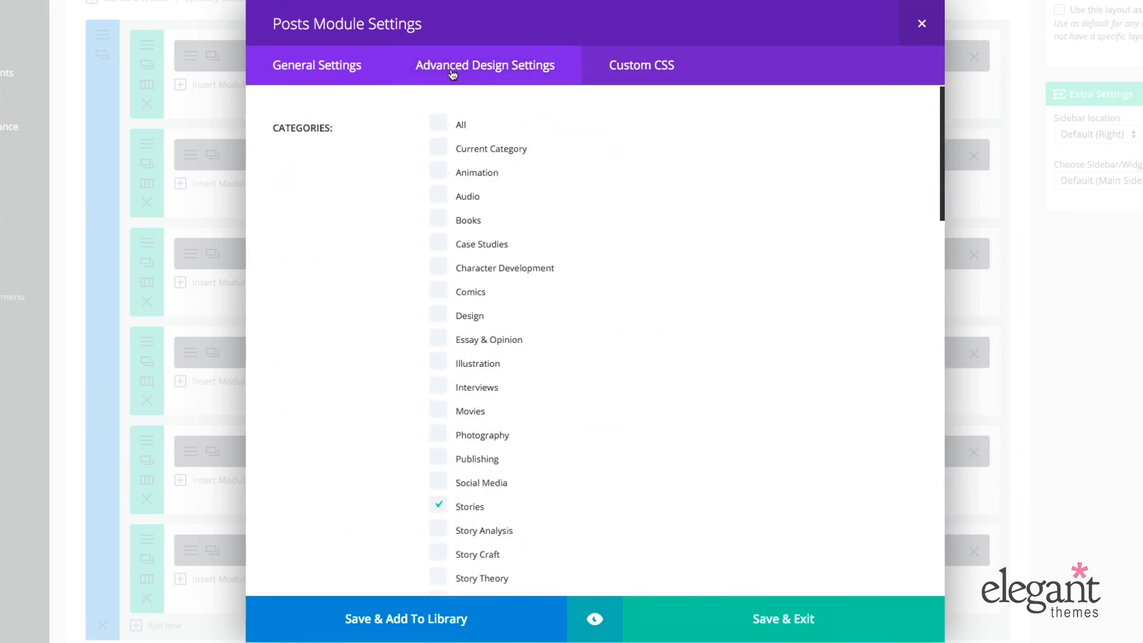
Review the Advanced Design Settings header font options, trying values 200 and 500 in the size fields.
left_click(485, 64)
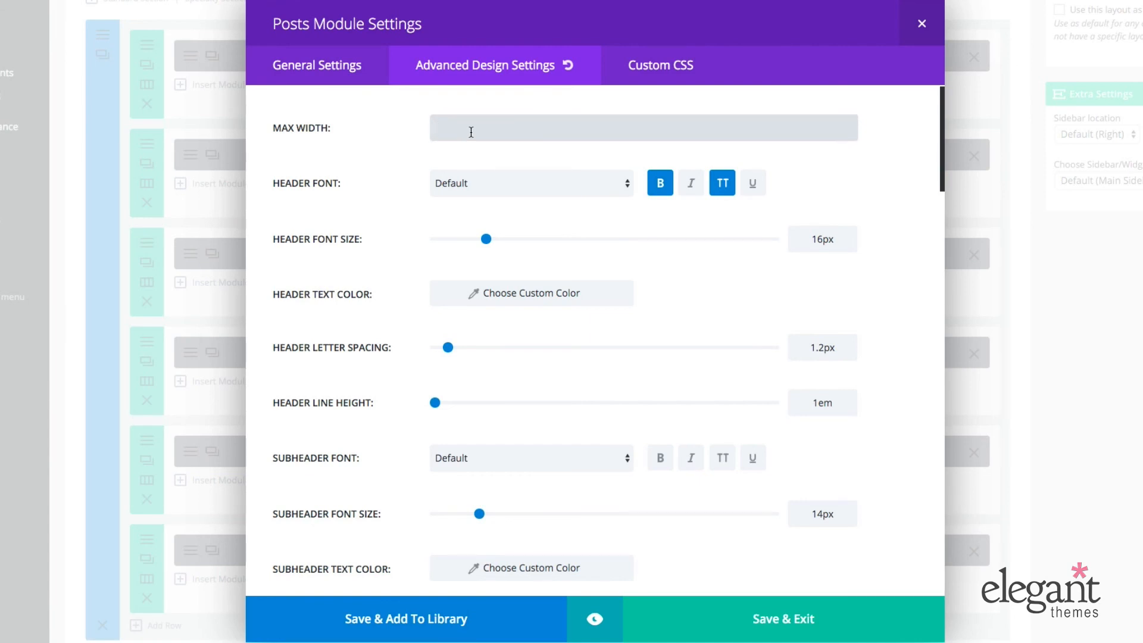
type("200")
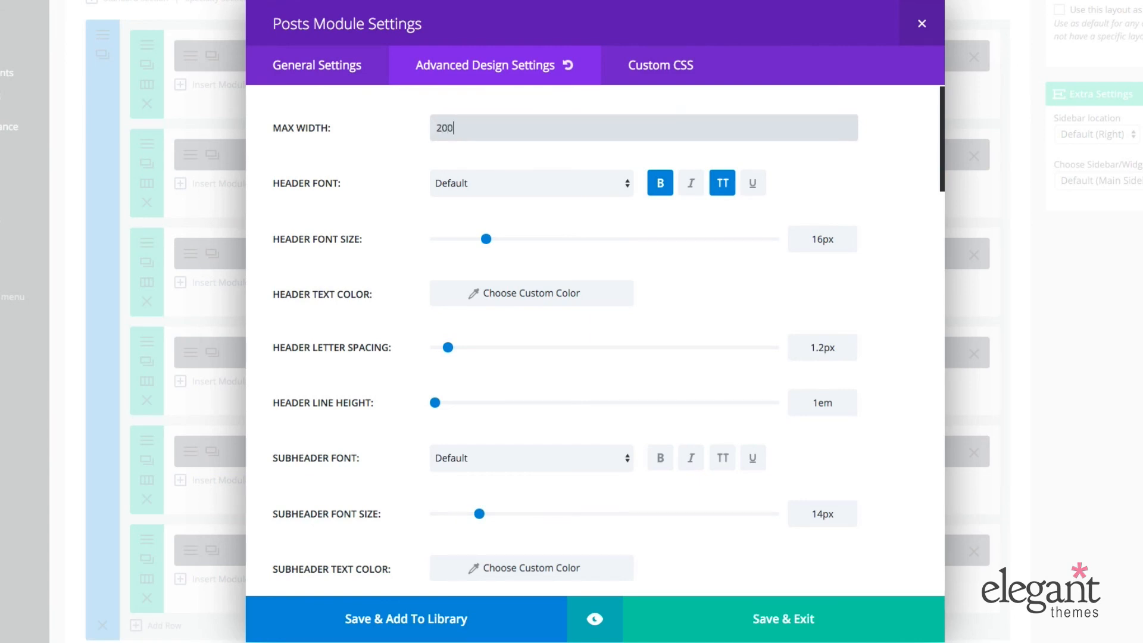
type("500")
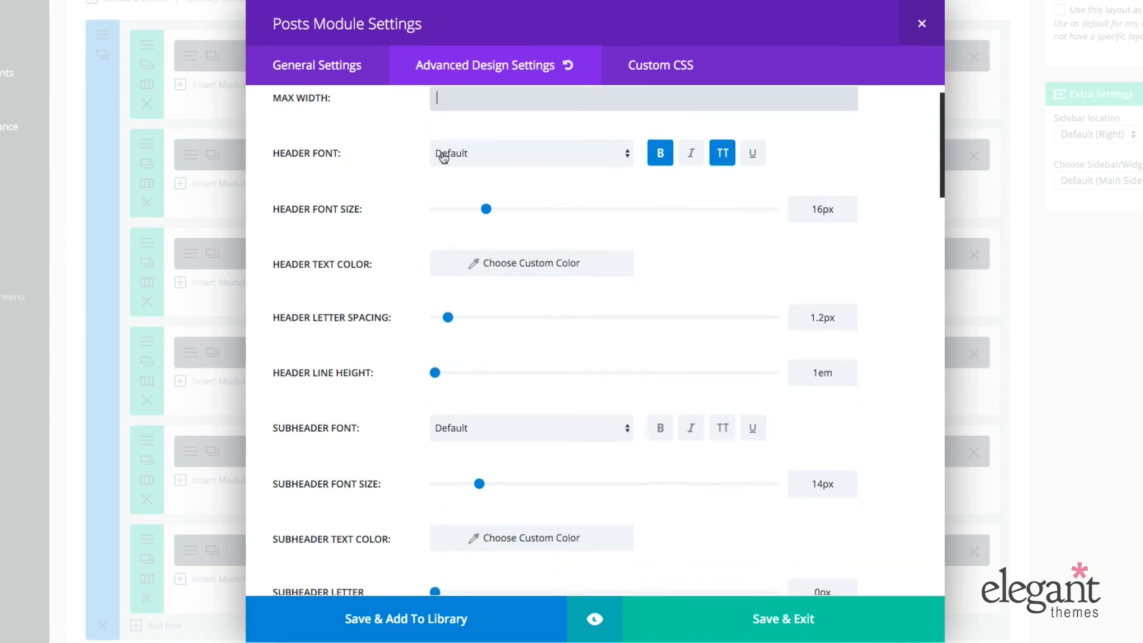
left_click(531, 154)
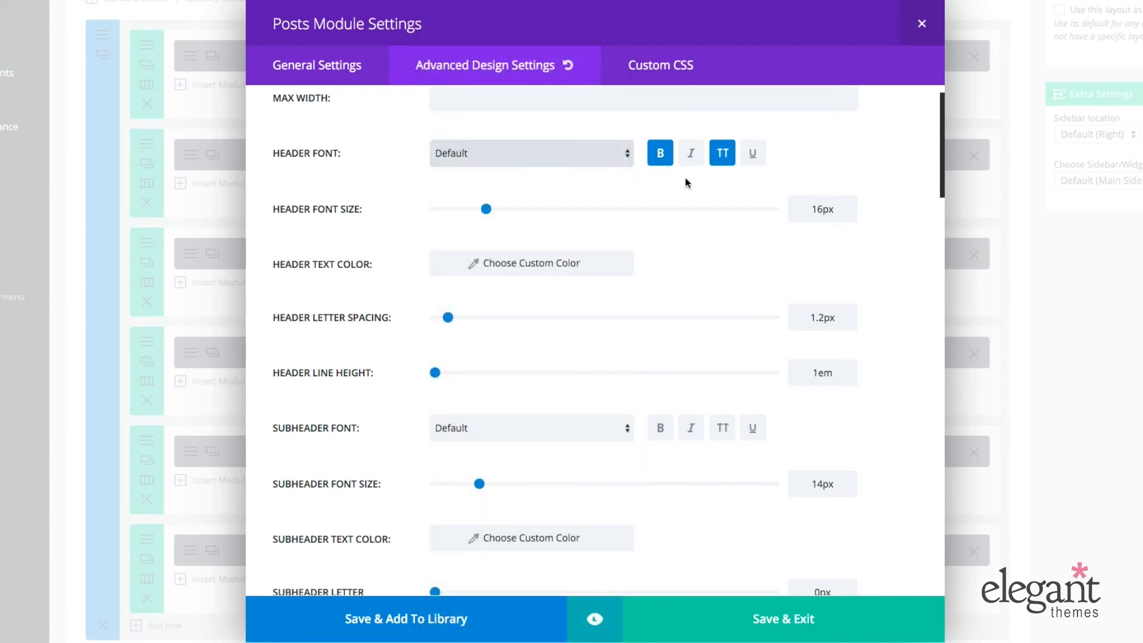
mouse_move(704, 168)
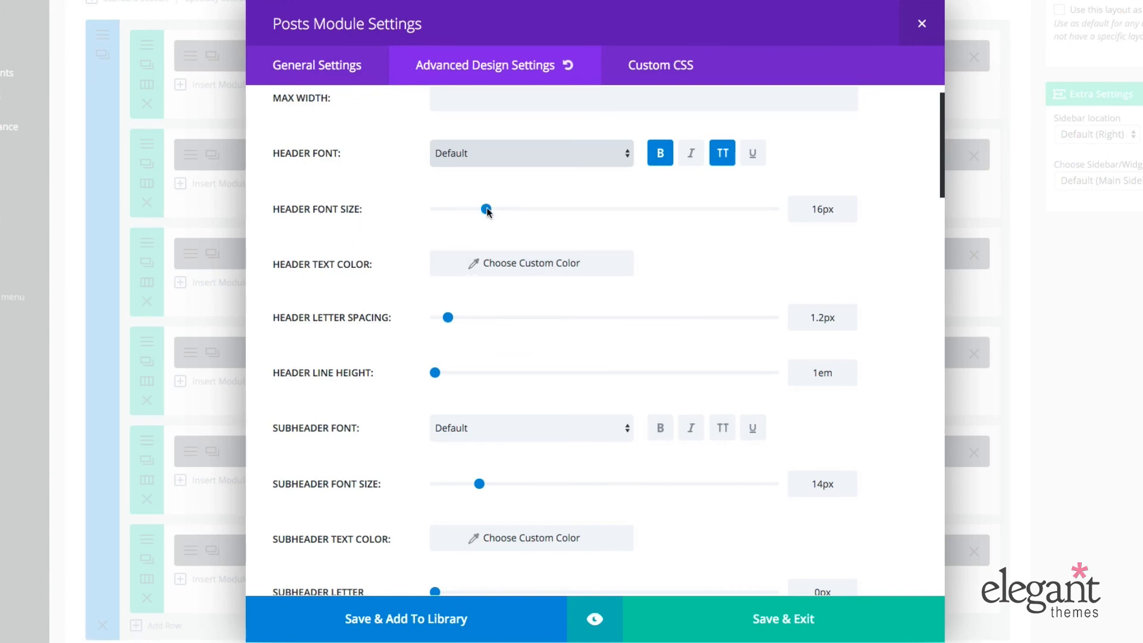
scroll("down", 3)
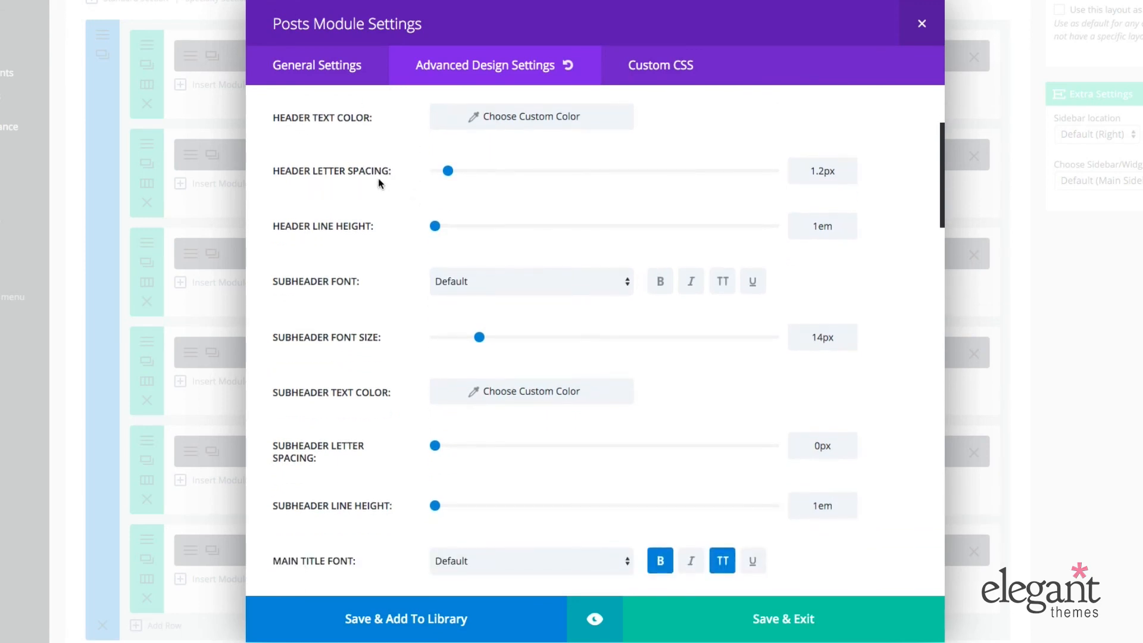
scroll("down", 3)
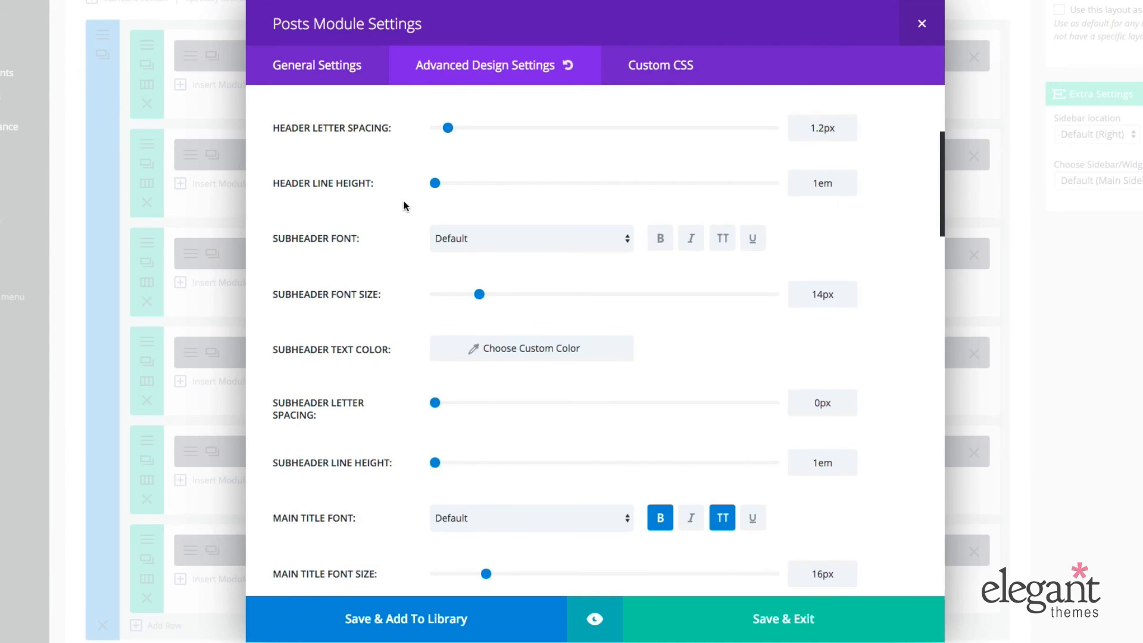
scroll("down", 3)
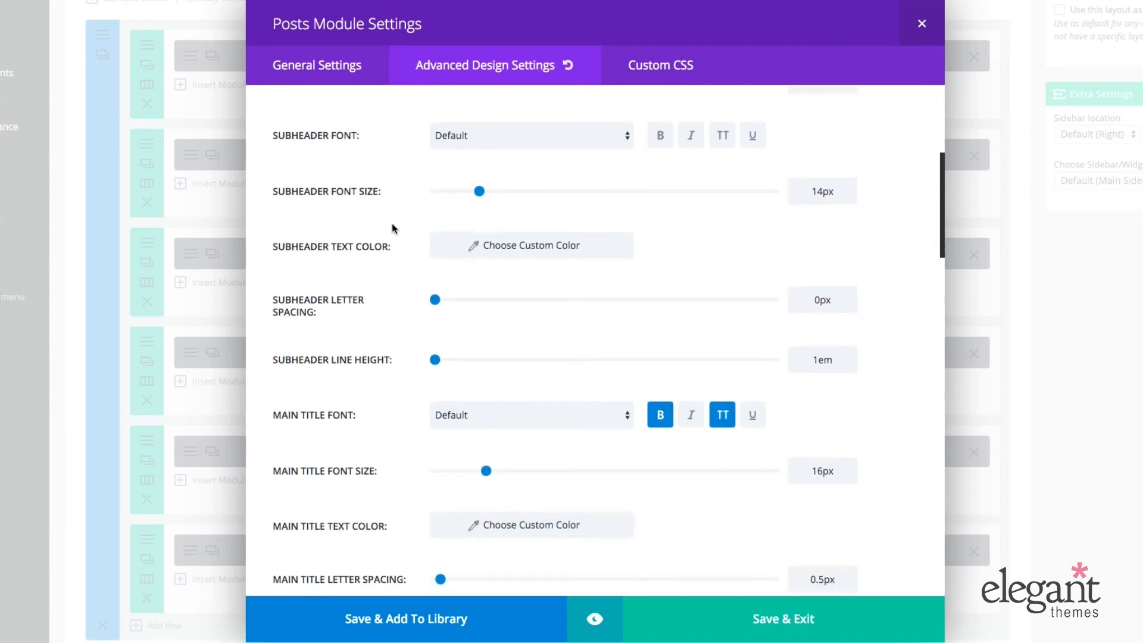
scroll("down", 3)
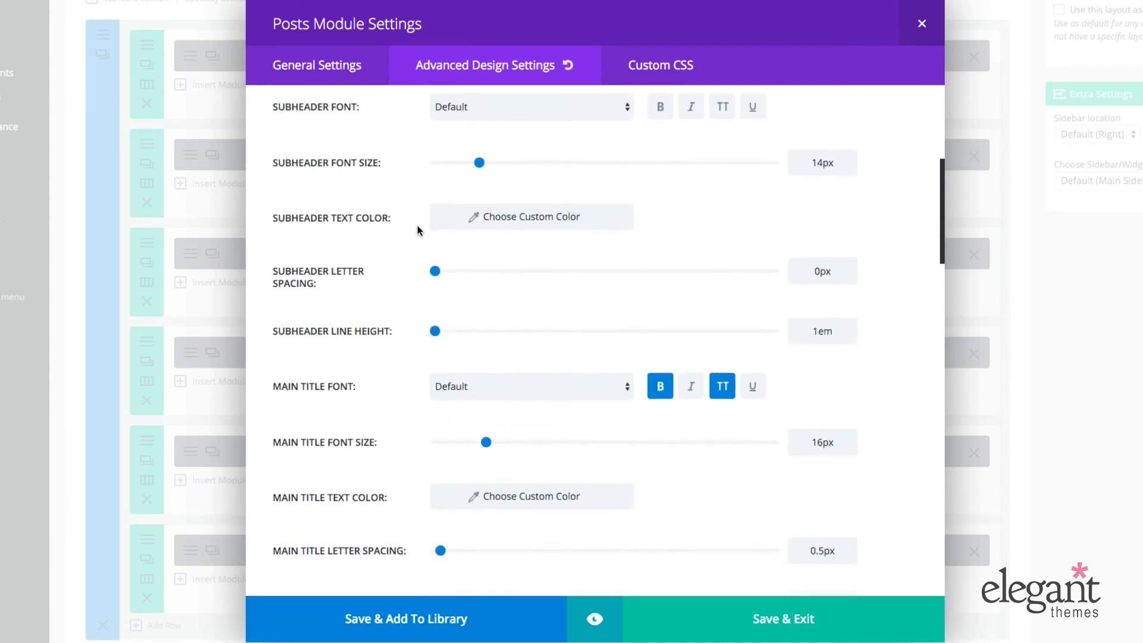
scroll("down", 3)
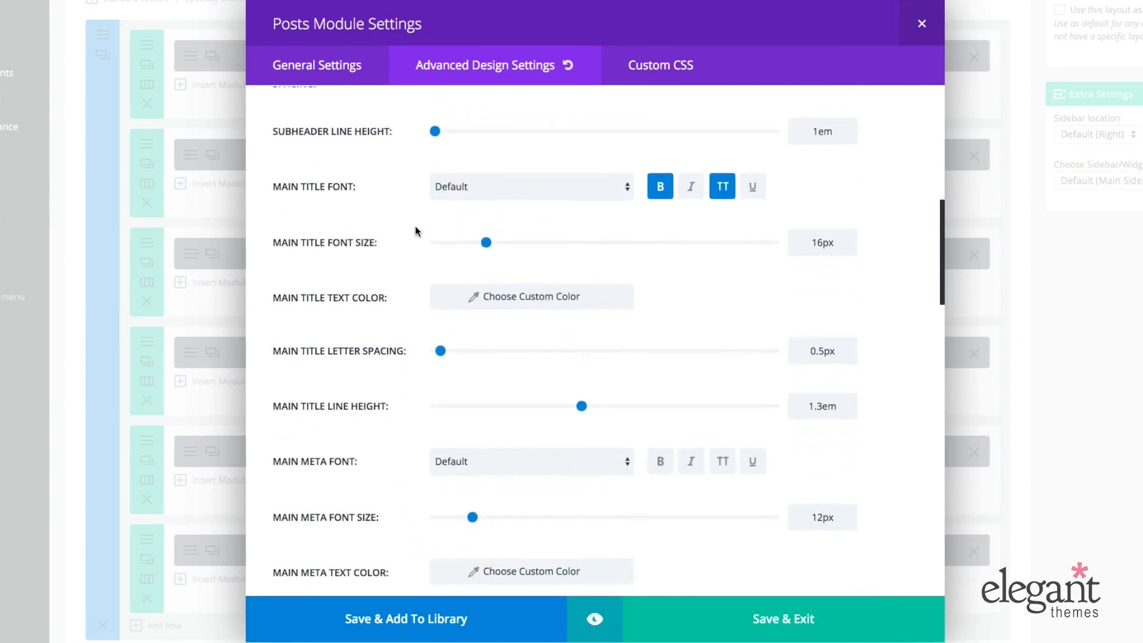
scroll("down", 3)
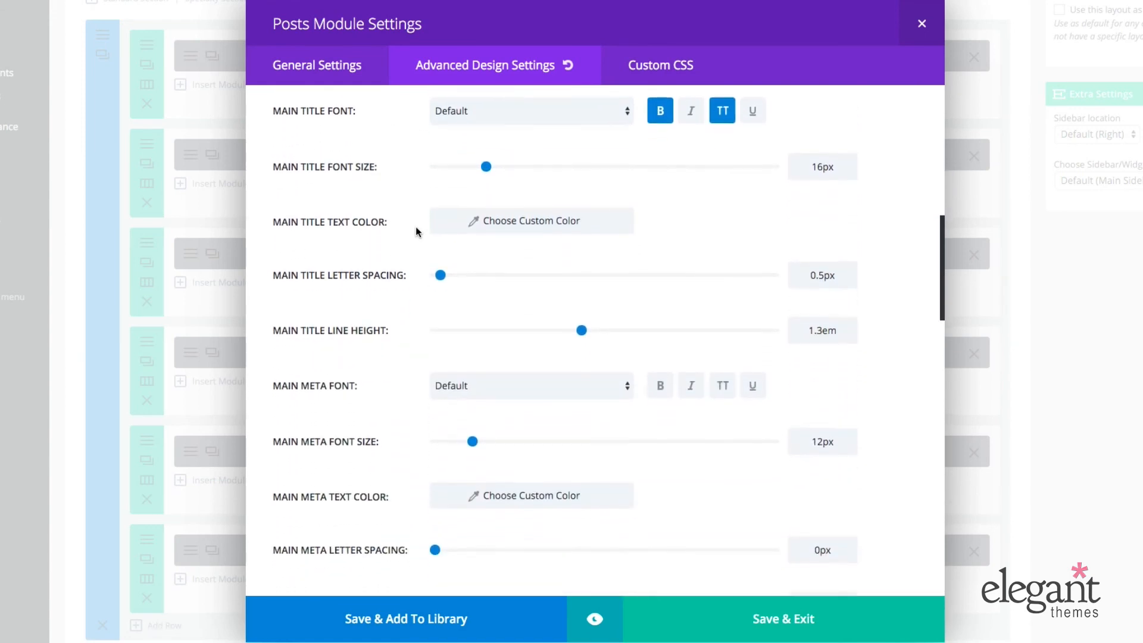
scroll("down", 3)
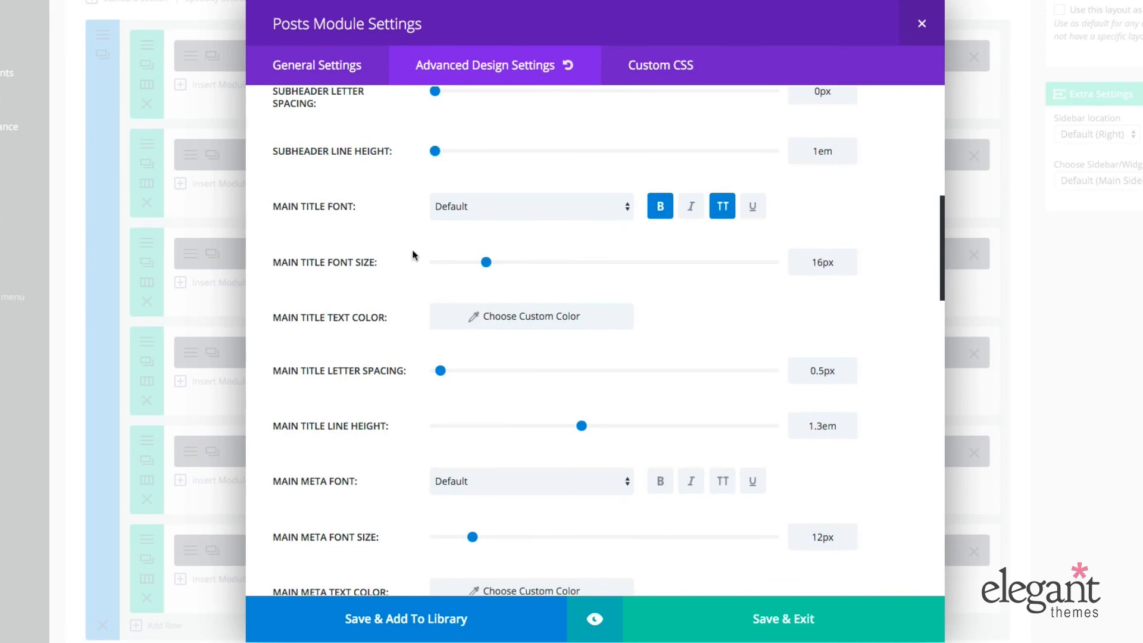
scroll("down", 3)
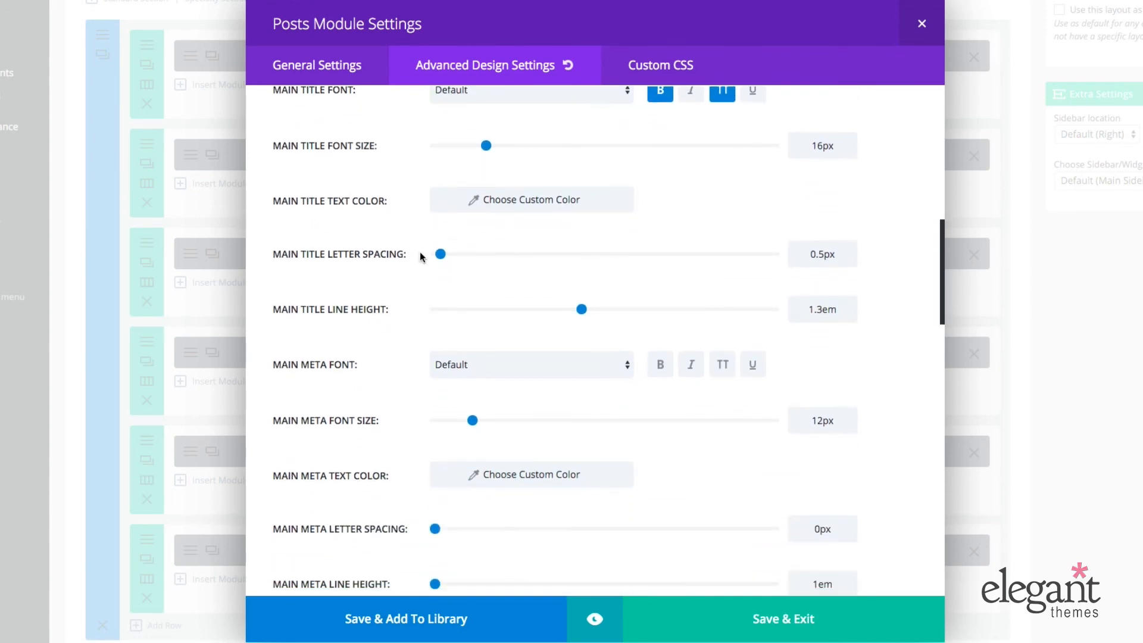
scroll("down", 3)
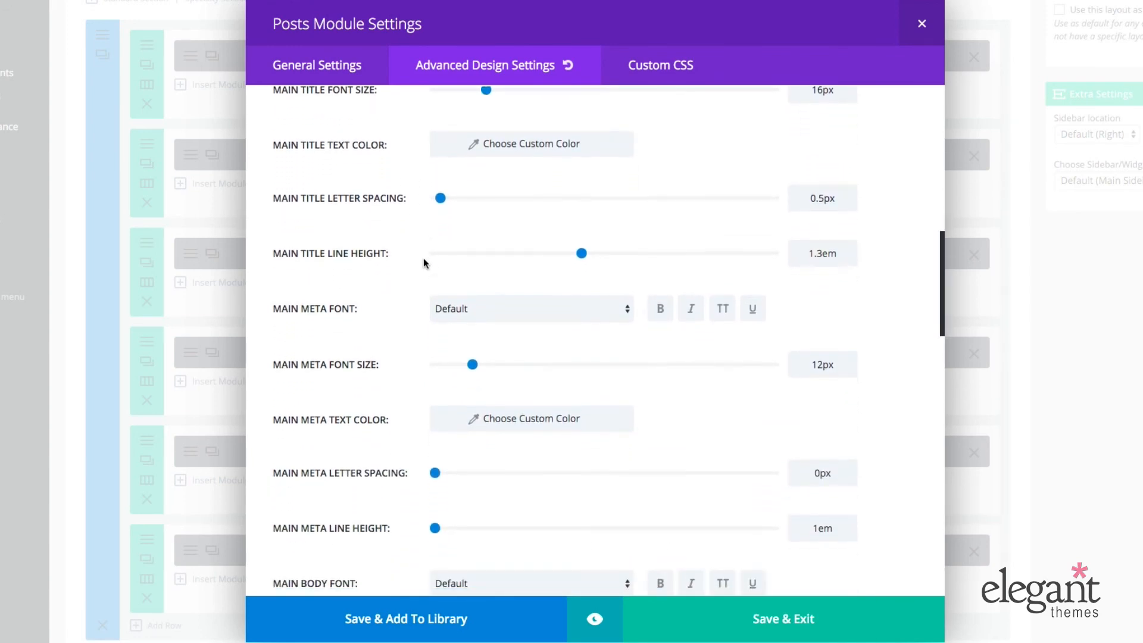
scroll("down", 3)
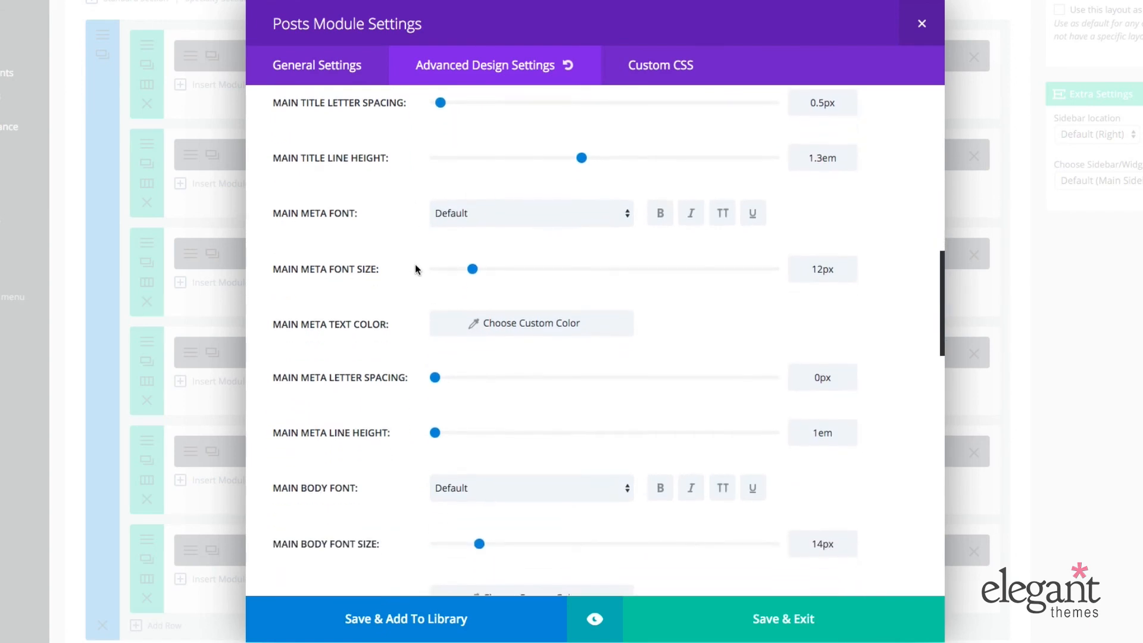
scroll("down", 3)
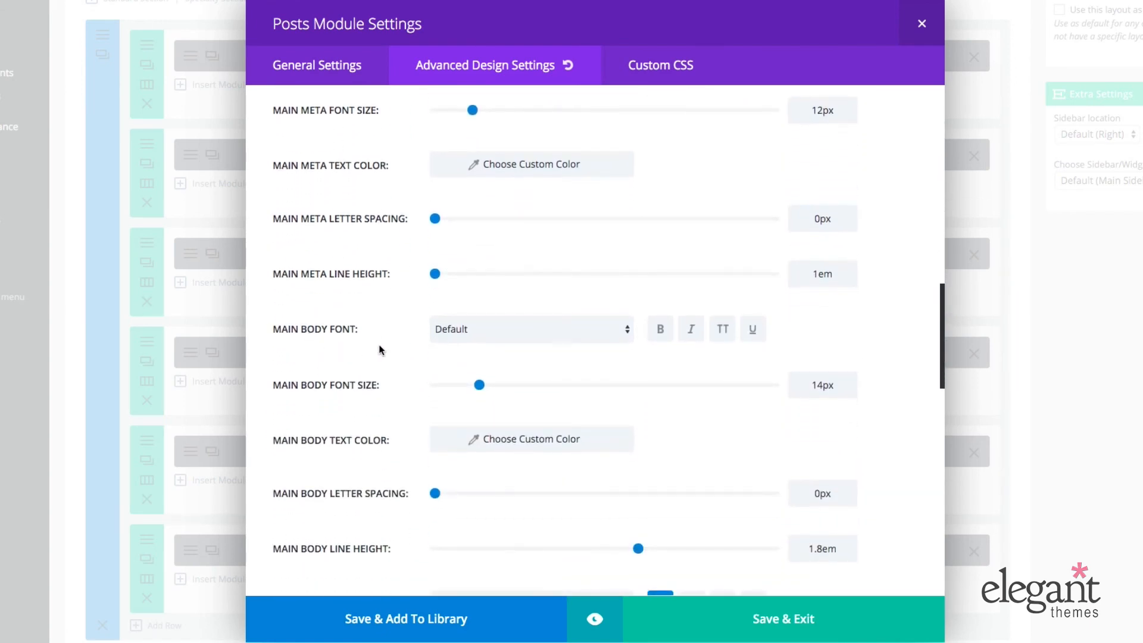
scroll("down", 3)
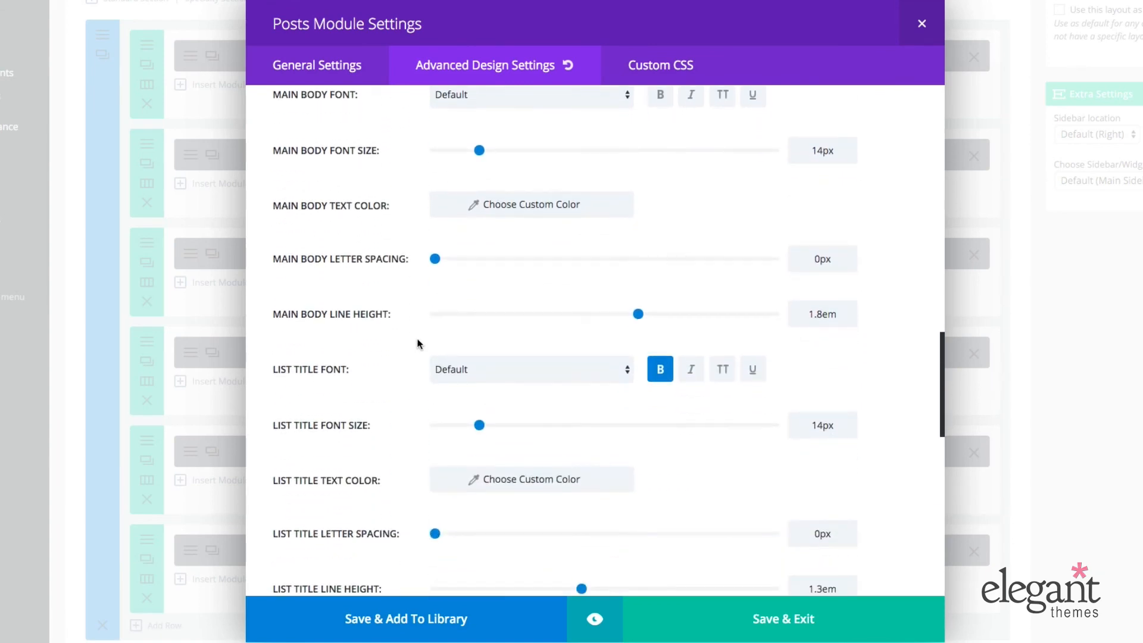
scroll("down", 3)
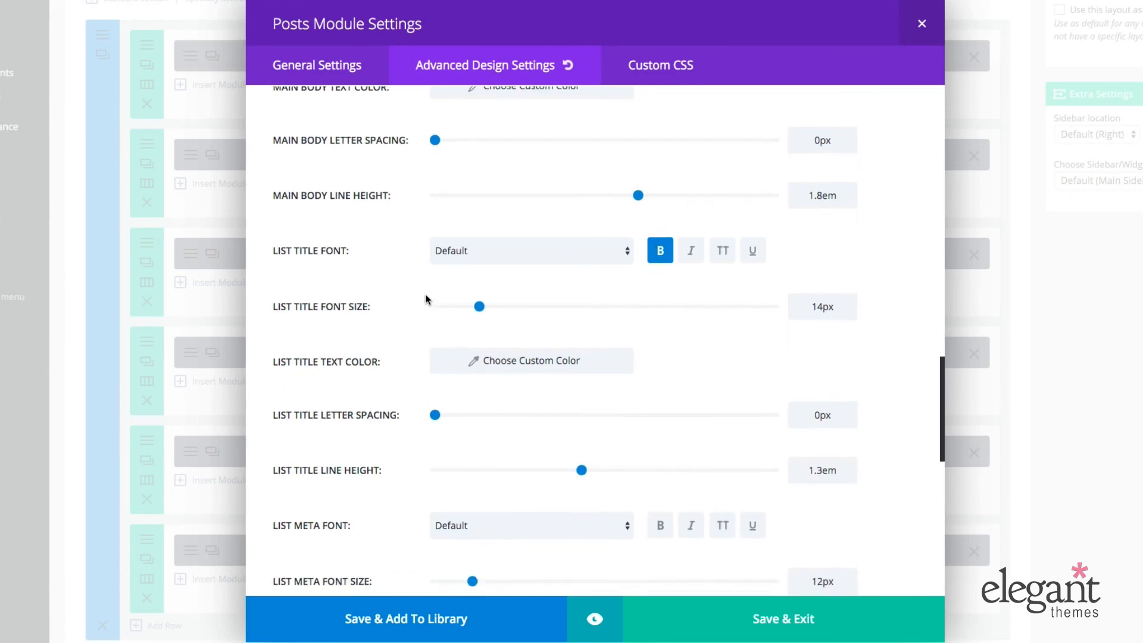
scroll("down", 3)
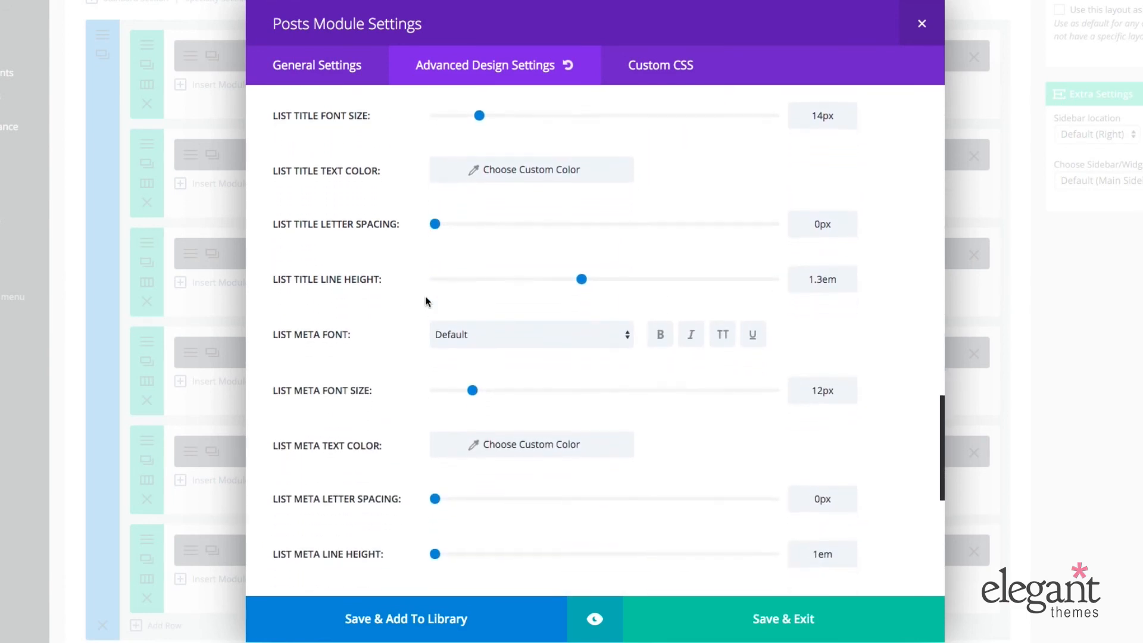
scroll("down", 3)
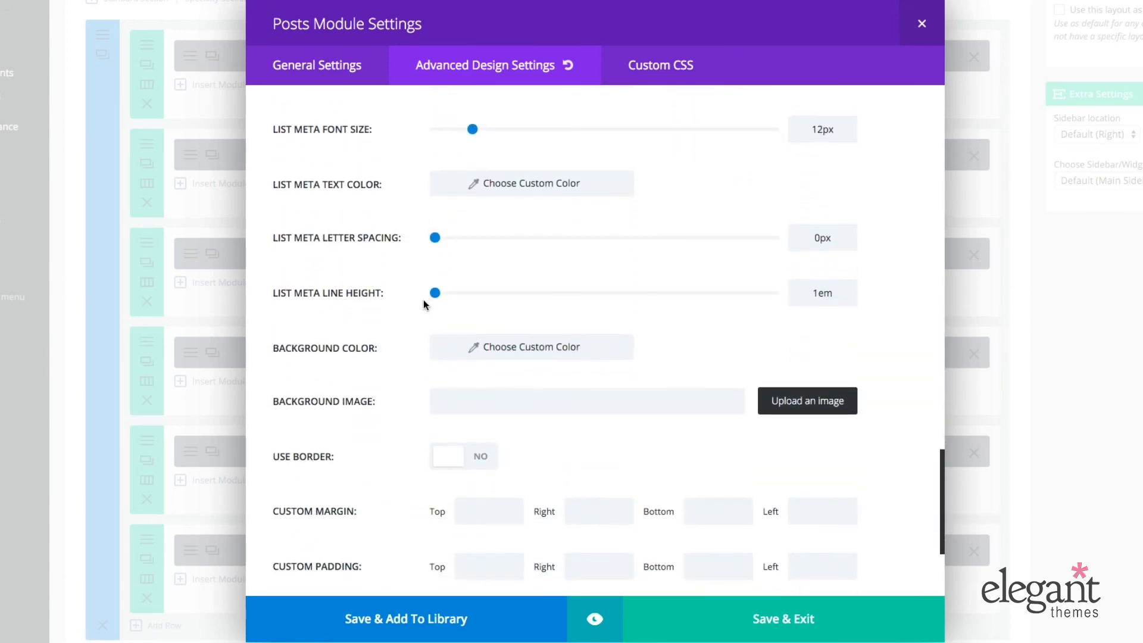
scroll("down", 3)
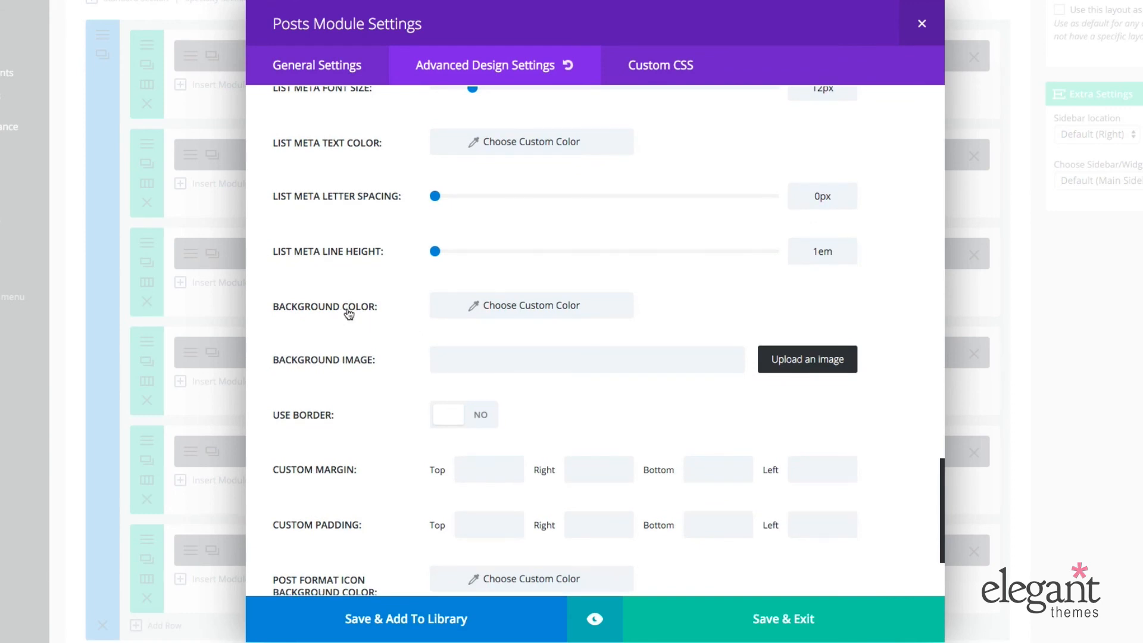
scroll("down", 3)
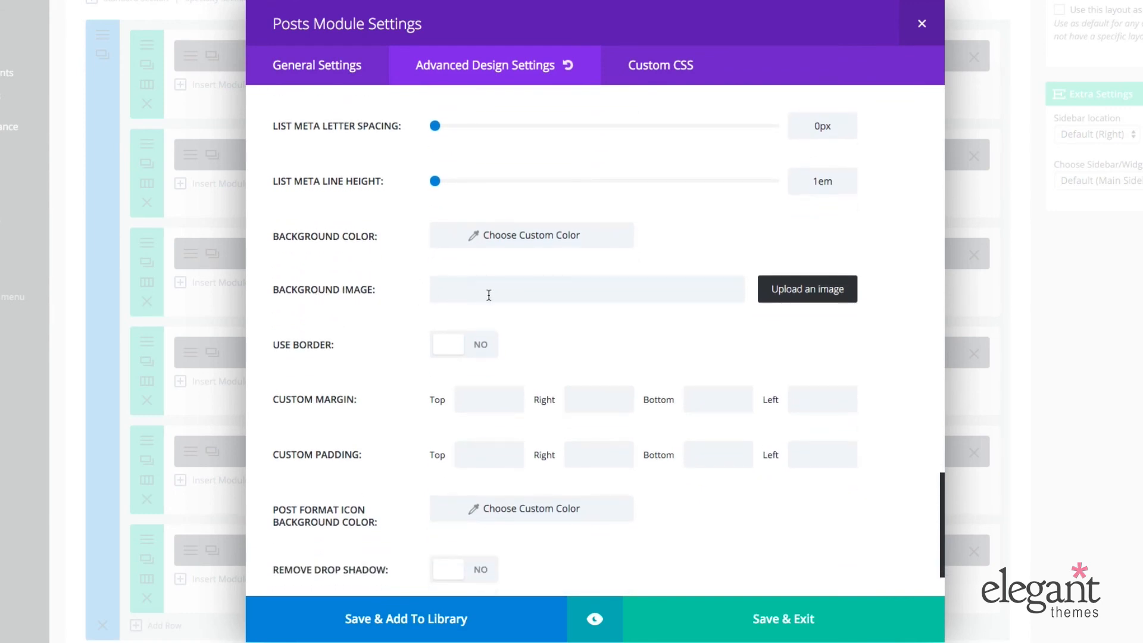
left_click(586, 288)
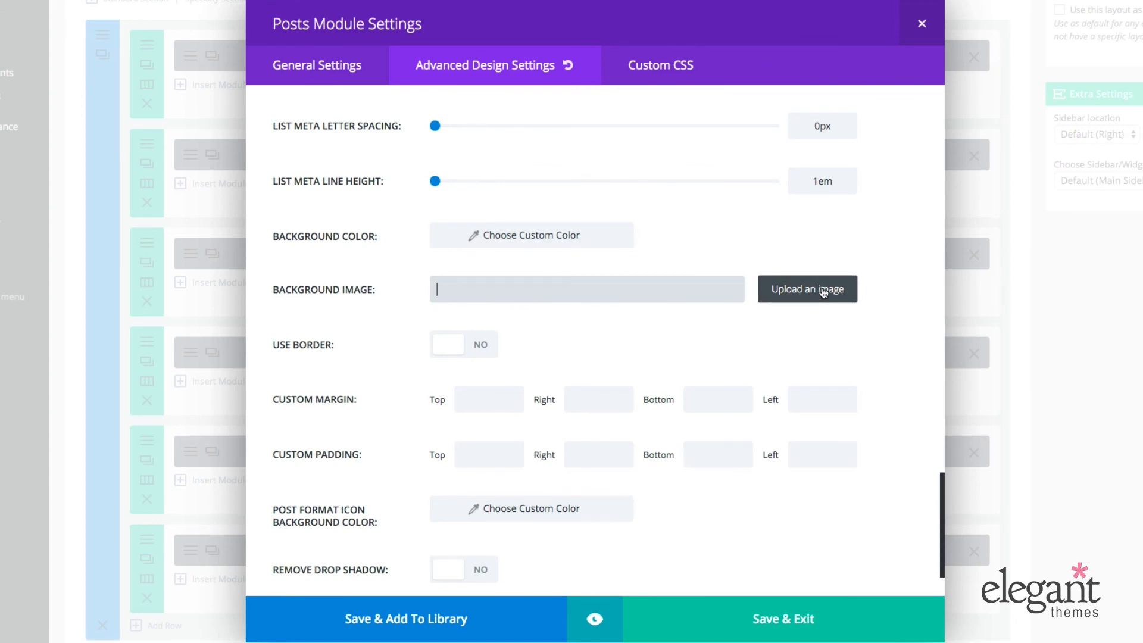
left_click(806, 288)
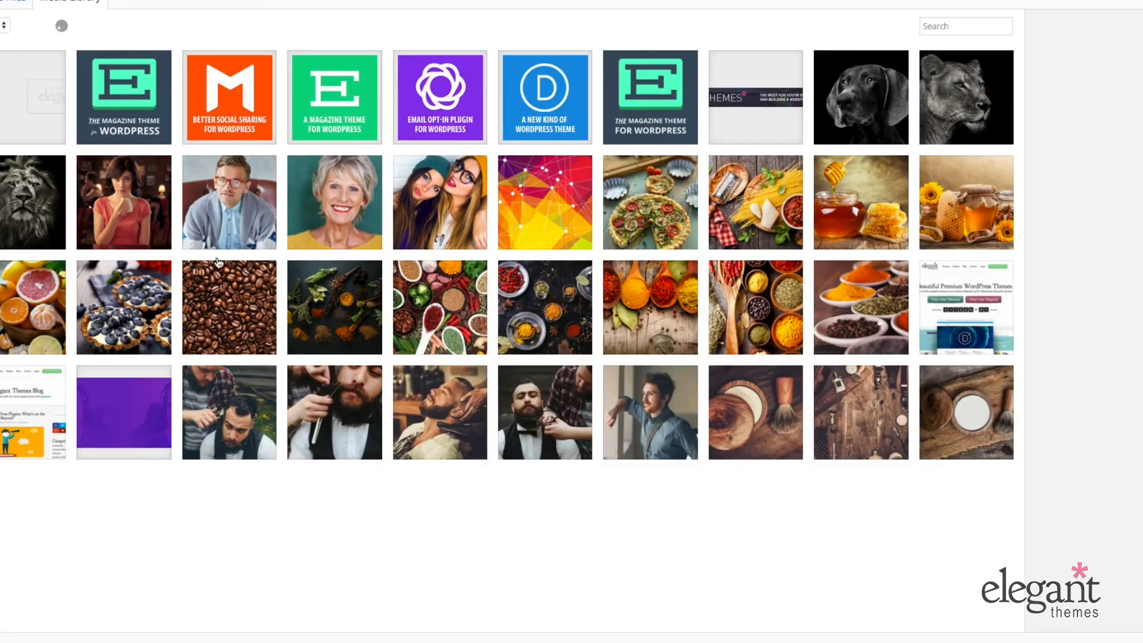
left_click(229, 306)
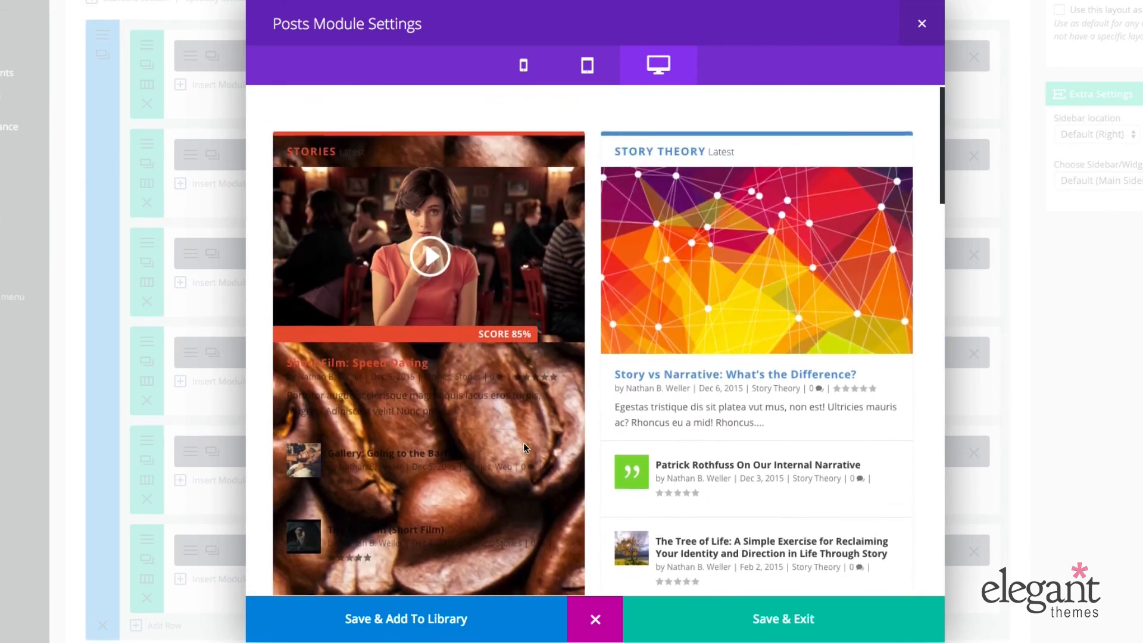
left_click(484, 64)
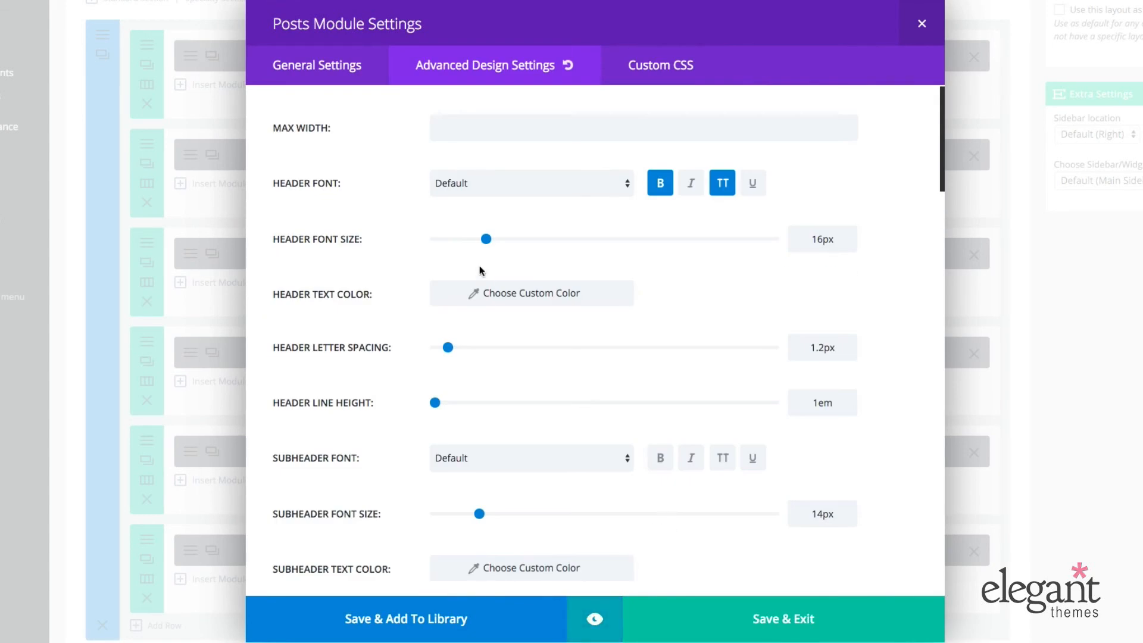
scroll("down", 3)
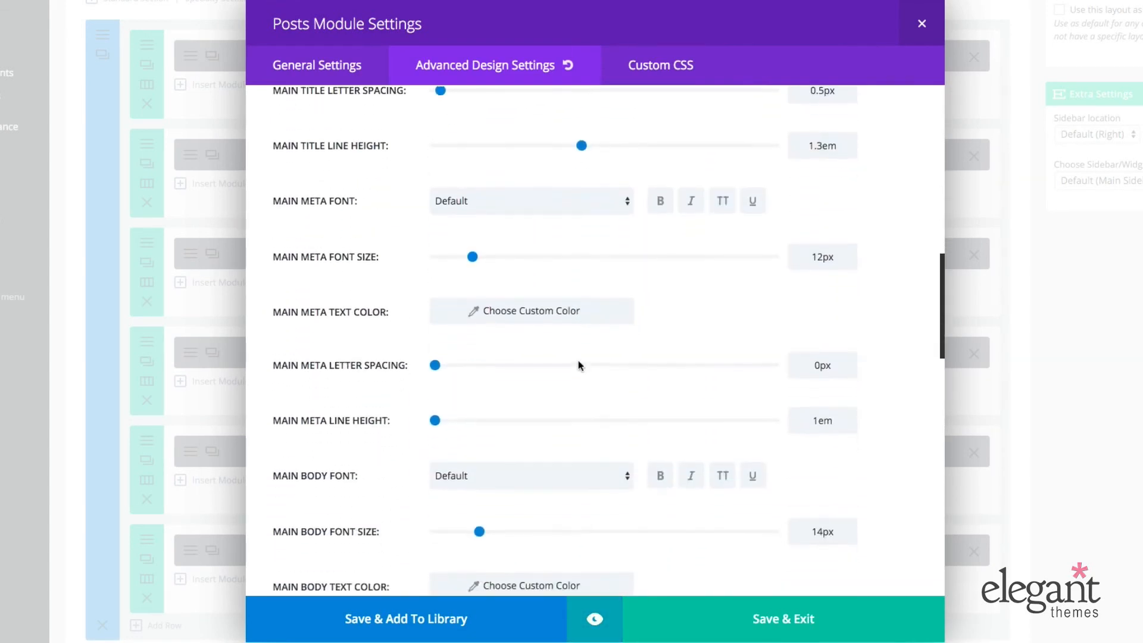
scroll("down", 3)
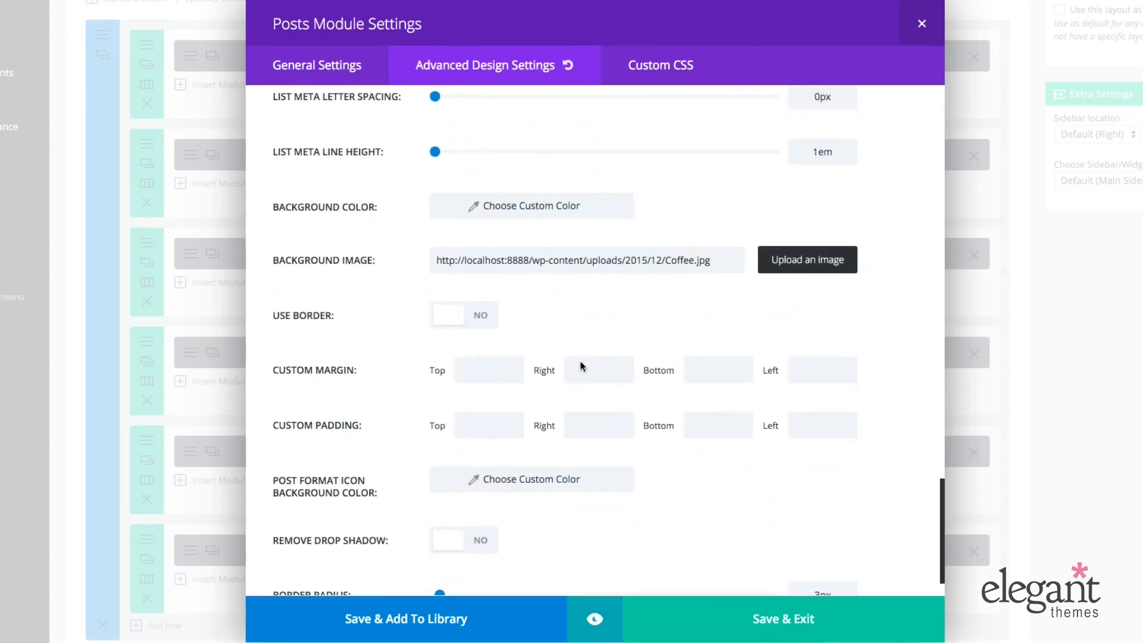
left_click(586, 260)
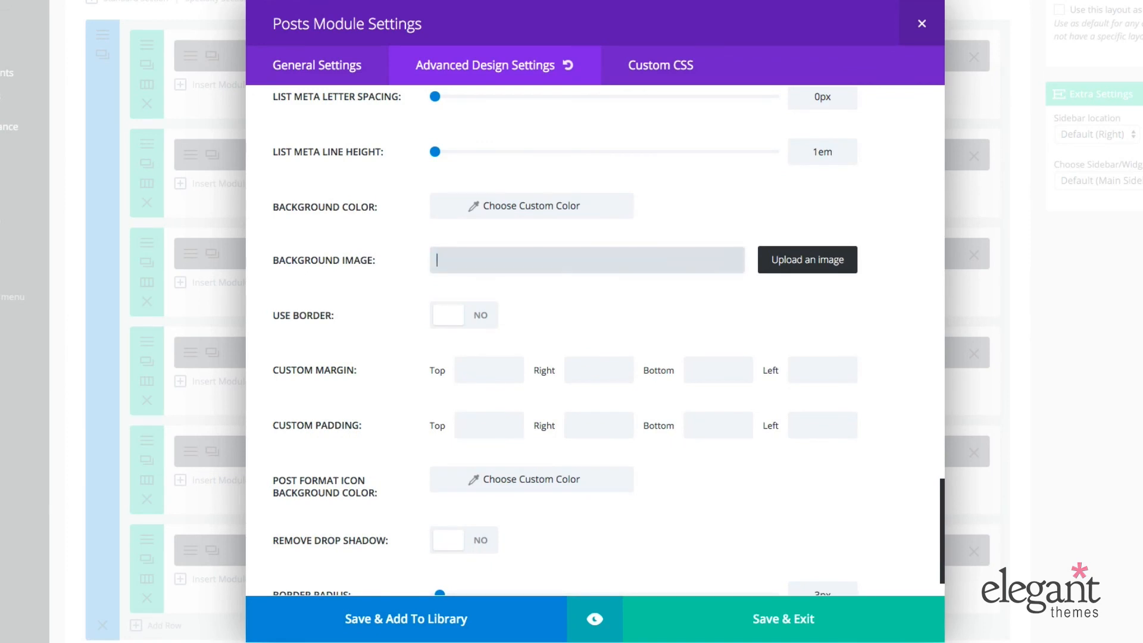
Scroll the lower design options for background, border, margin, padding and 3px border radius.
scroll("down", 3)
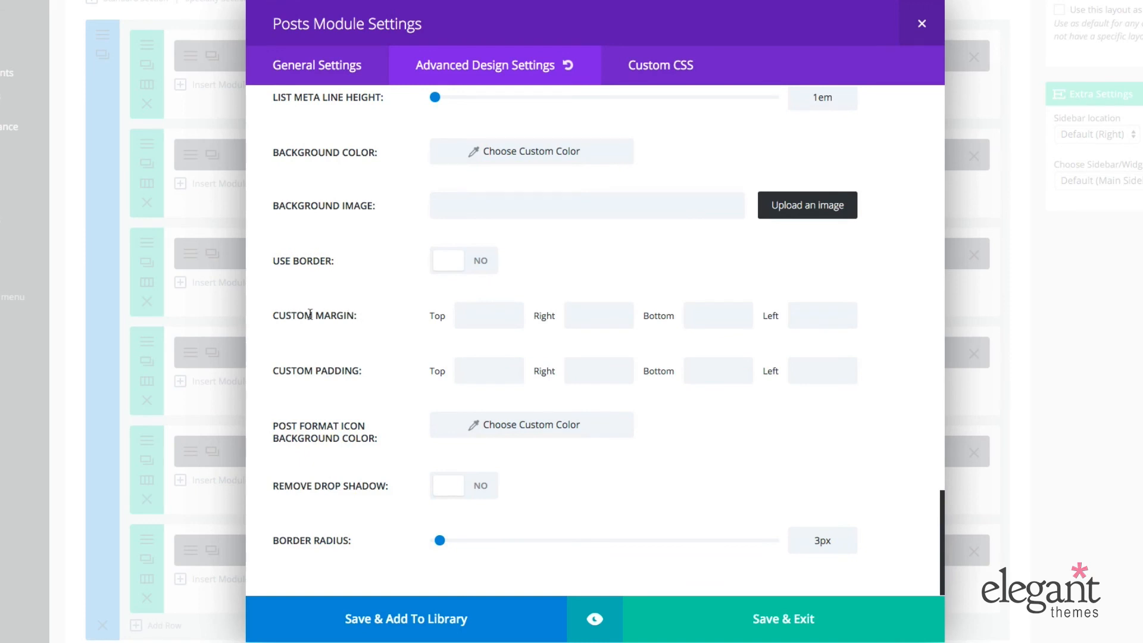
left_click(488, 314)
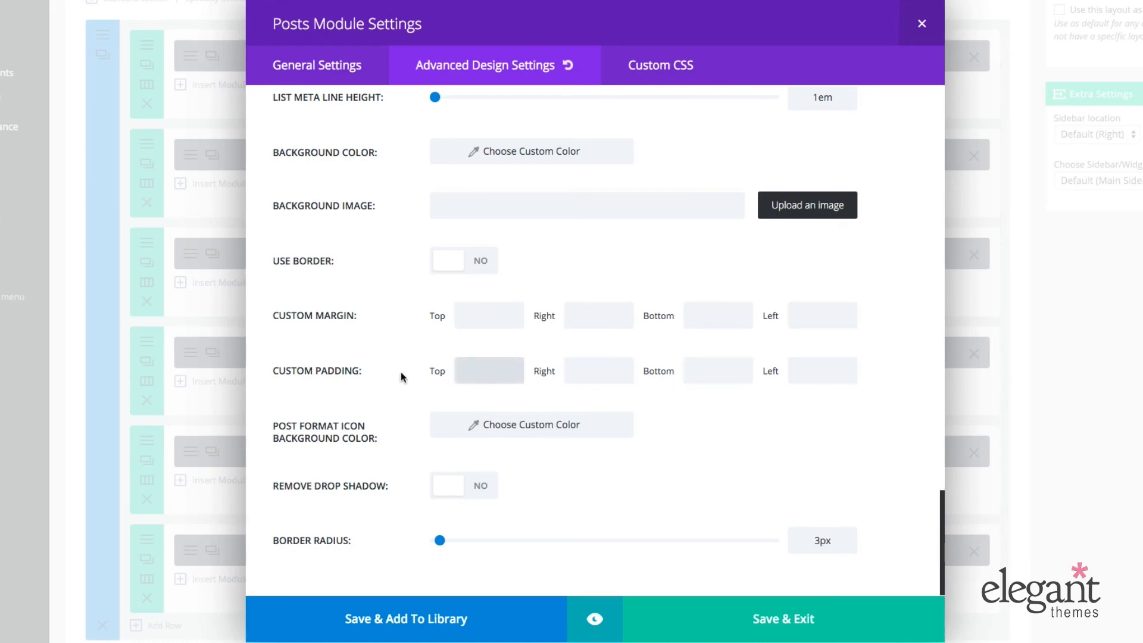
mouse_move(402, 374)
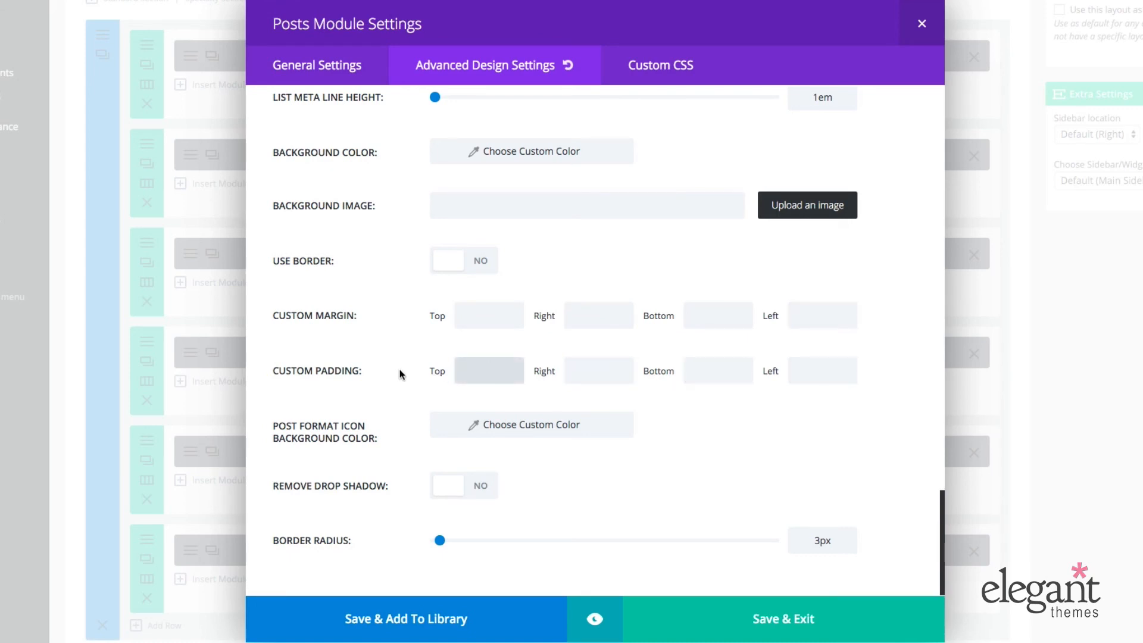
mouse_move(417, 396)
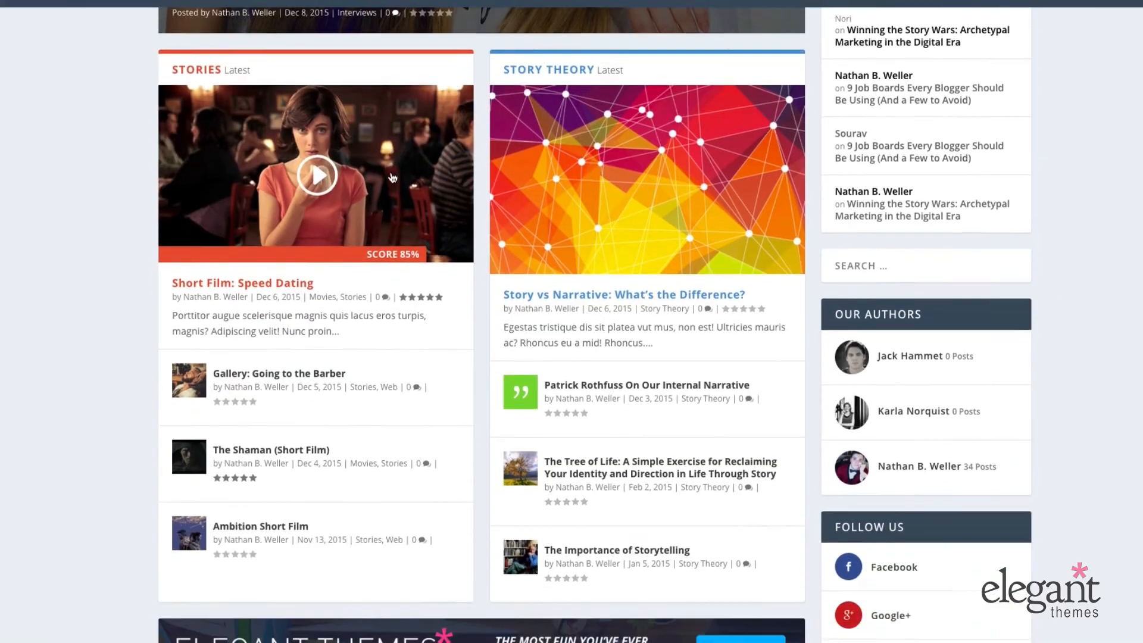
scroll("down", 3)
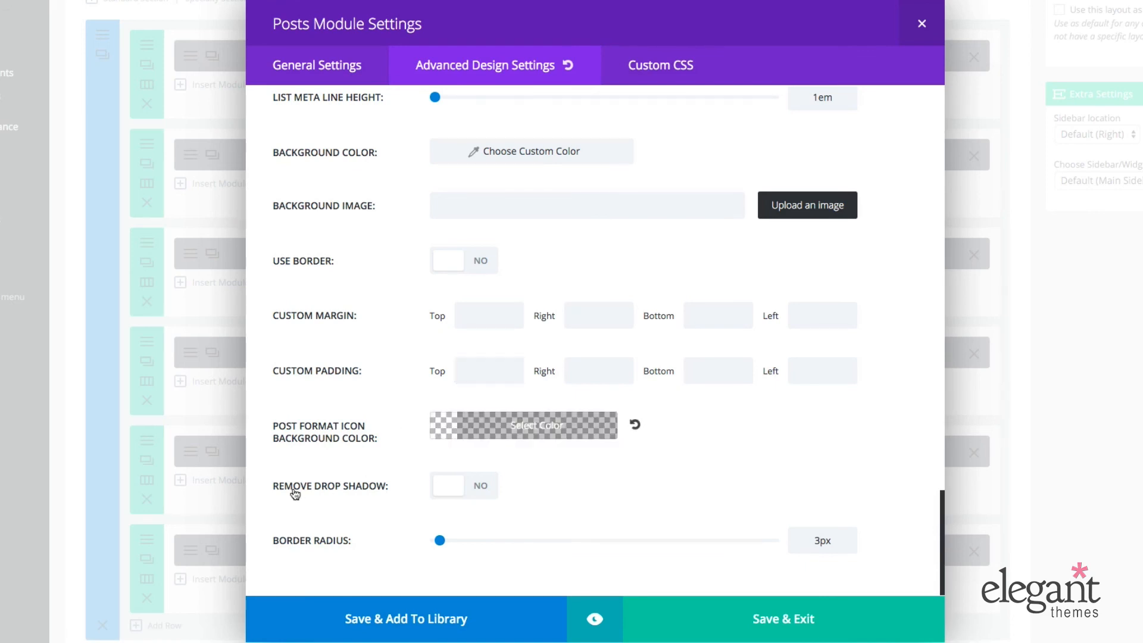
mouse_move(439, 539)
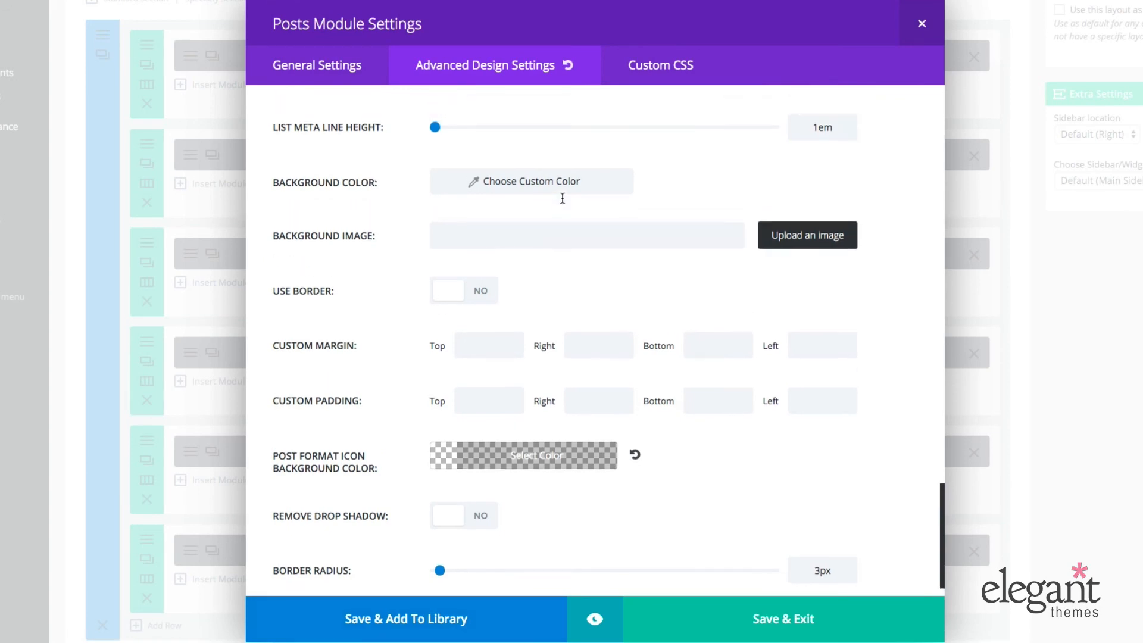
Scroll through every Custom CSS field from Before to Posts List Thumbnail, leaving all empty.
left_click(660, 64)
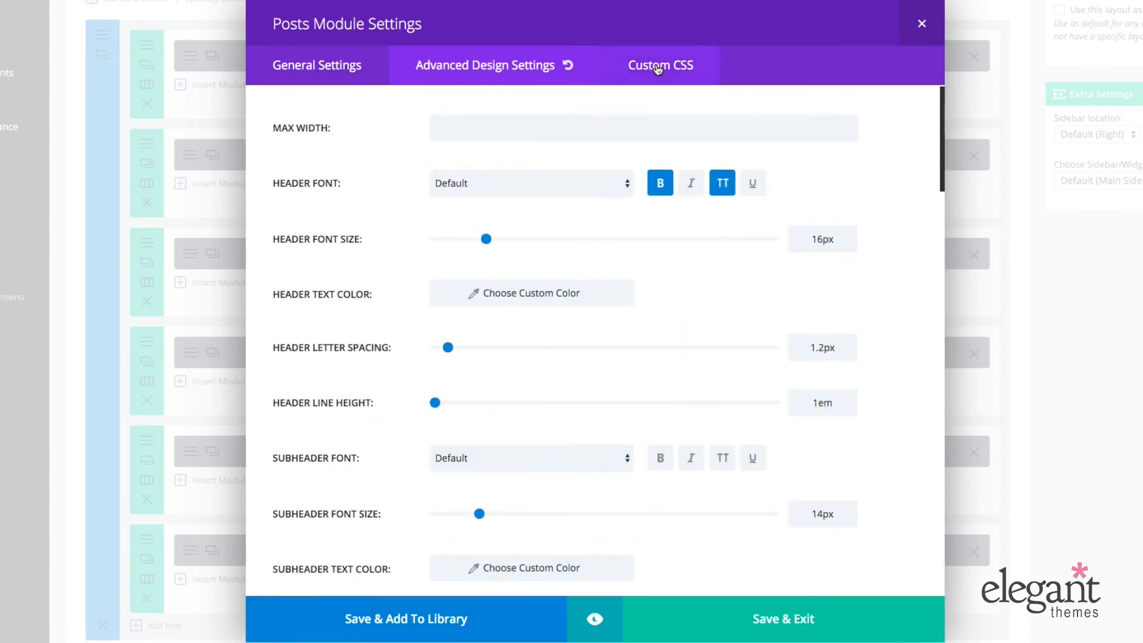
left_click(640, 65)
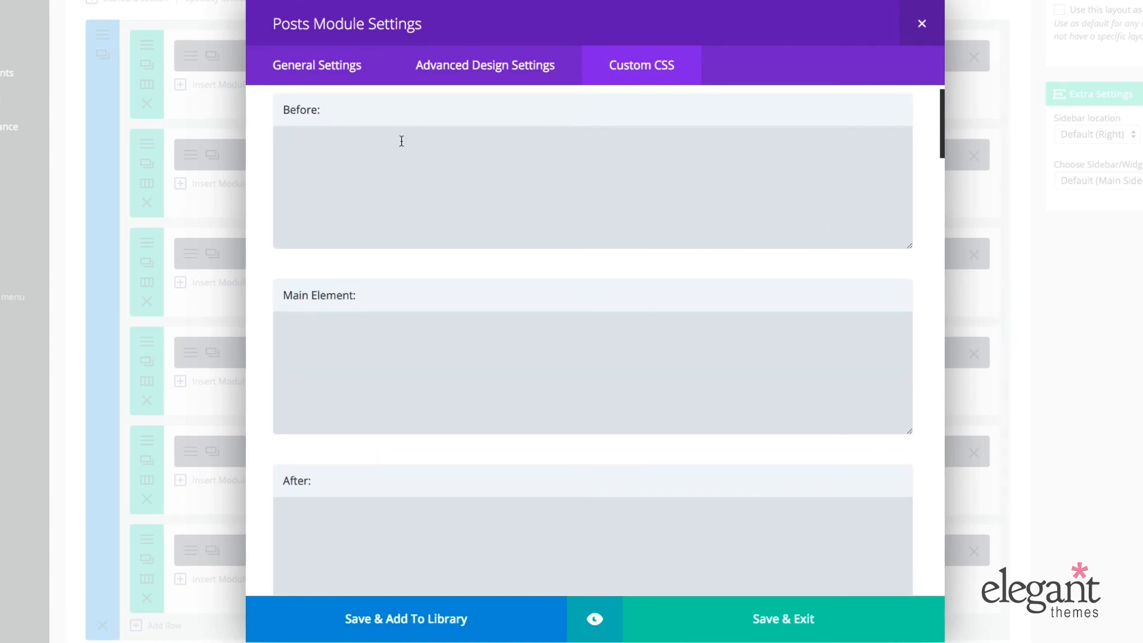
mouse_move(406, 143)
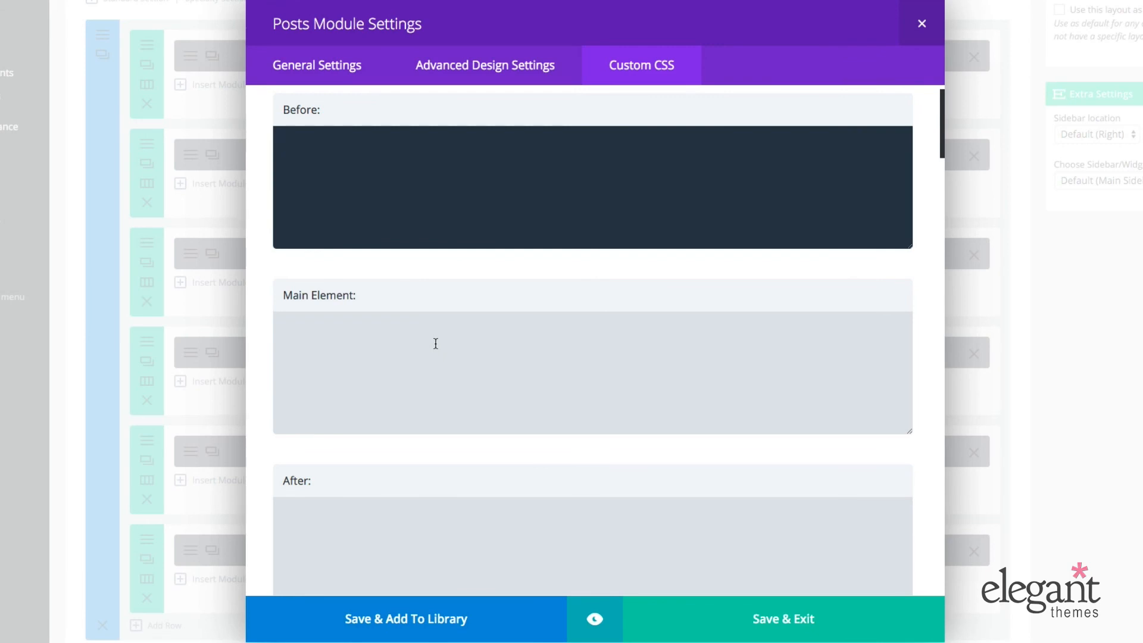
left_click(590, 545)
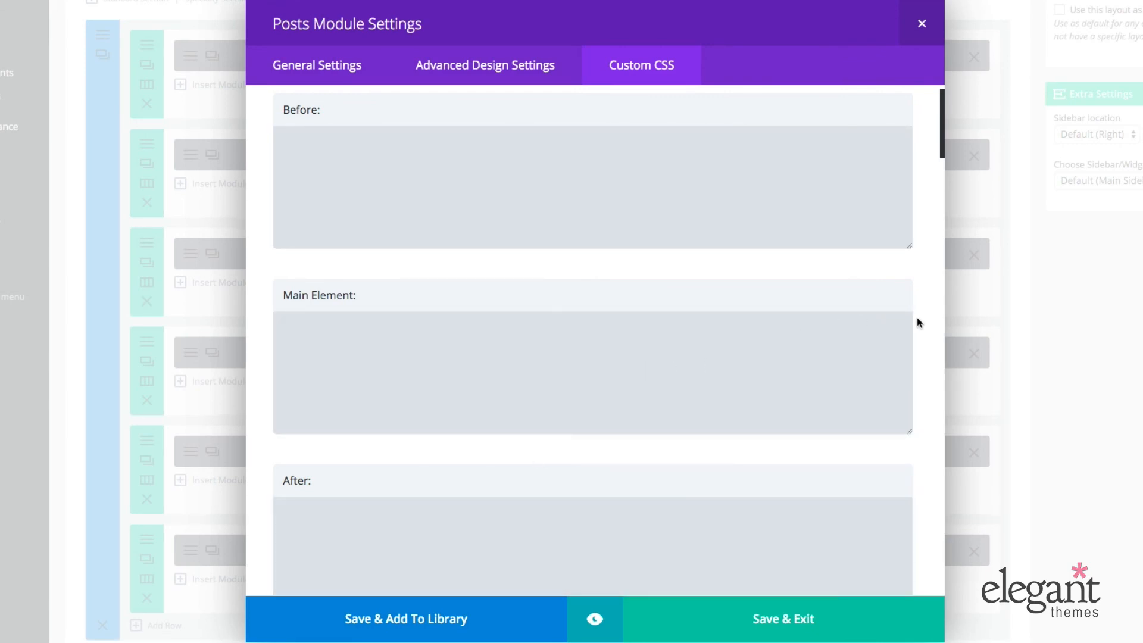
mouse_move(926, 323)
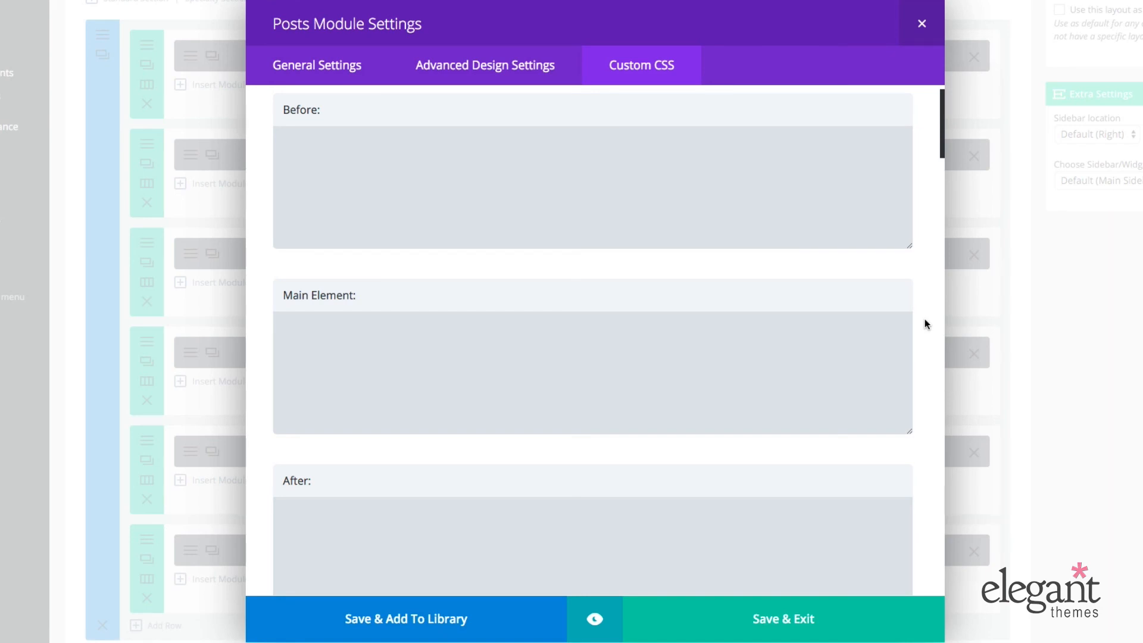
scroll("down", 3)
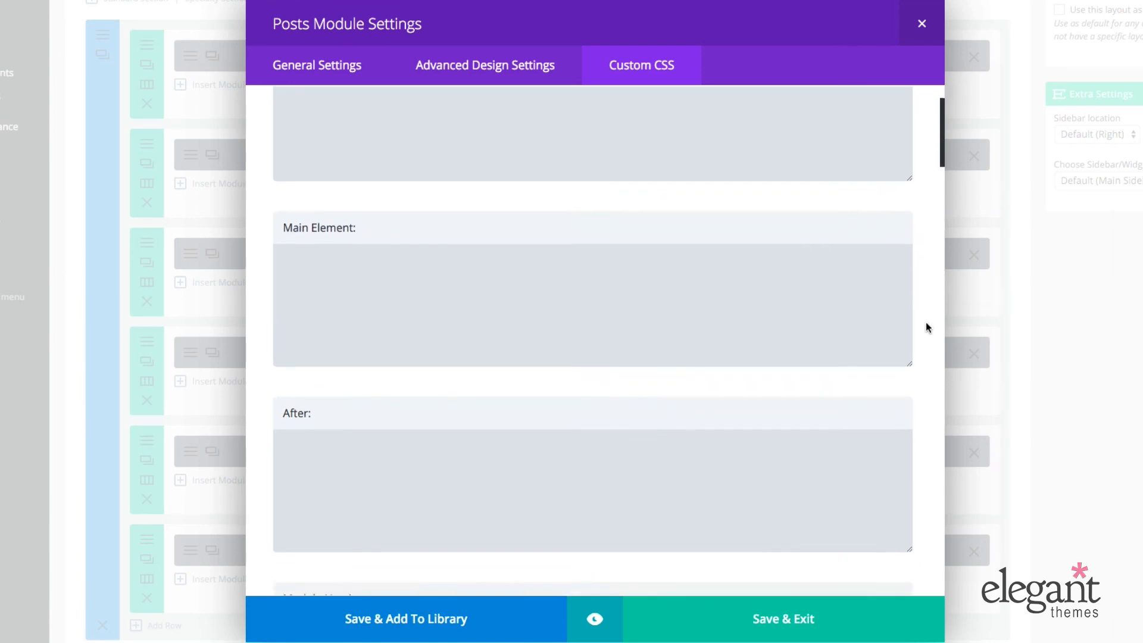
scroll("down", 3)
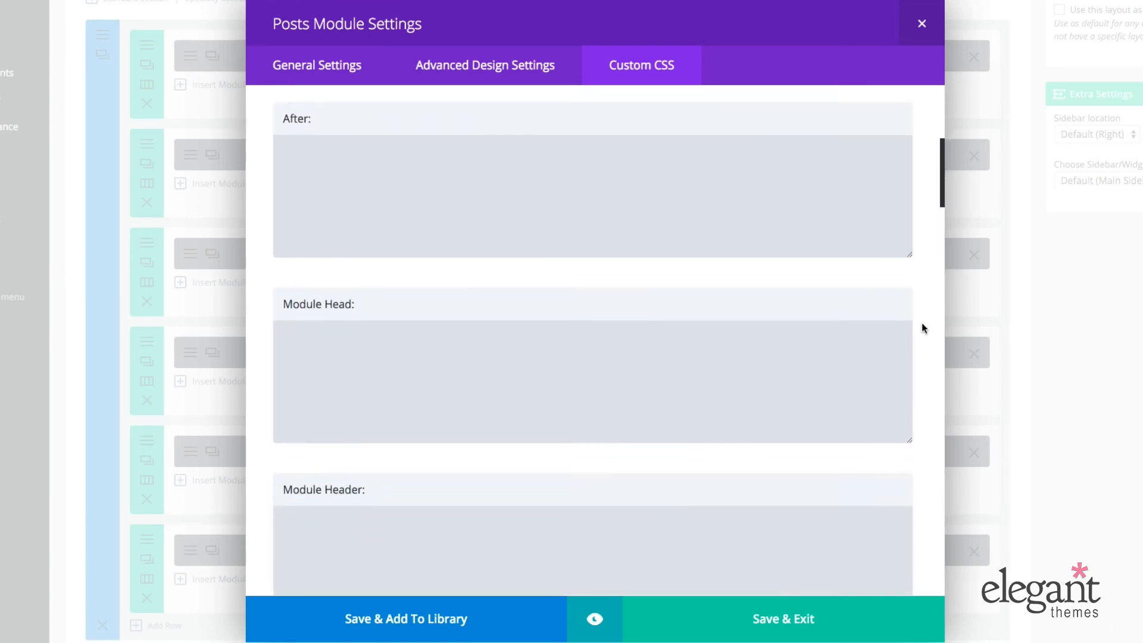
scroll("down", 3)
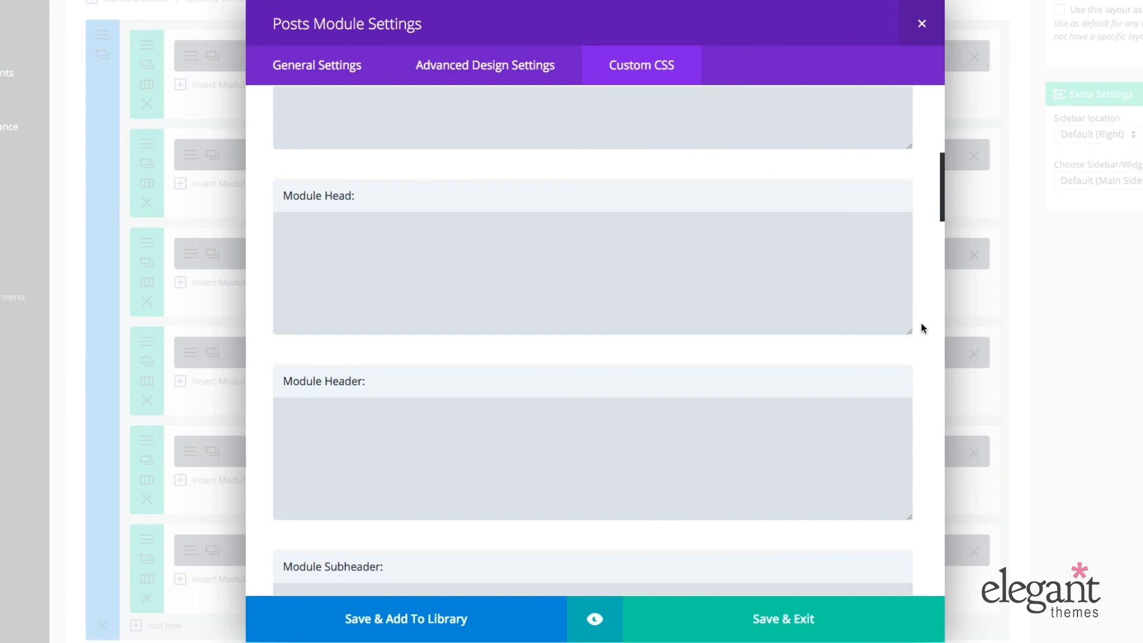
scroll("down", 3)
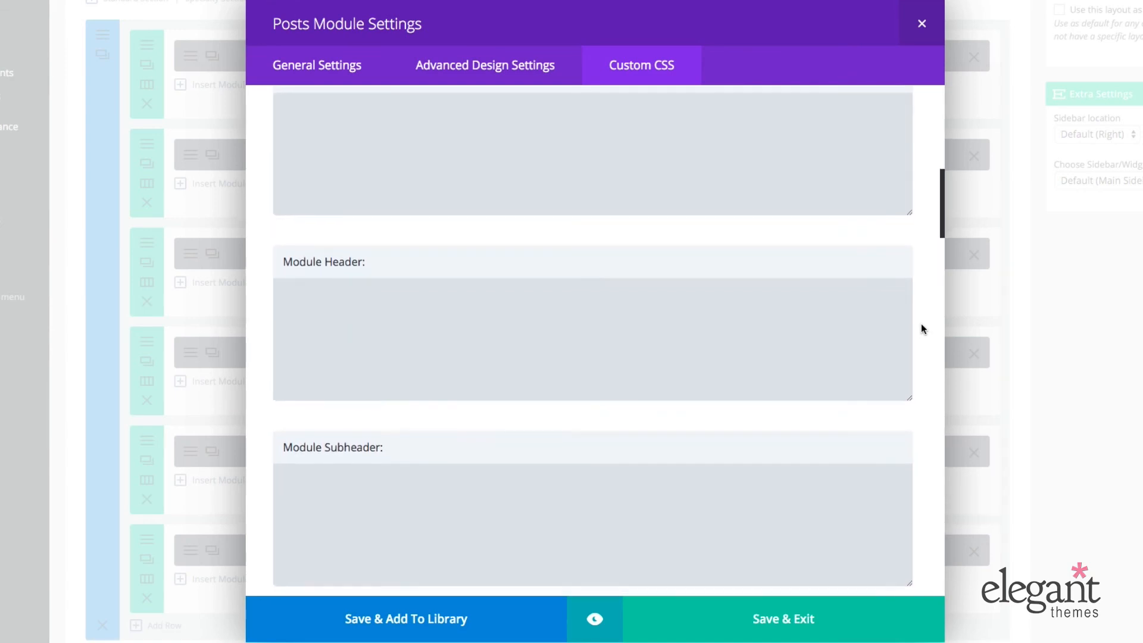
scroll("down", 3)
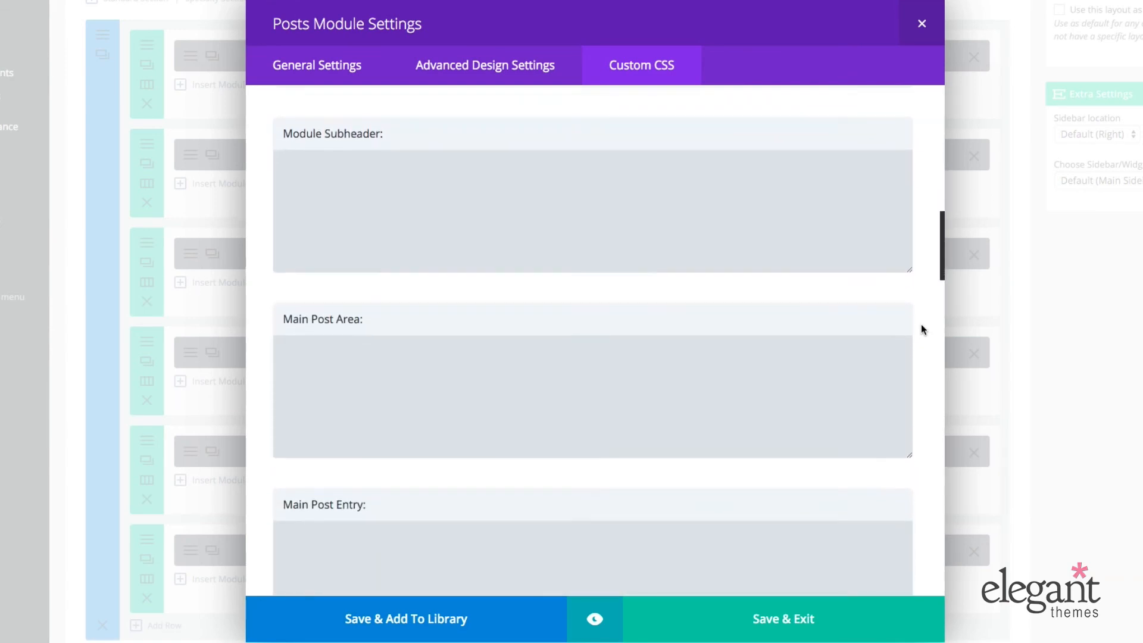
scroll("down", 3)
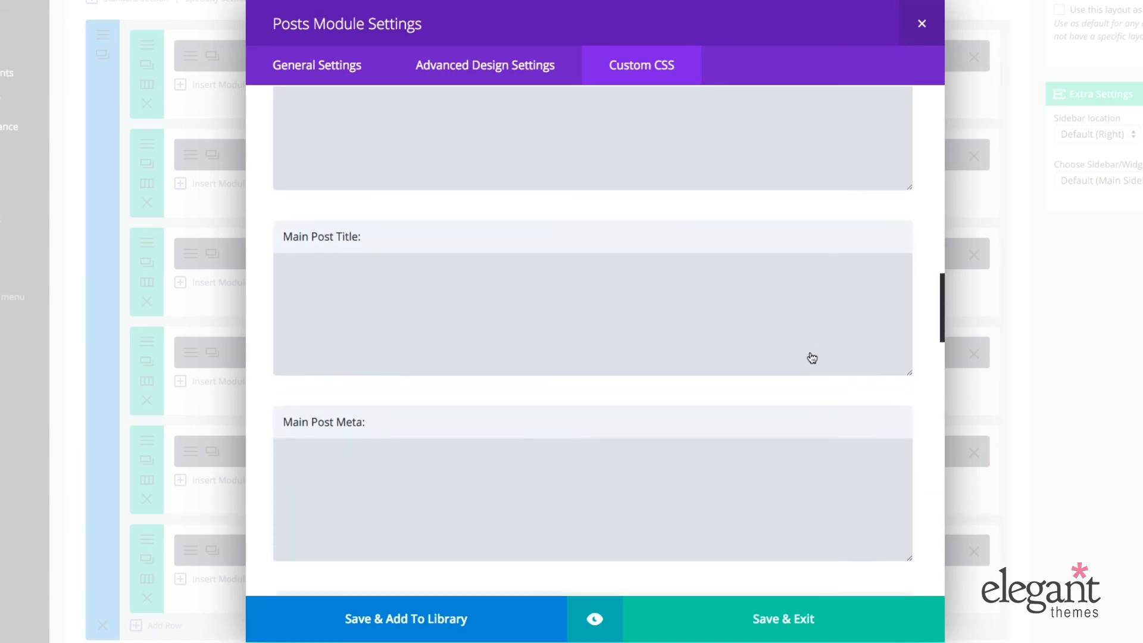
scroll("down", 3)
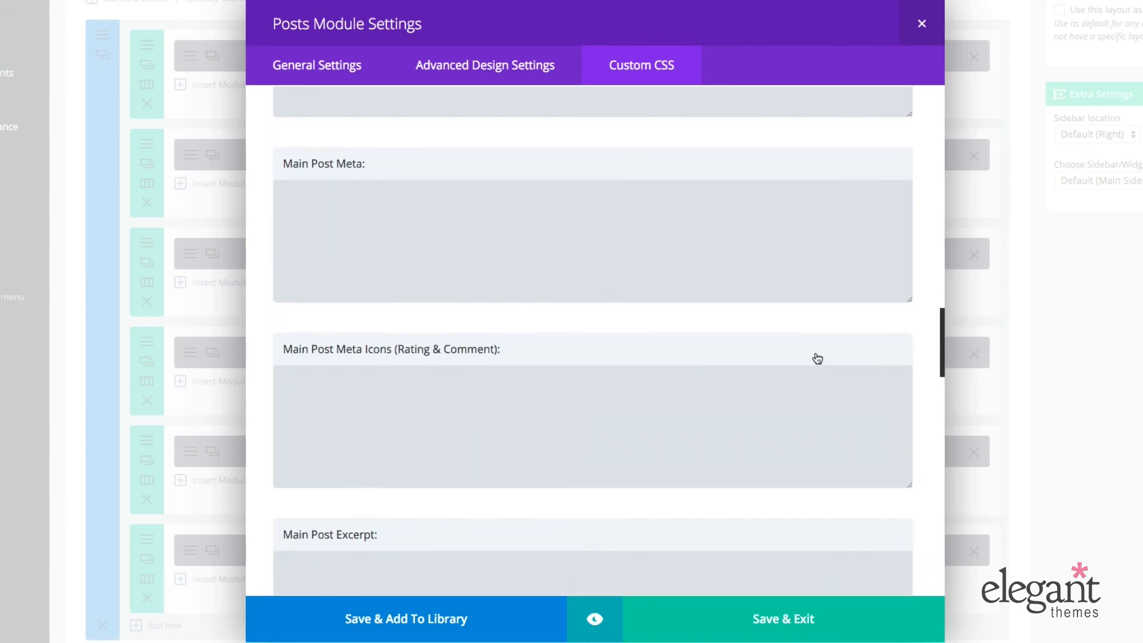
scroll("down", 3)
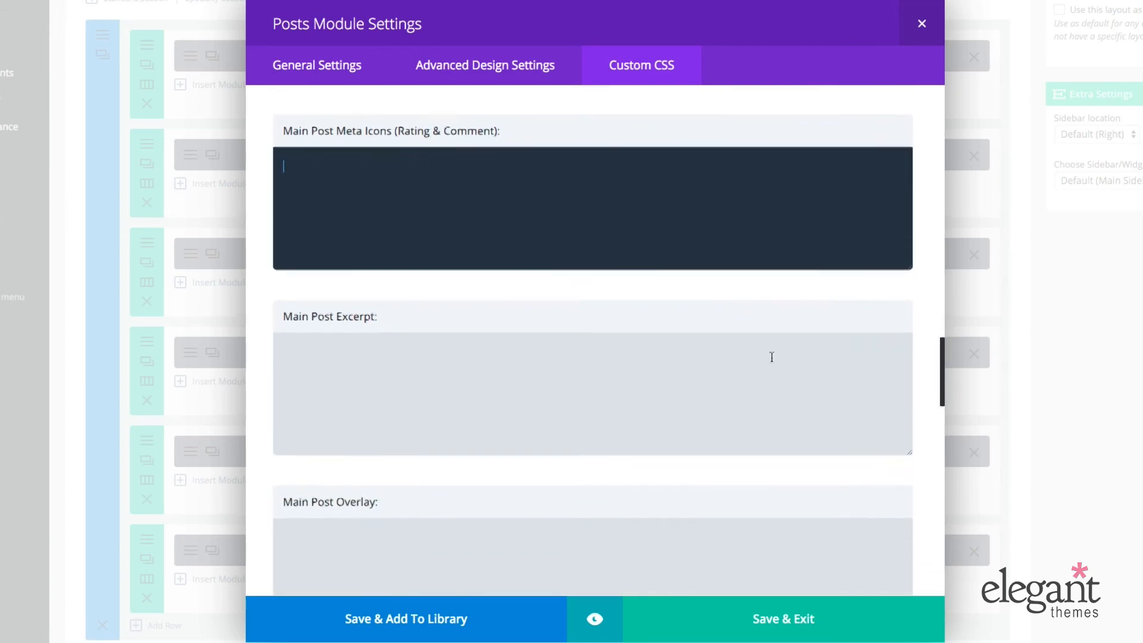
scroll("down", 3)
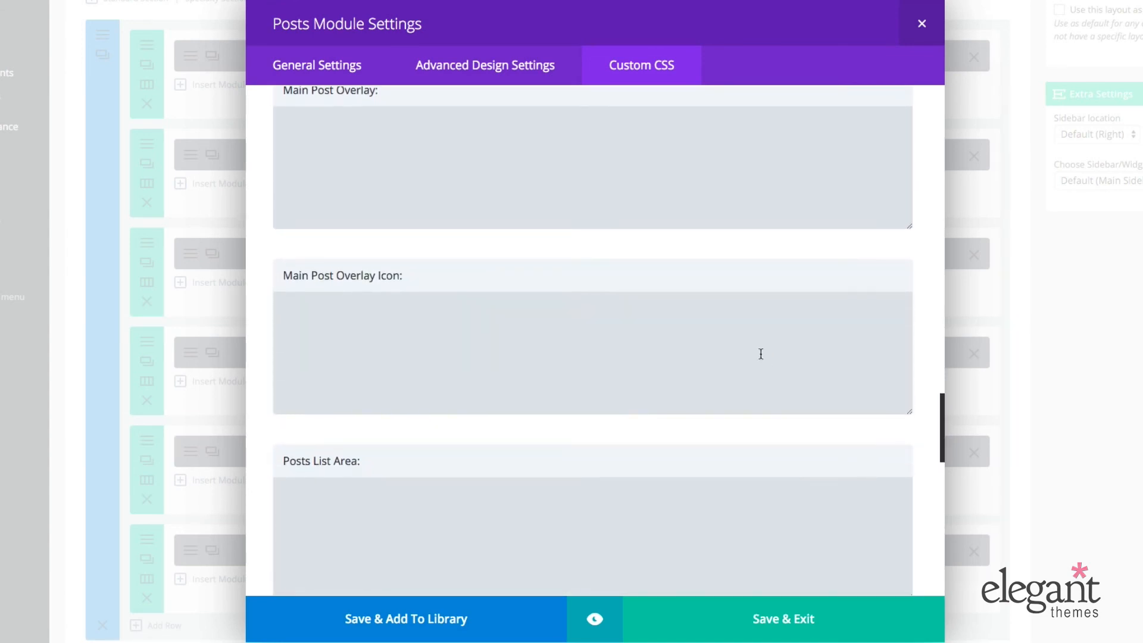
scroll("down", 3)
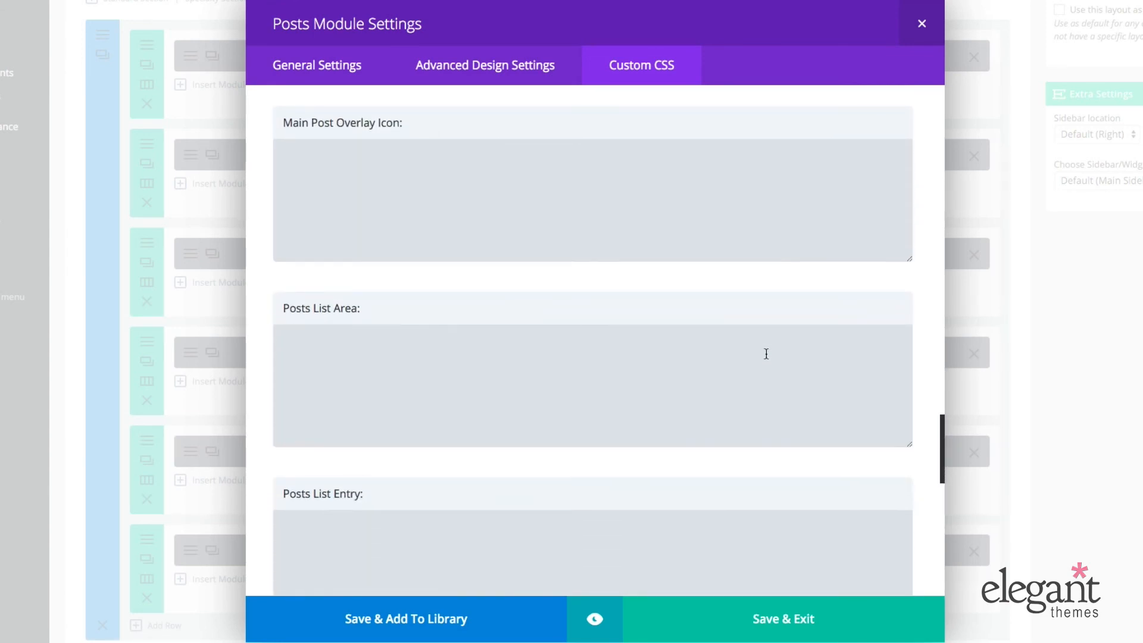
scroll("down", 3)
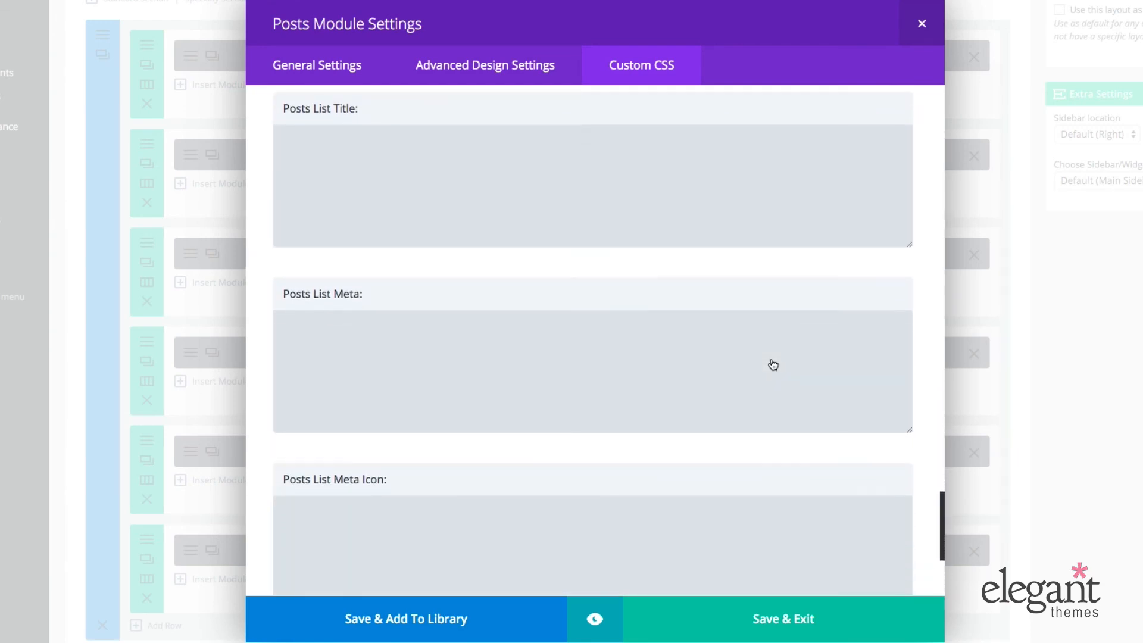
scroll("down", 3)
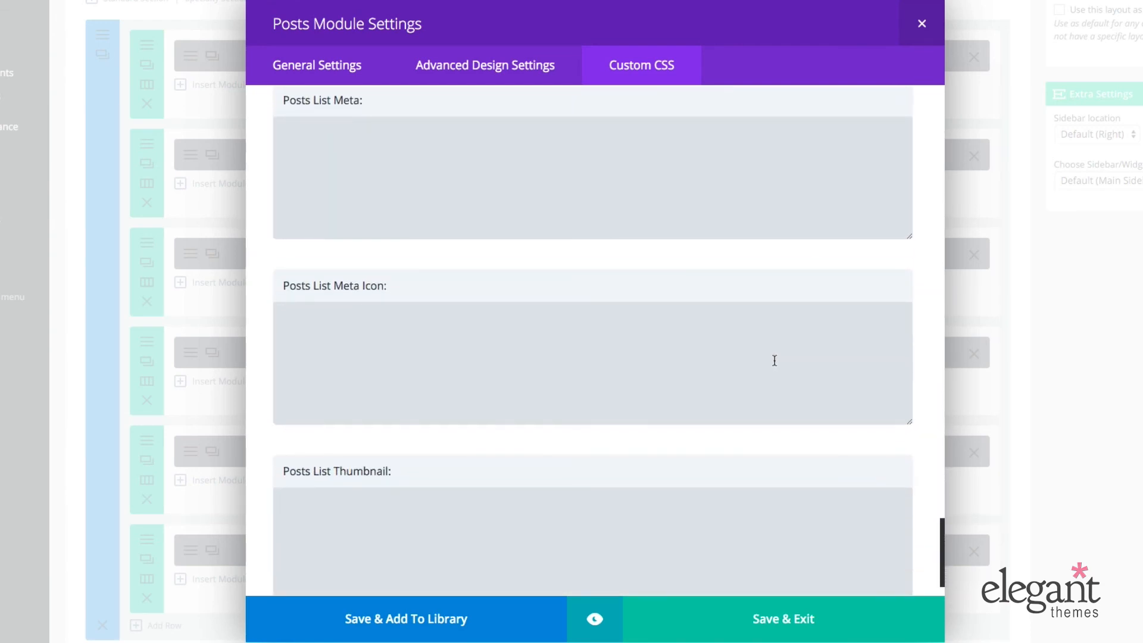
scroll("down", 3)
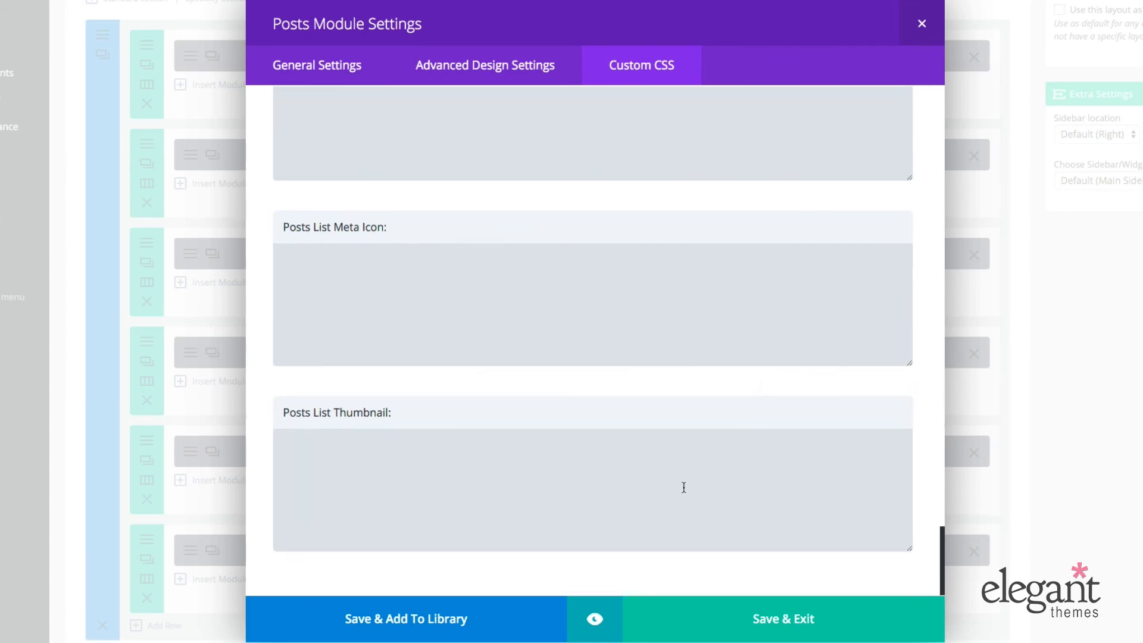
left_click(592, 489)
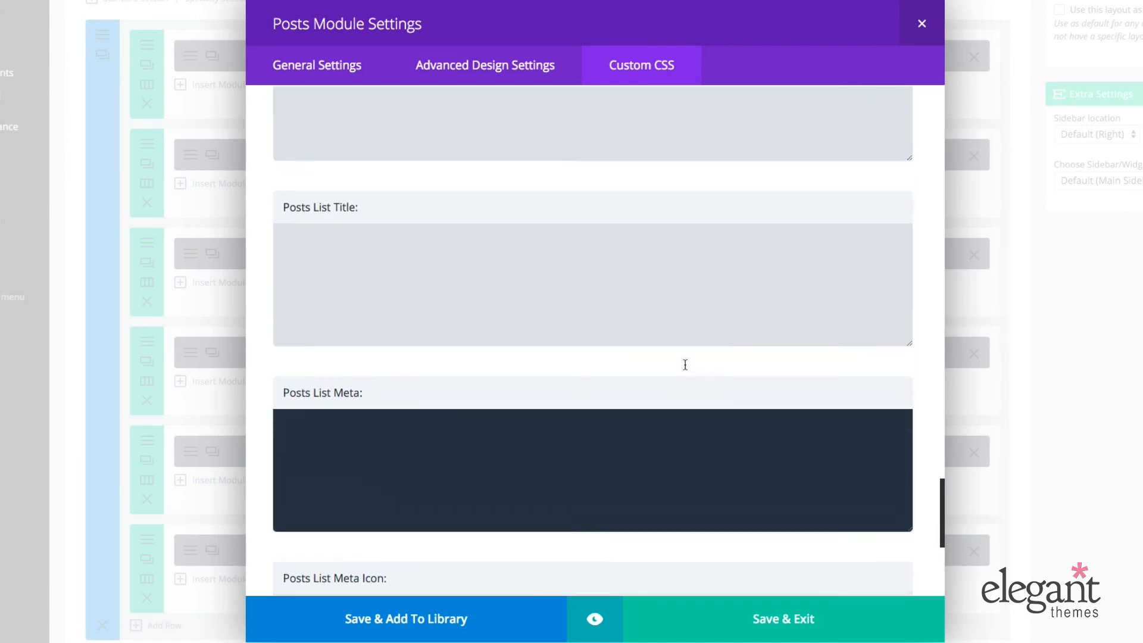
scroll("down", 3)
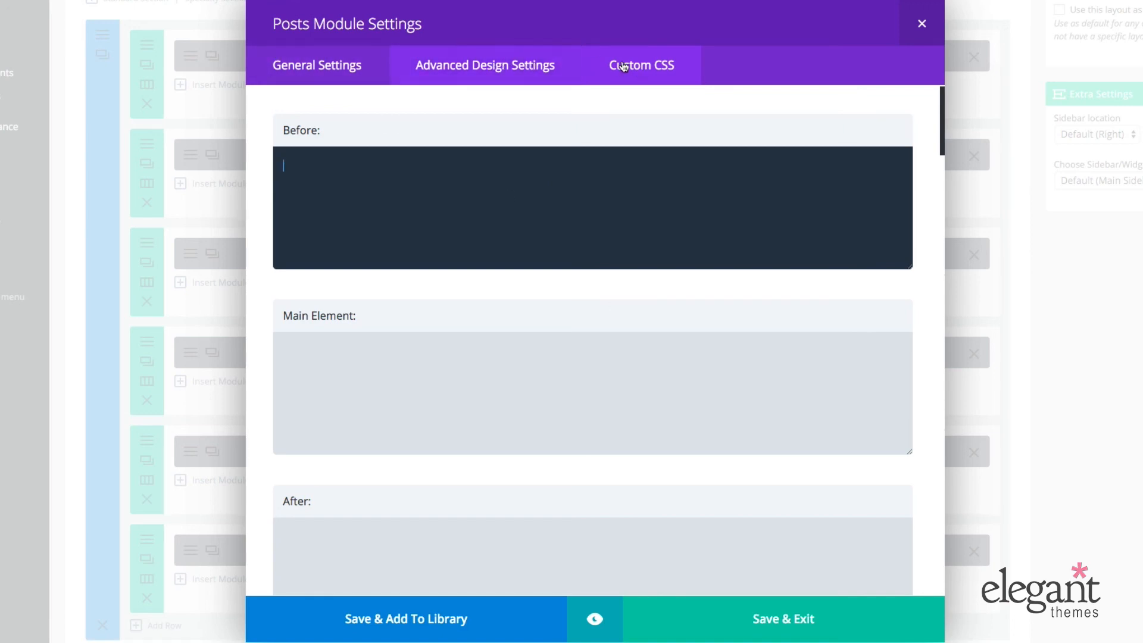
Save & Exit the Posts module settings and update the Homepage Magazine Layout 1 layout.
left_click(640, 65)
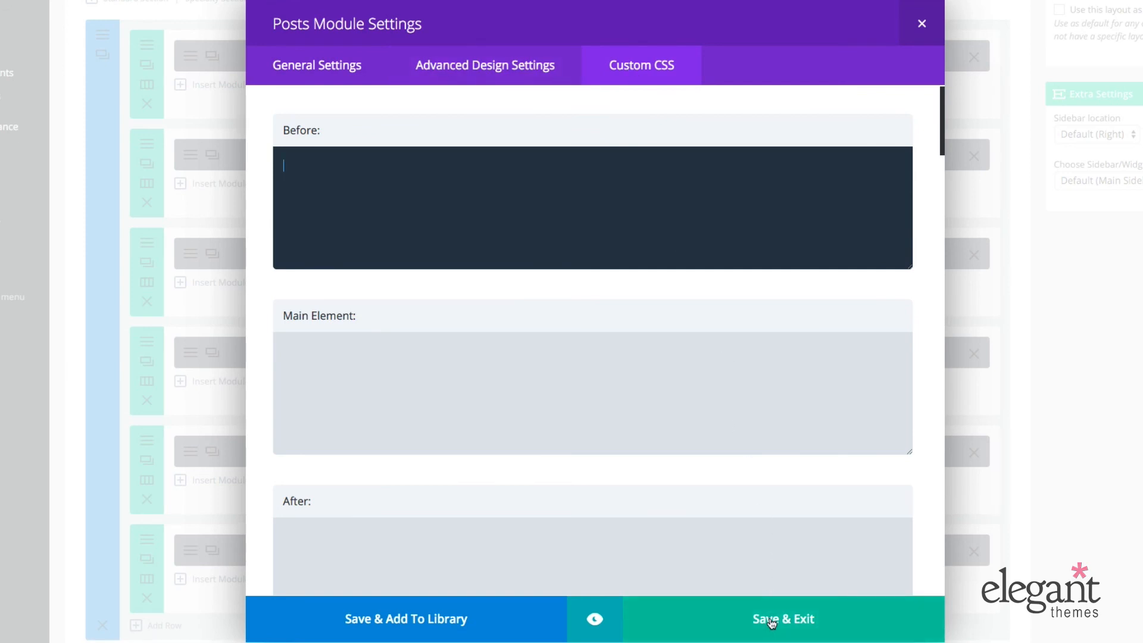
left_click(783, 619)
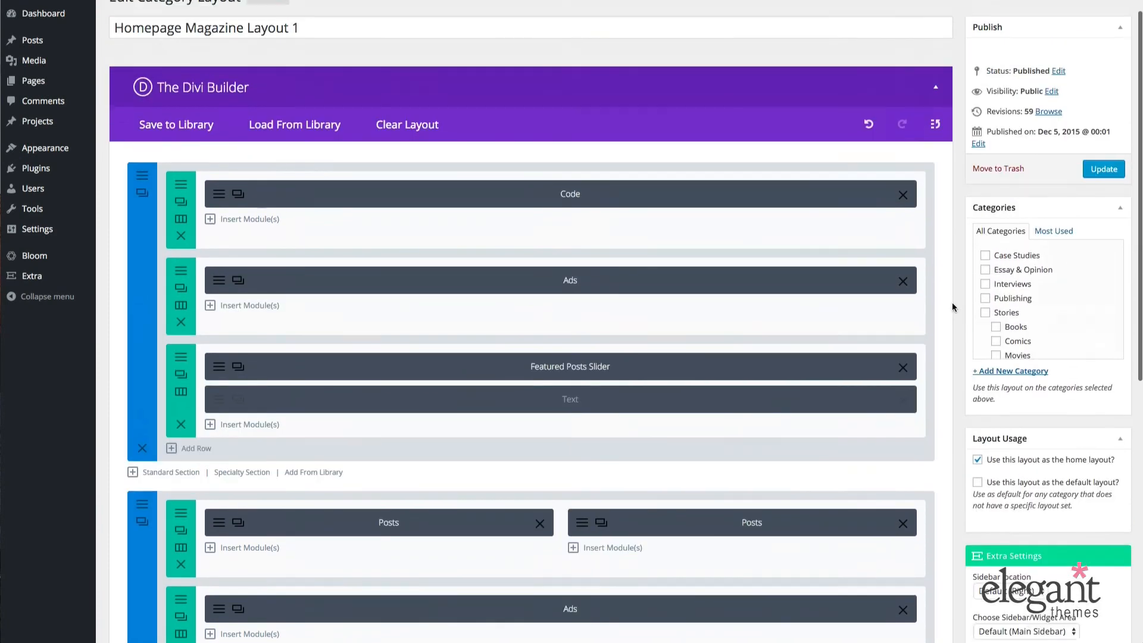
left_click(1103, 170)
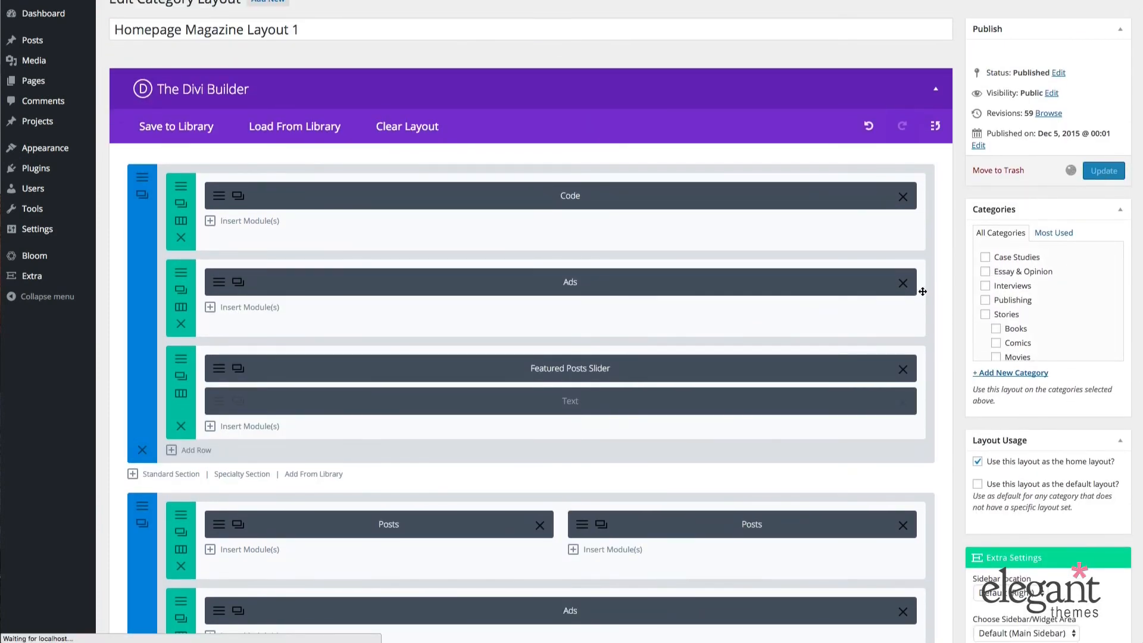
left_click(1102, 170)
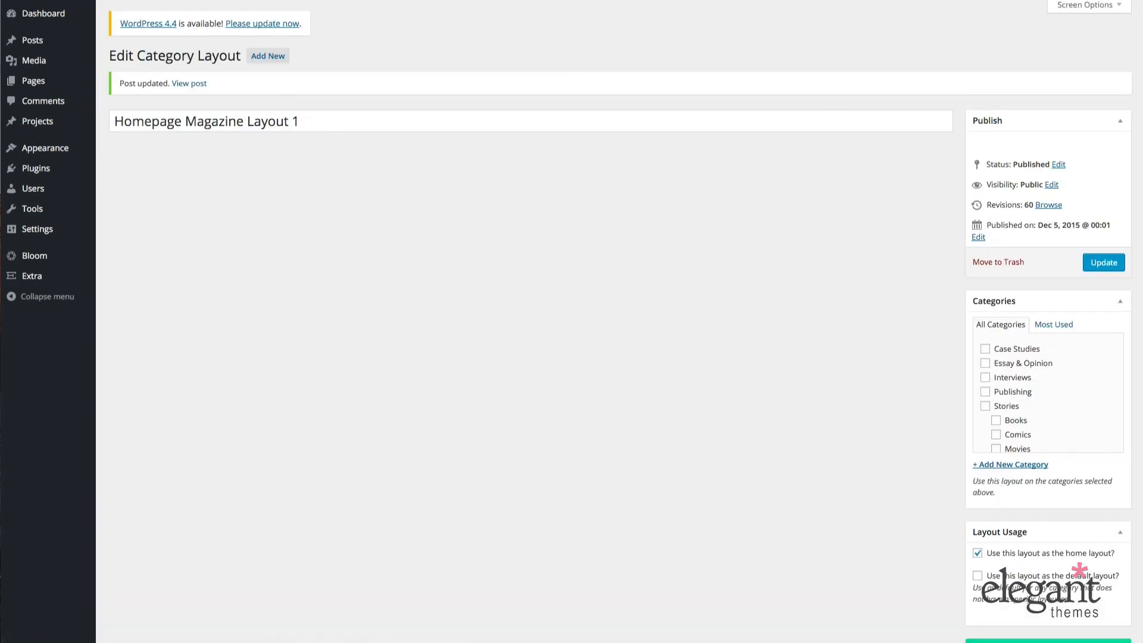